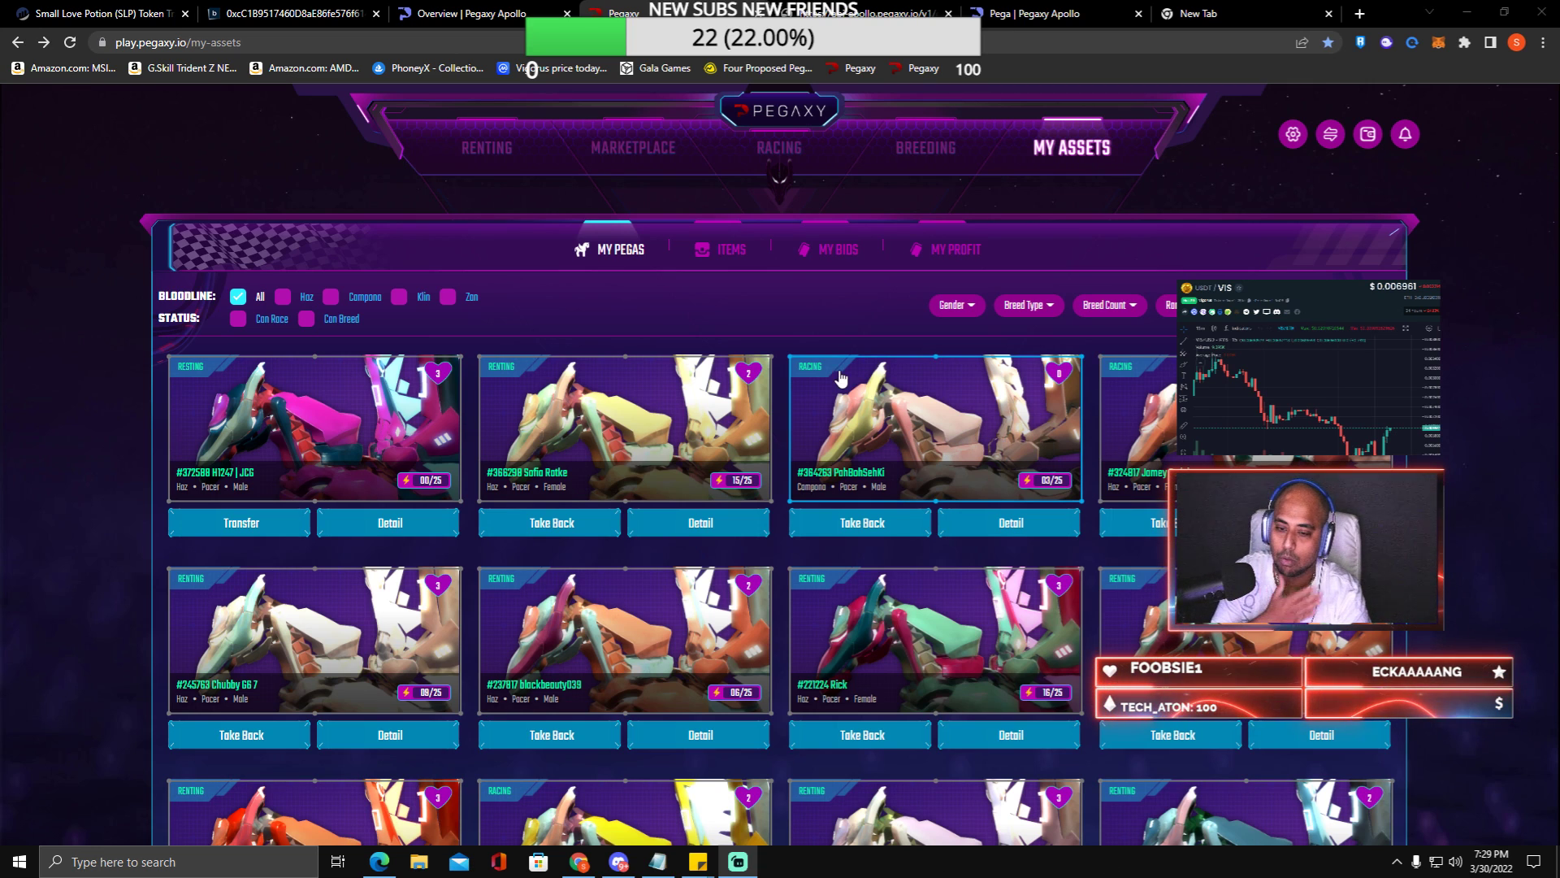
- Scroll My Assets and open pega #364263 Pahbohsehki's detail page
{"action": "scroll", "scroll_direction": "down", "scroll_amount": 3}
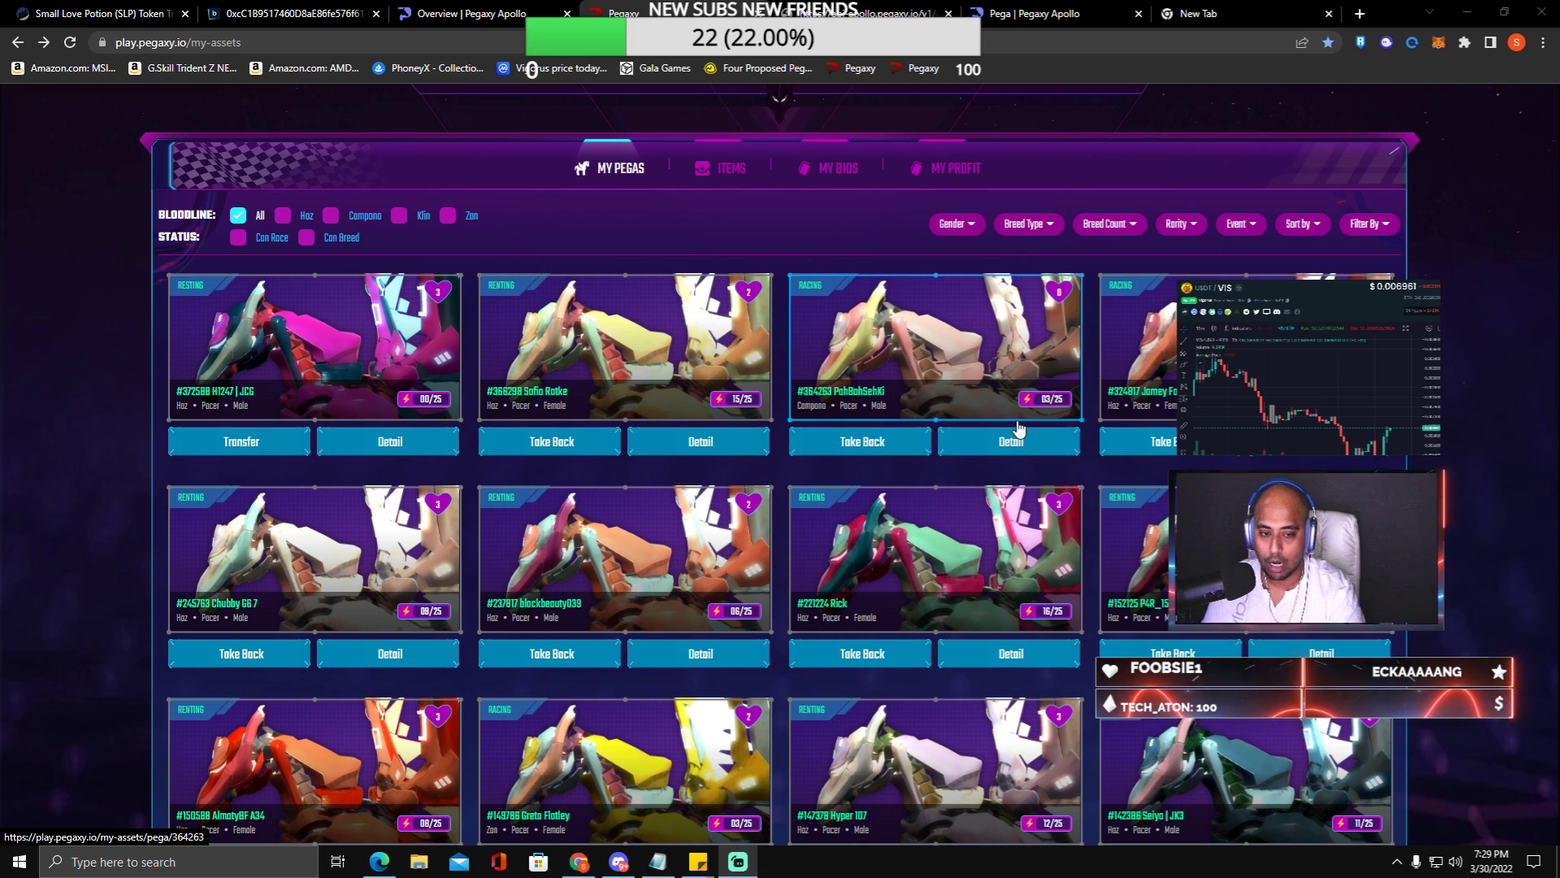
{"action": "left_click", "coordinate": [1010, 441]}
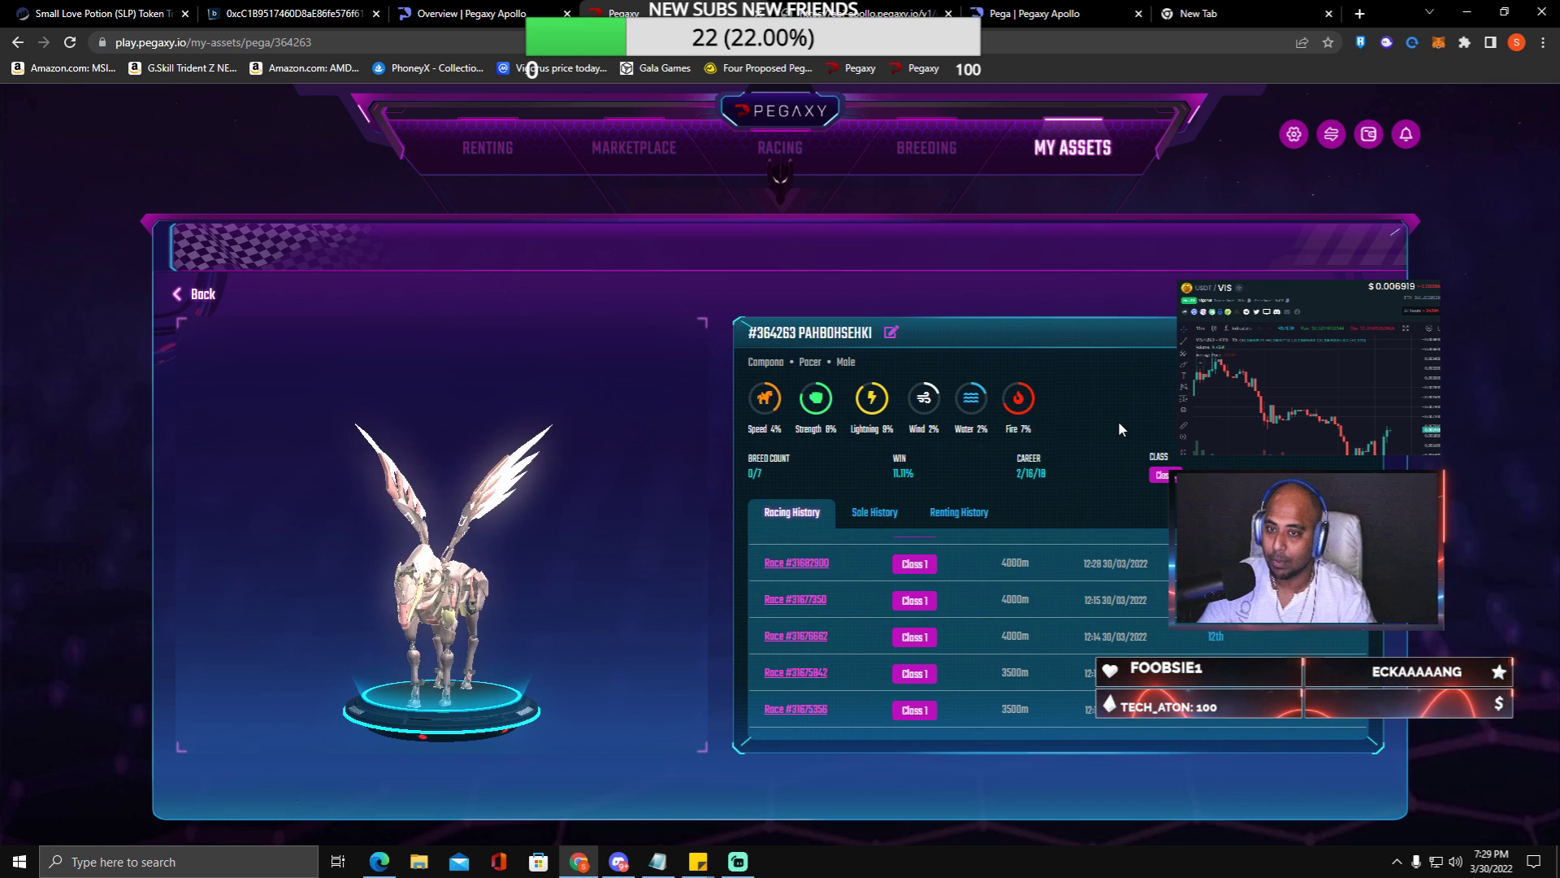
{"action": "left_click", "coordinate": [1239, 13]}
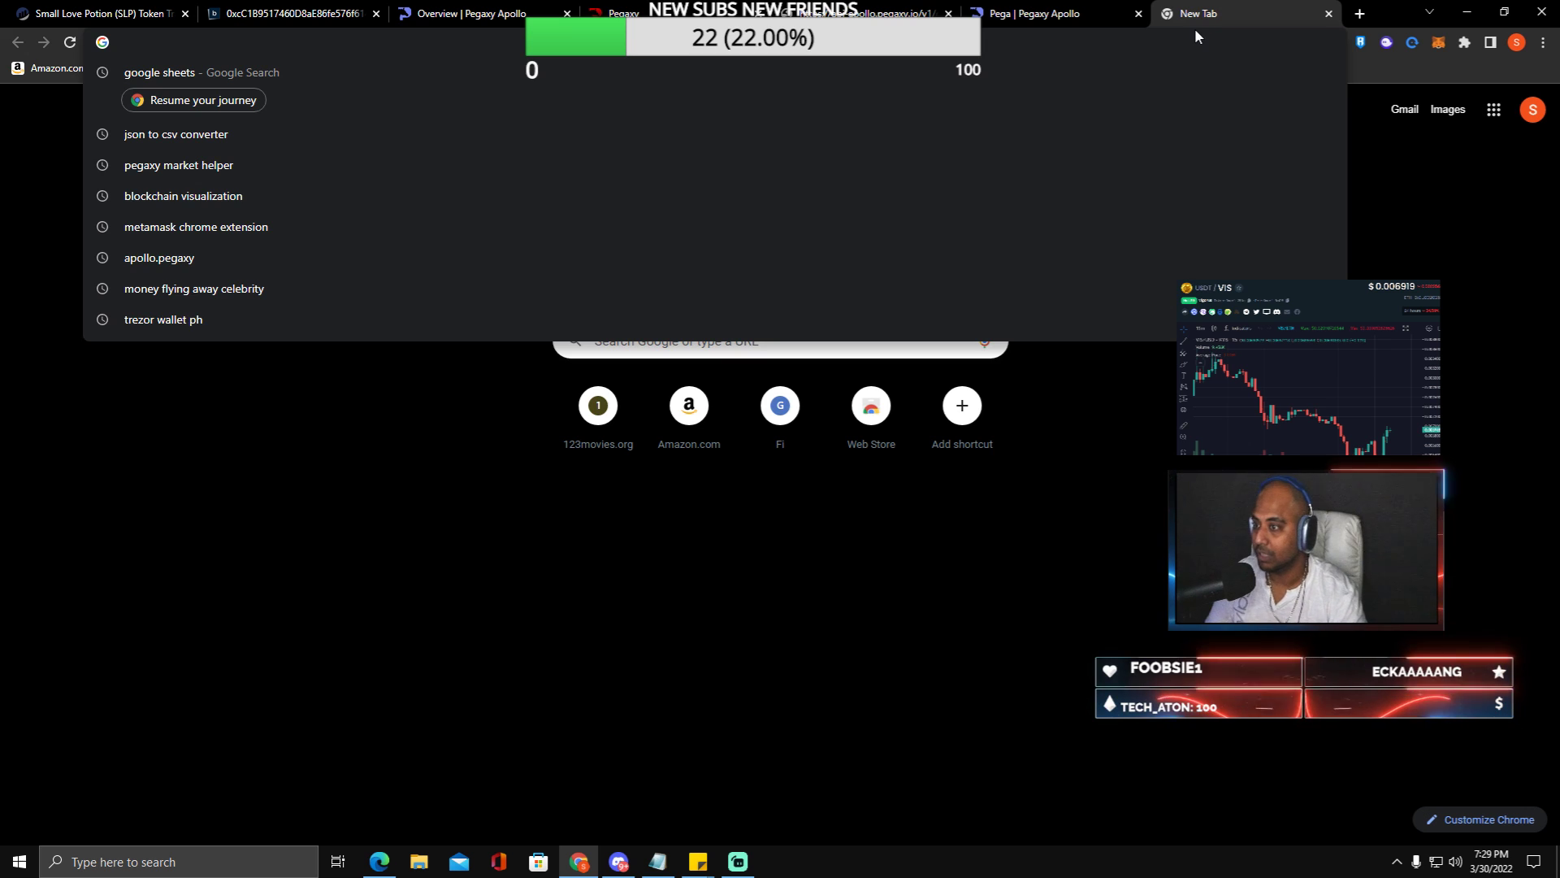
- Search the web for Google Sheets and go to the saved spreadsheets list
{"action": "left_click", "coordinate": [159, 71]}
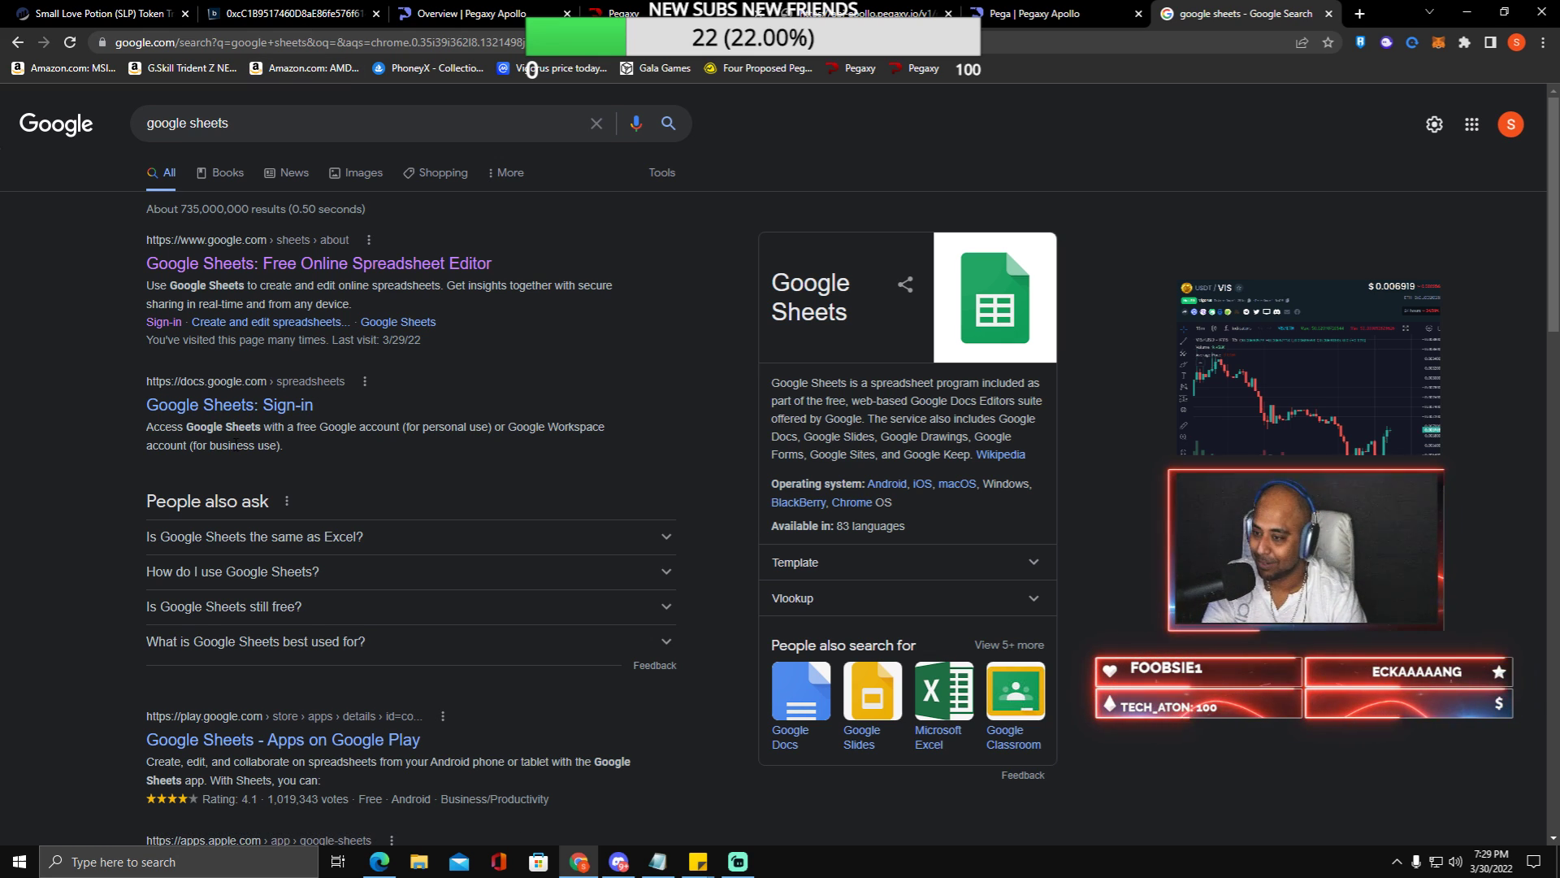
{"action": "left_click", "coordinate": [318, 262]}
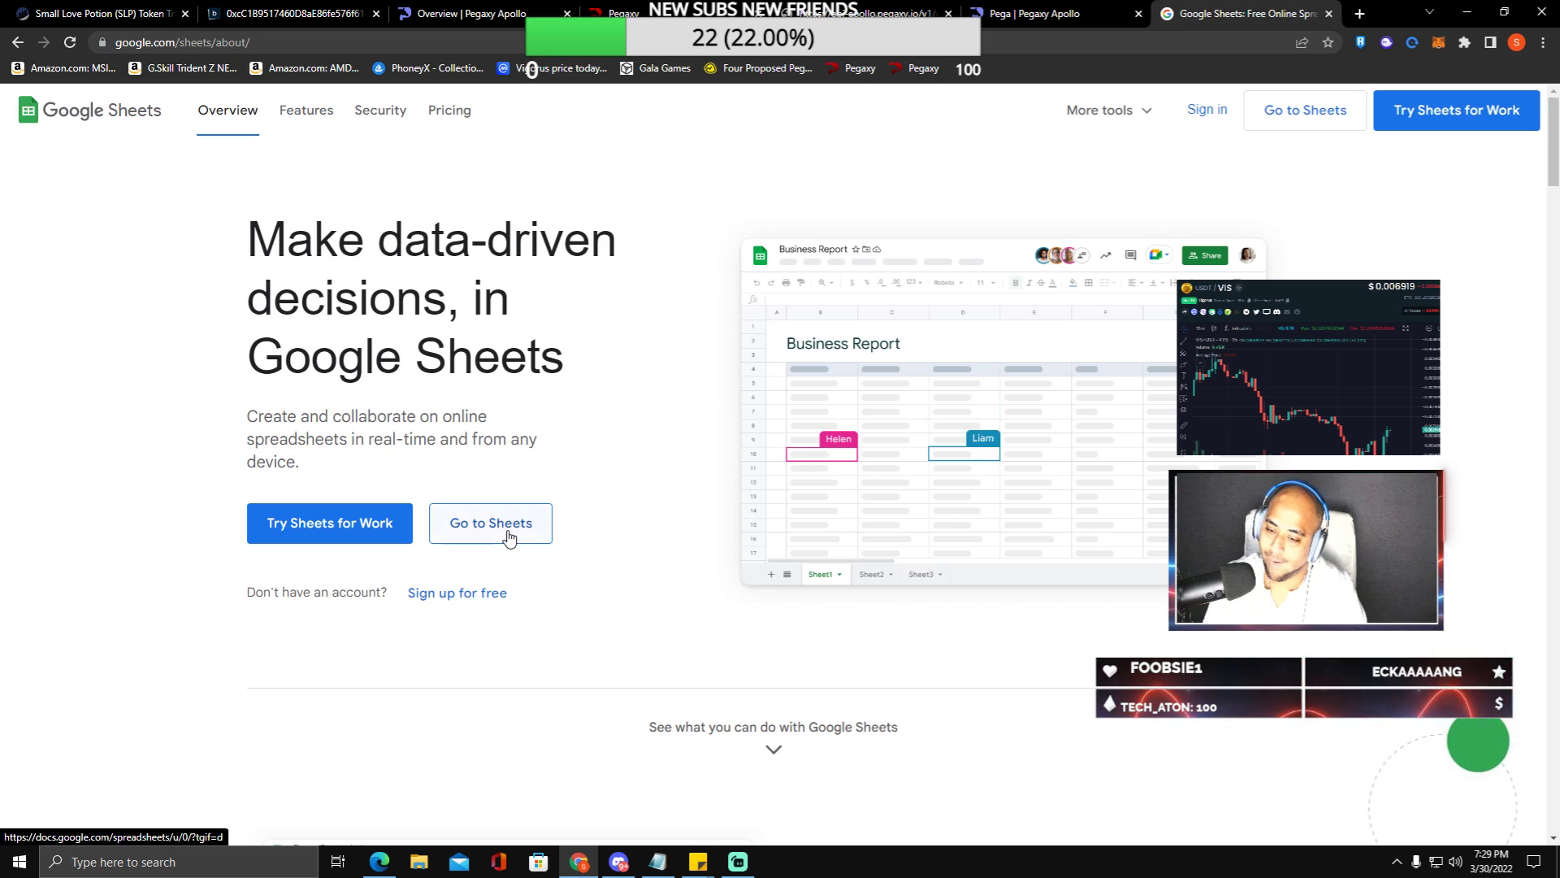
{"action": "left_click", "coordinate": [489, 522]}
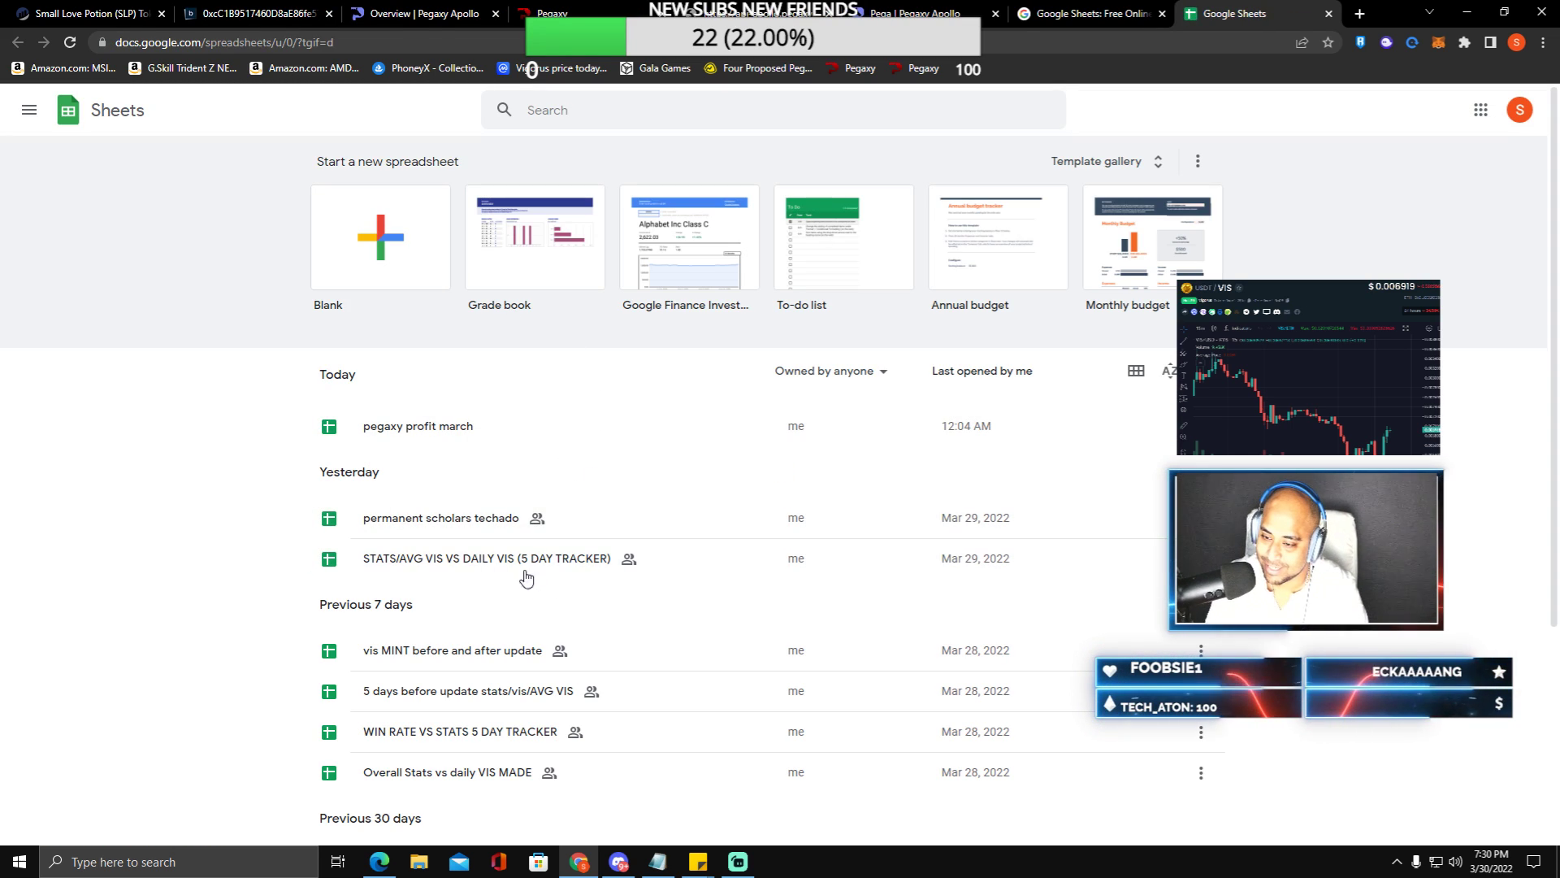
{"action": "scroll", "scroll_direction": "down", "scroll_amount": 3}
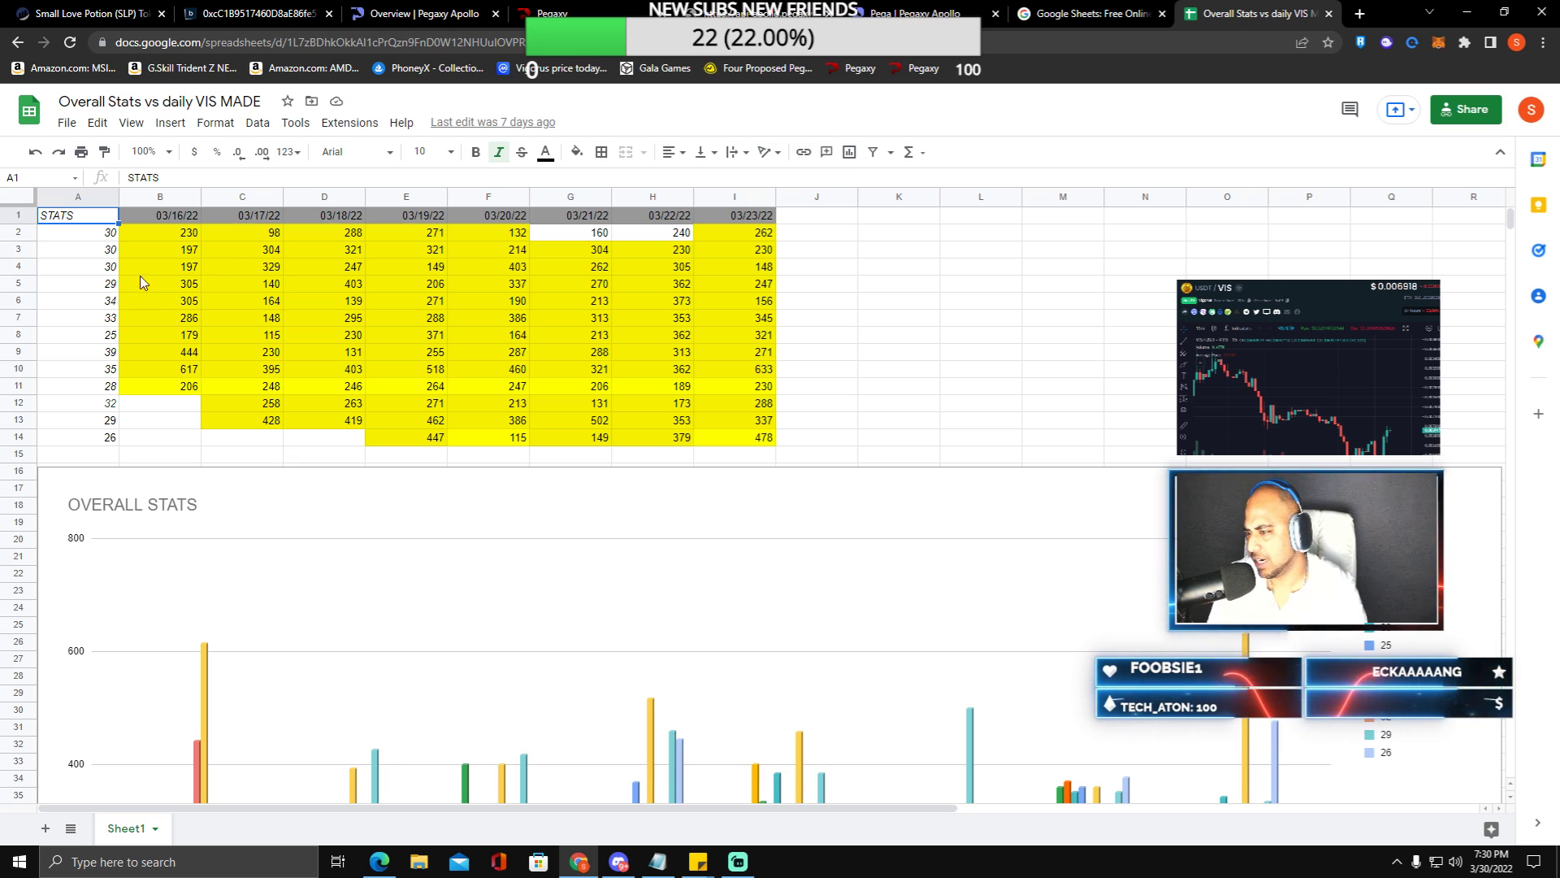
{"action": "mouse_move", "coordinate": [505, 112]}
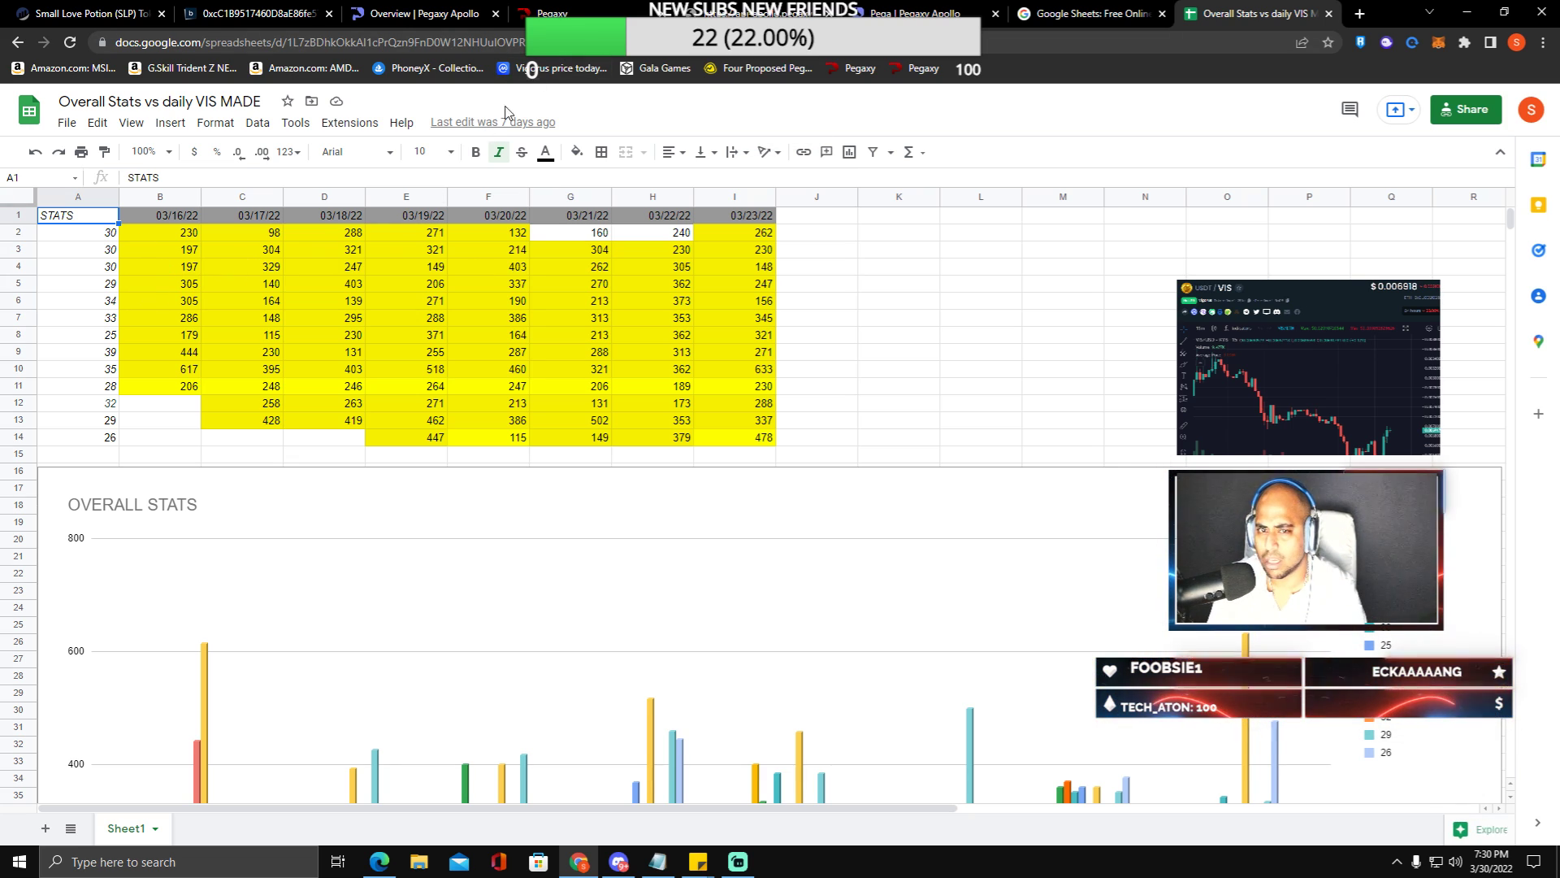
- In another tab, search 'sheets' and reopen the Google Sheets home
{"action": "left_click", "coordinate": [1356, 13]}
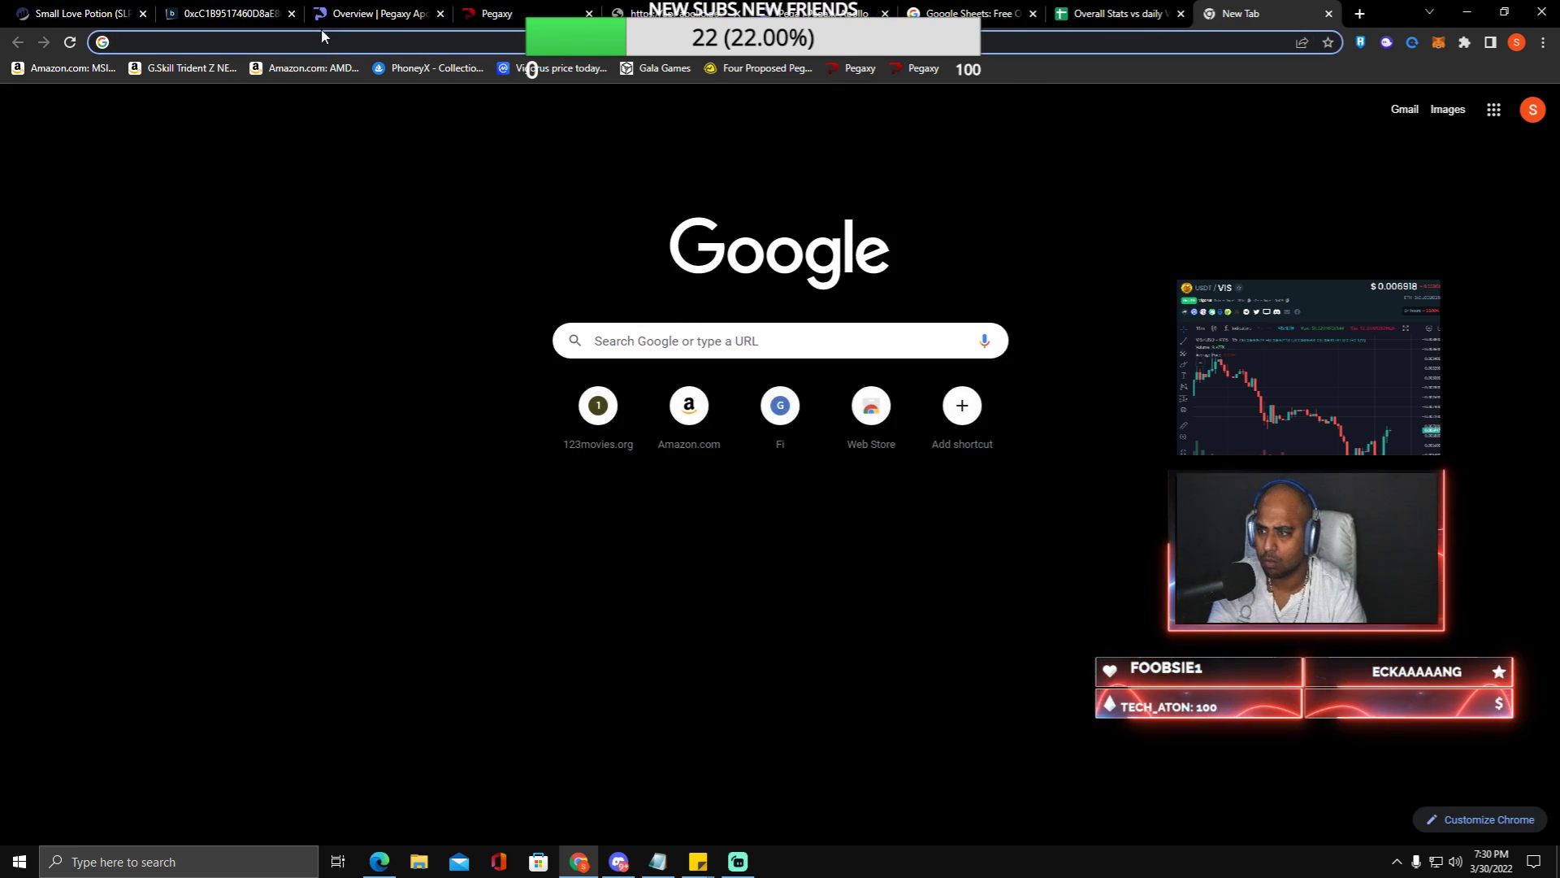
{"action": "left_click", "coordinate": [373, 13]}
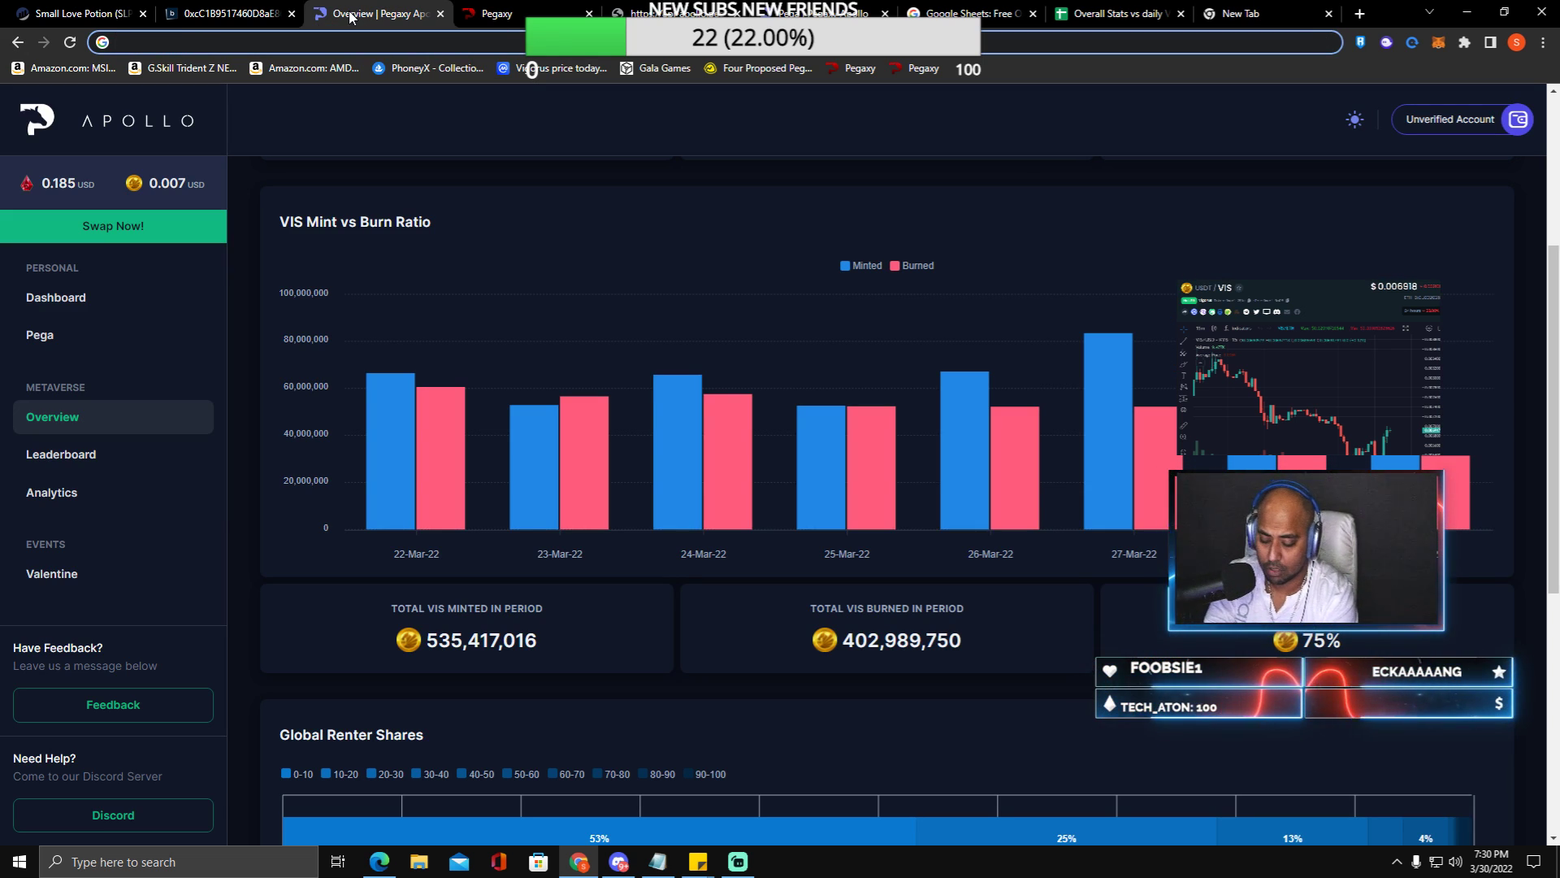
{"action": "type", "text": "sheets&oq=sheets&aqs=chrome.0.69i59l2j0i433i512j0i131"}
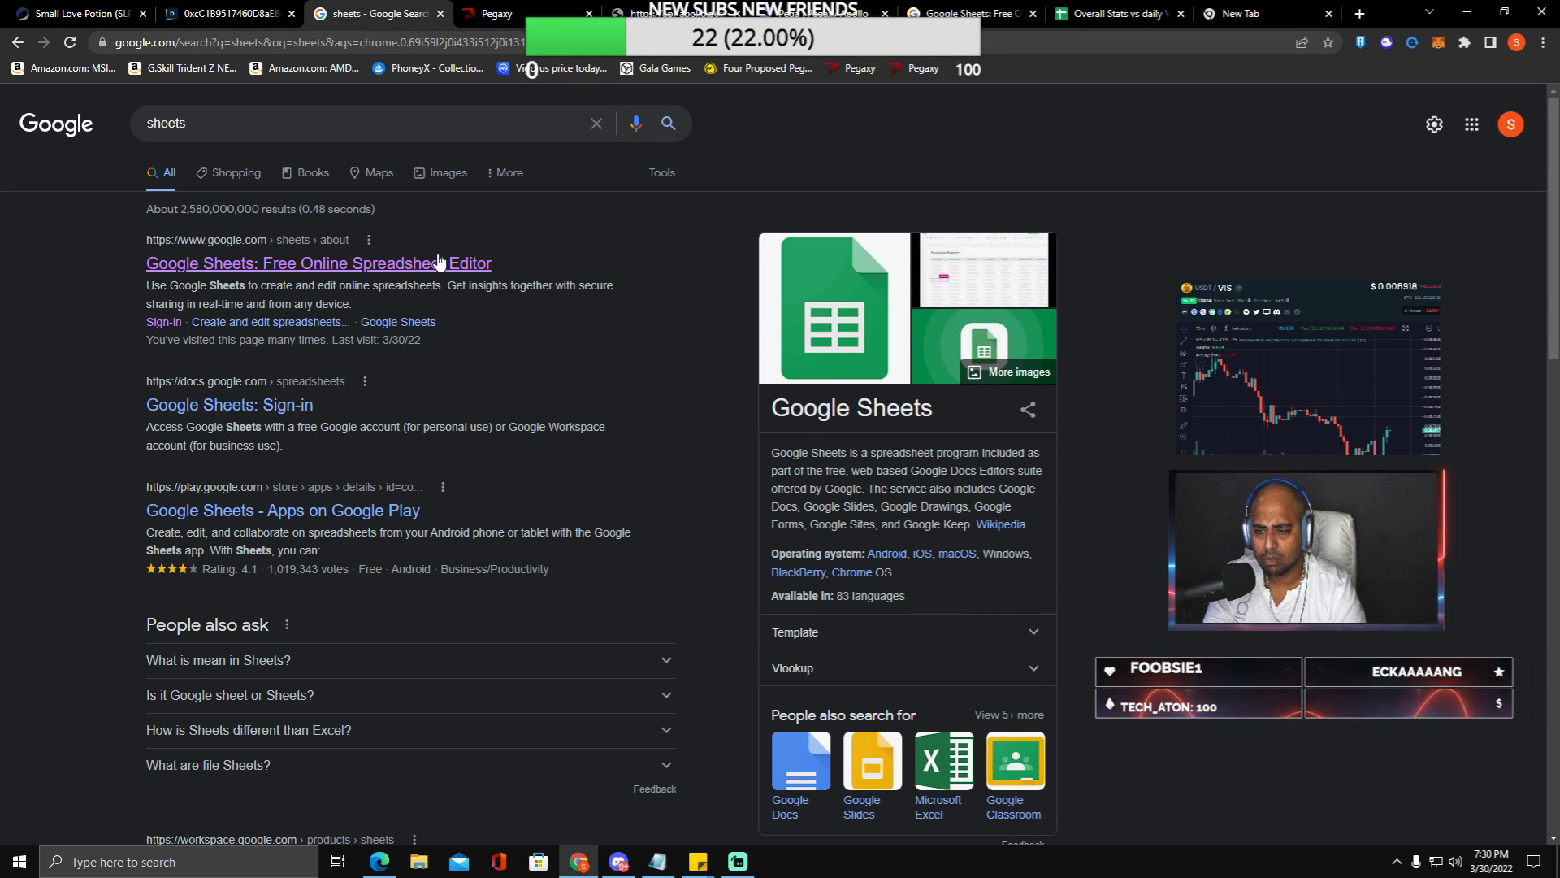
{"action": "left_click", "coordinate": [319, 262]}
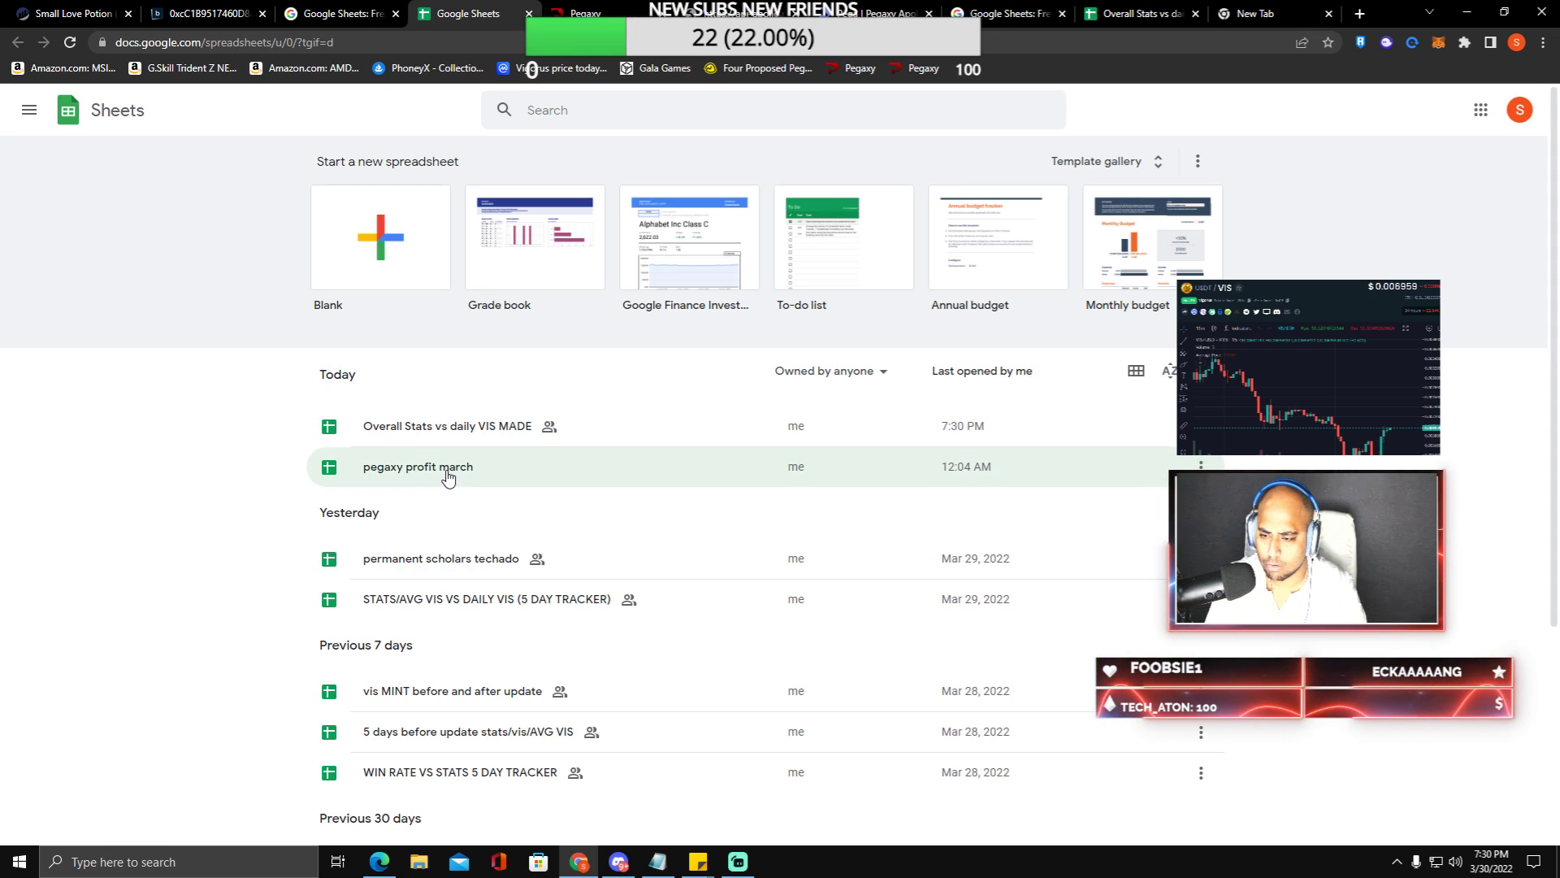
- Review pegaxy profit march's VIS rows, selecting A56 (32), then return to Overall Stats
{"action": "left_click", "coordinate": [417, 467]}
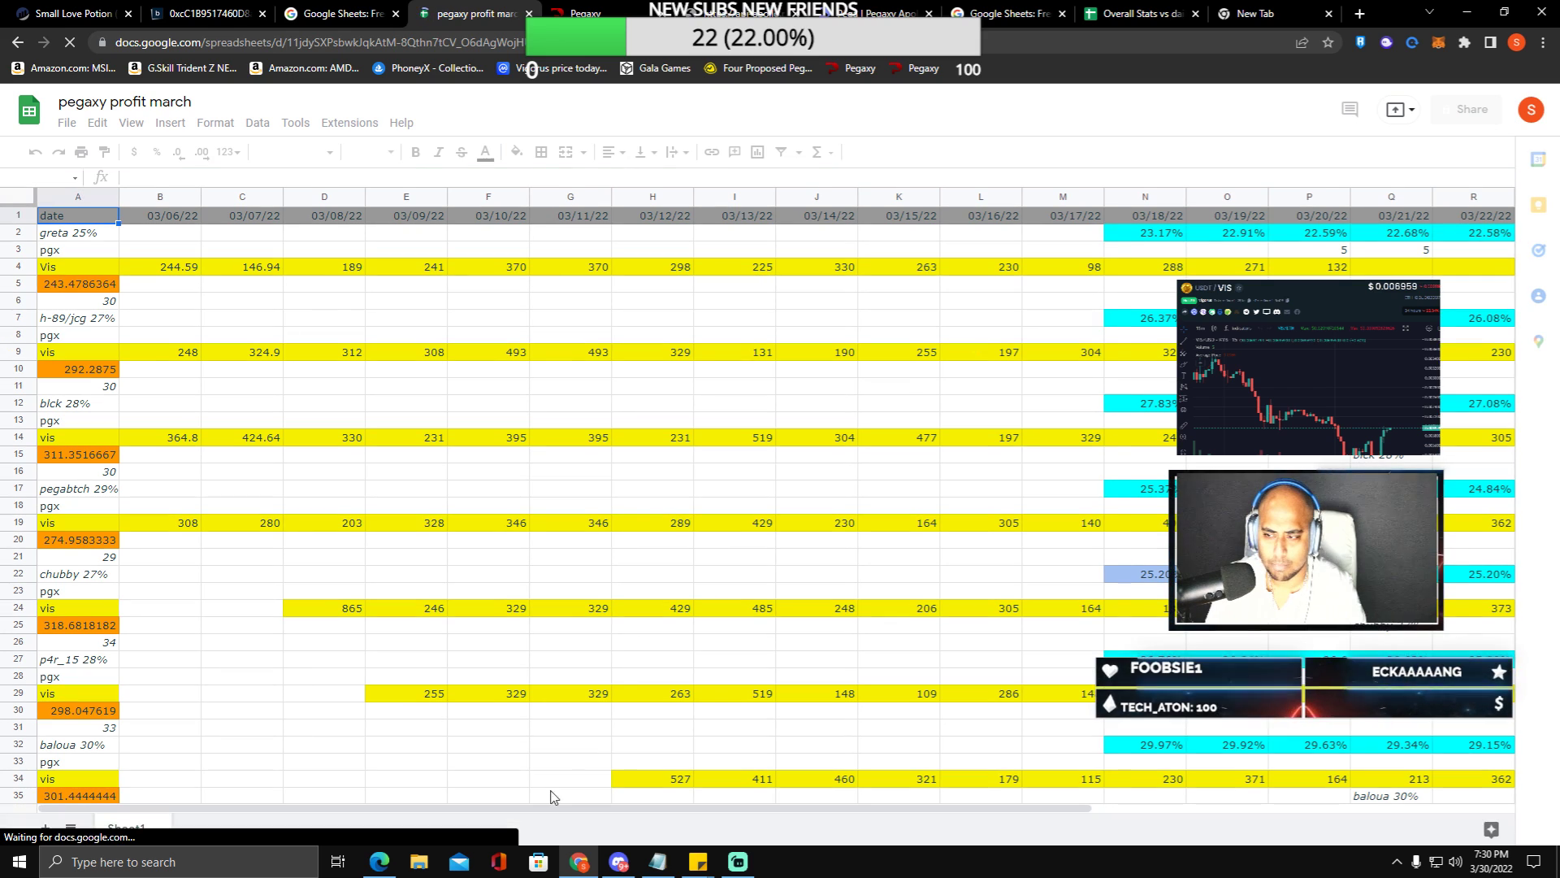
{"action": "scroll", "scroll_direction": "down", "scroll_amount": 3}
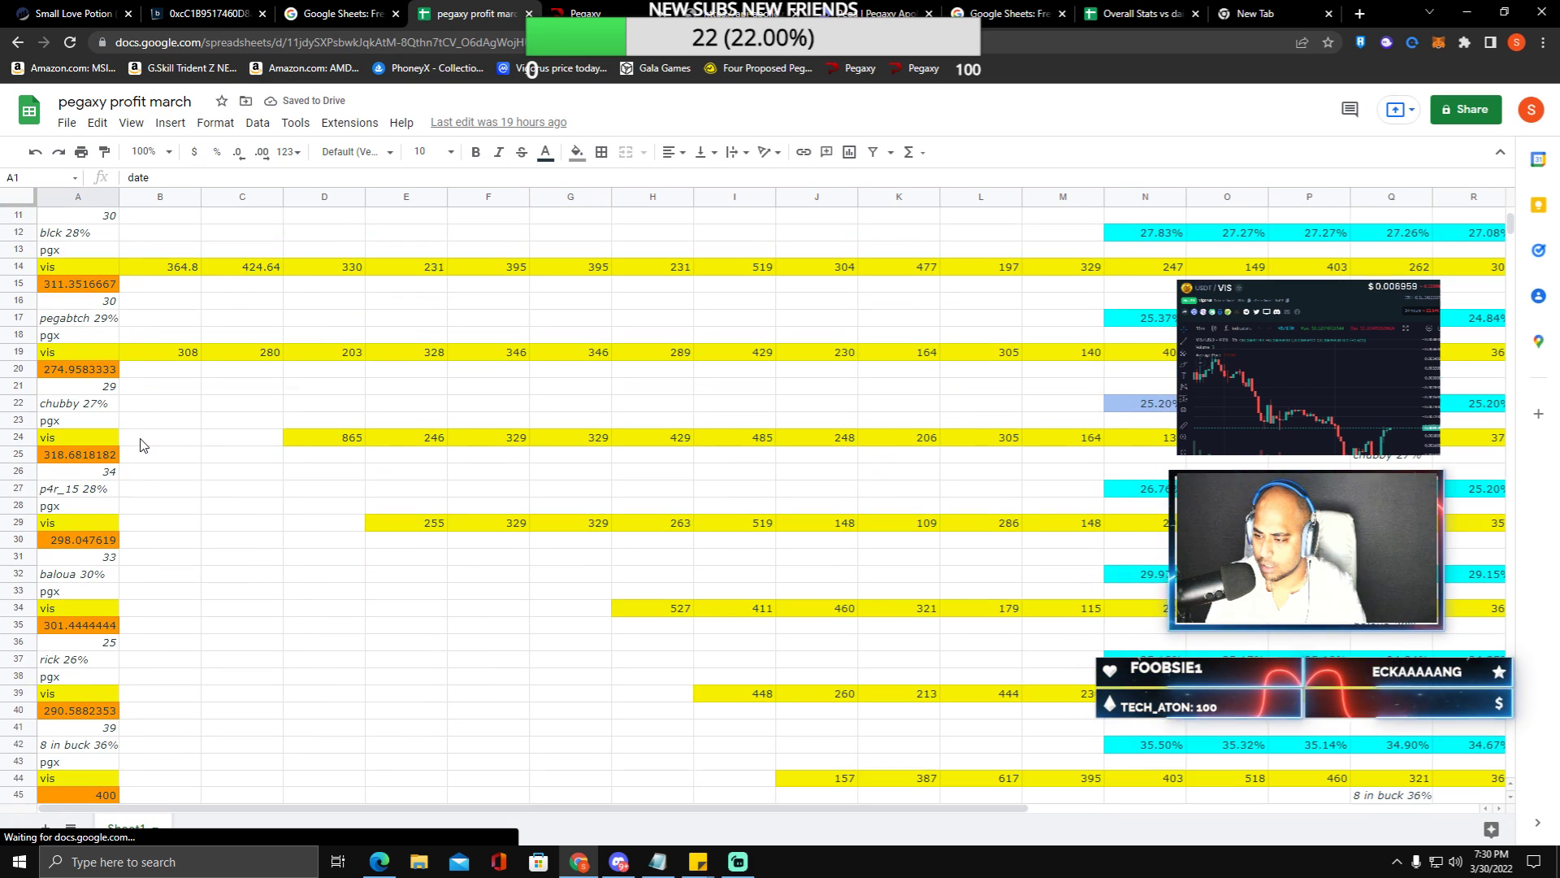
{"action": "scroll", "scroll_direction": "down", "scroll_amount": 3}
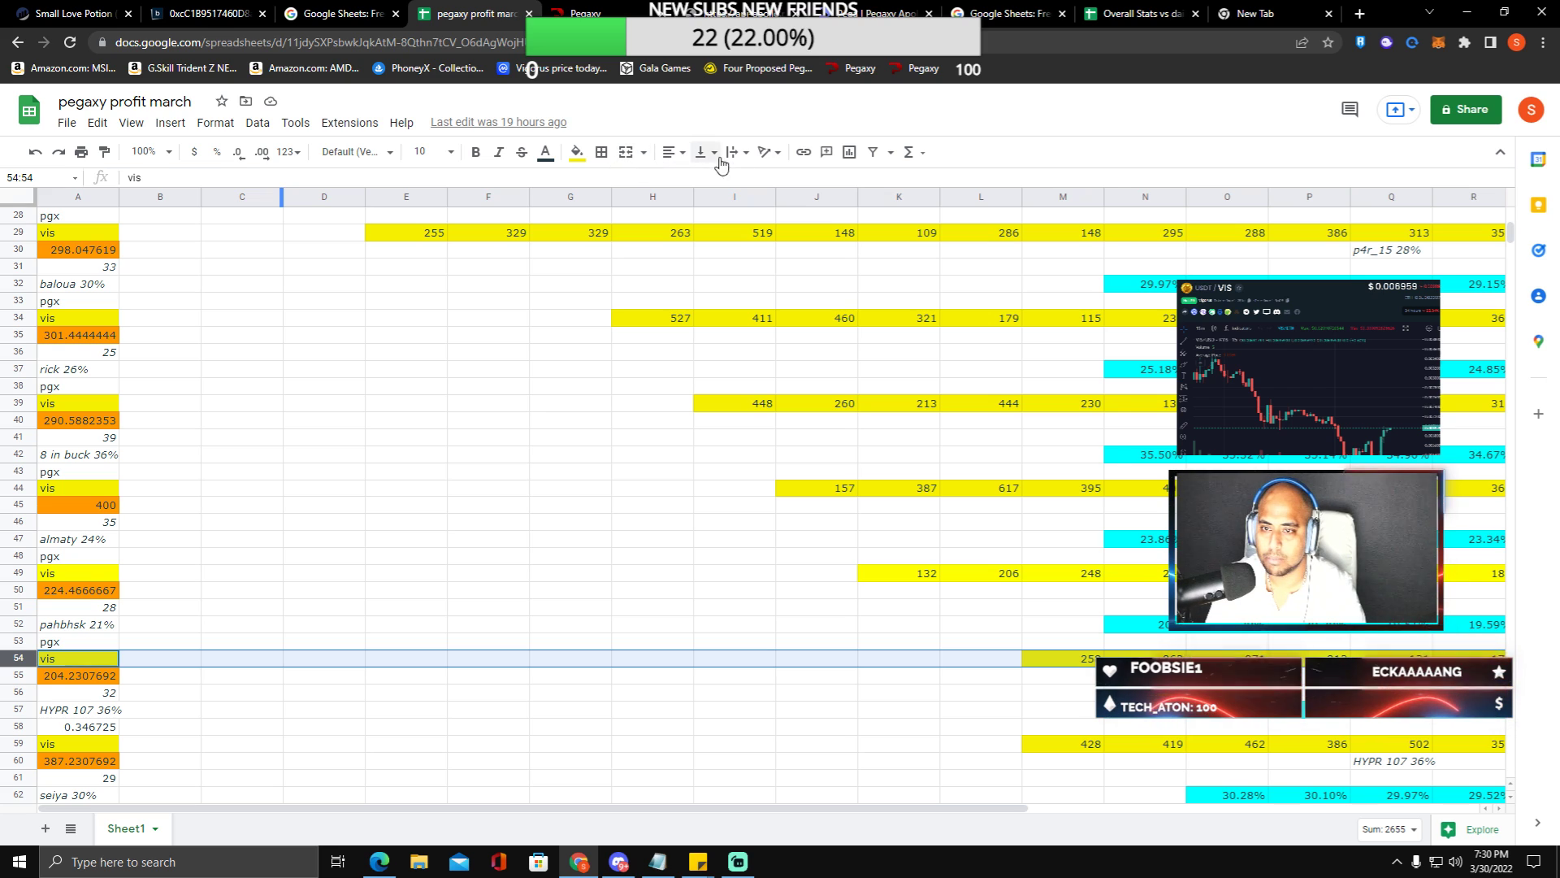
{"action": "left_click", "coordinate": [906, 151]}
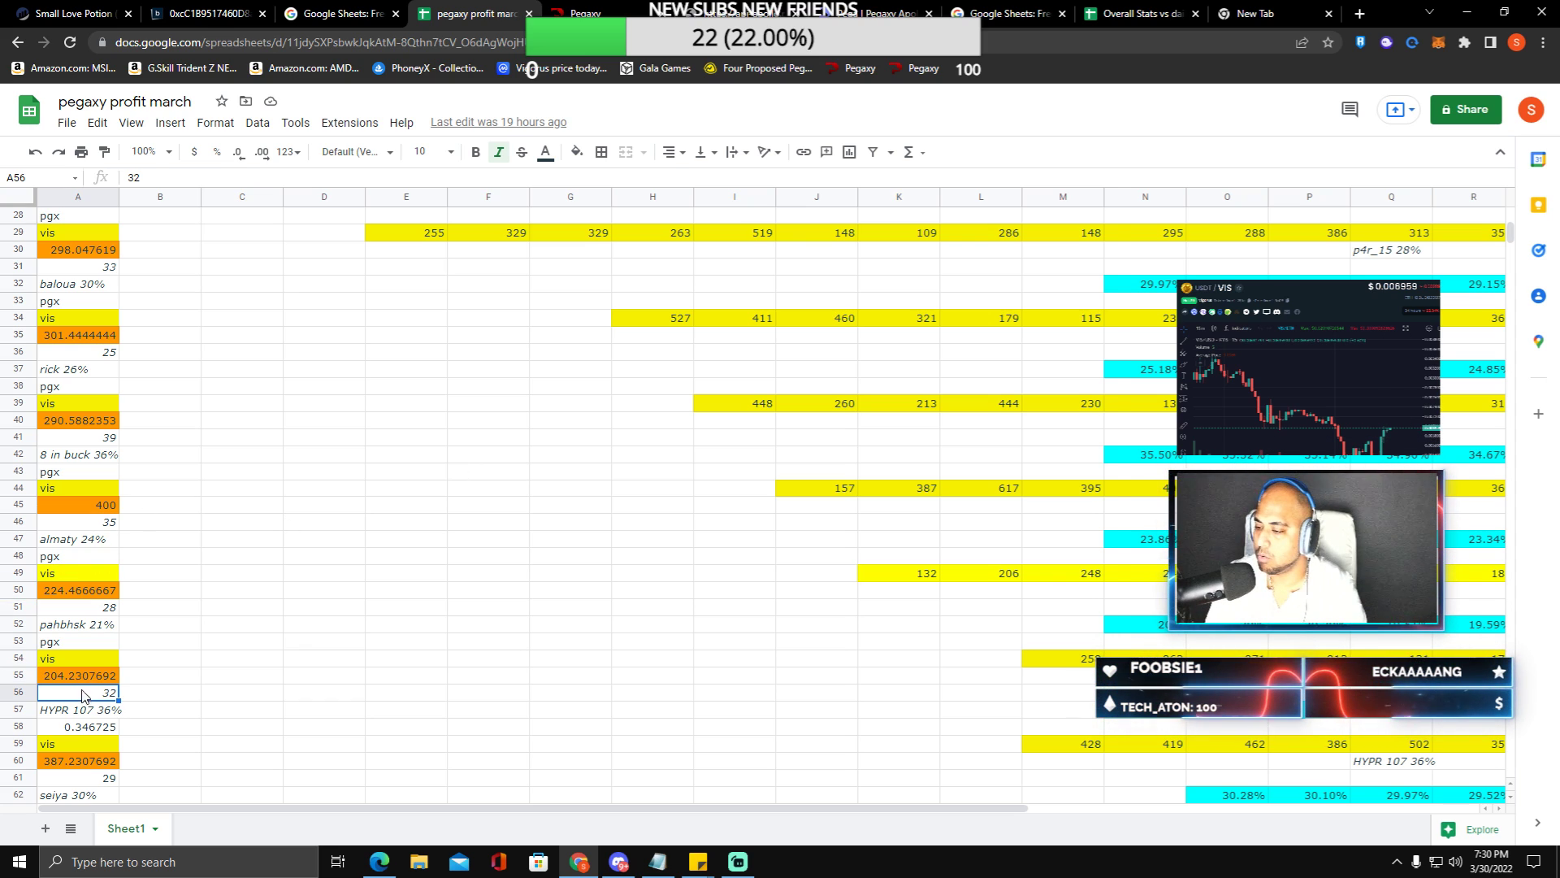
{"action": "mouse_move", "coordinate": [712, 746]}
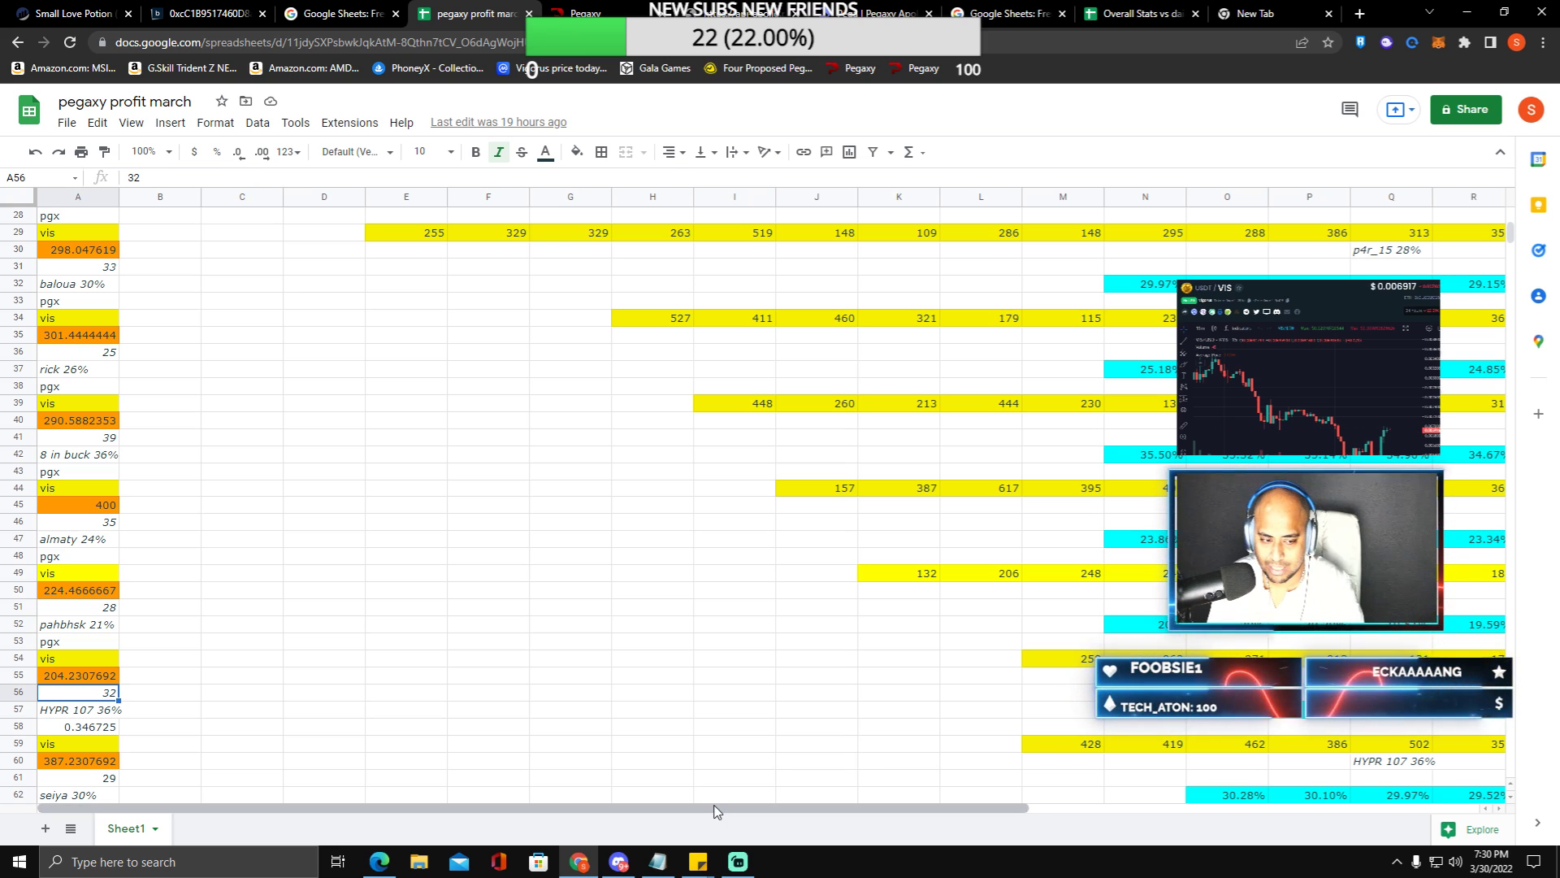
{"action": "scroll", "scroll_direction": "right", "scroll_amount": 3}
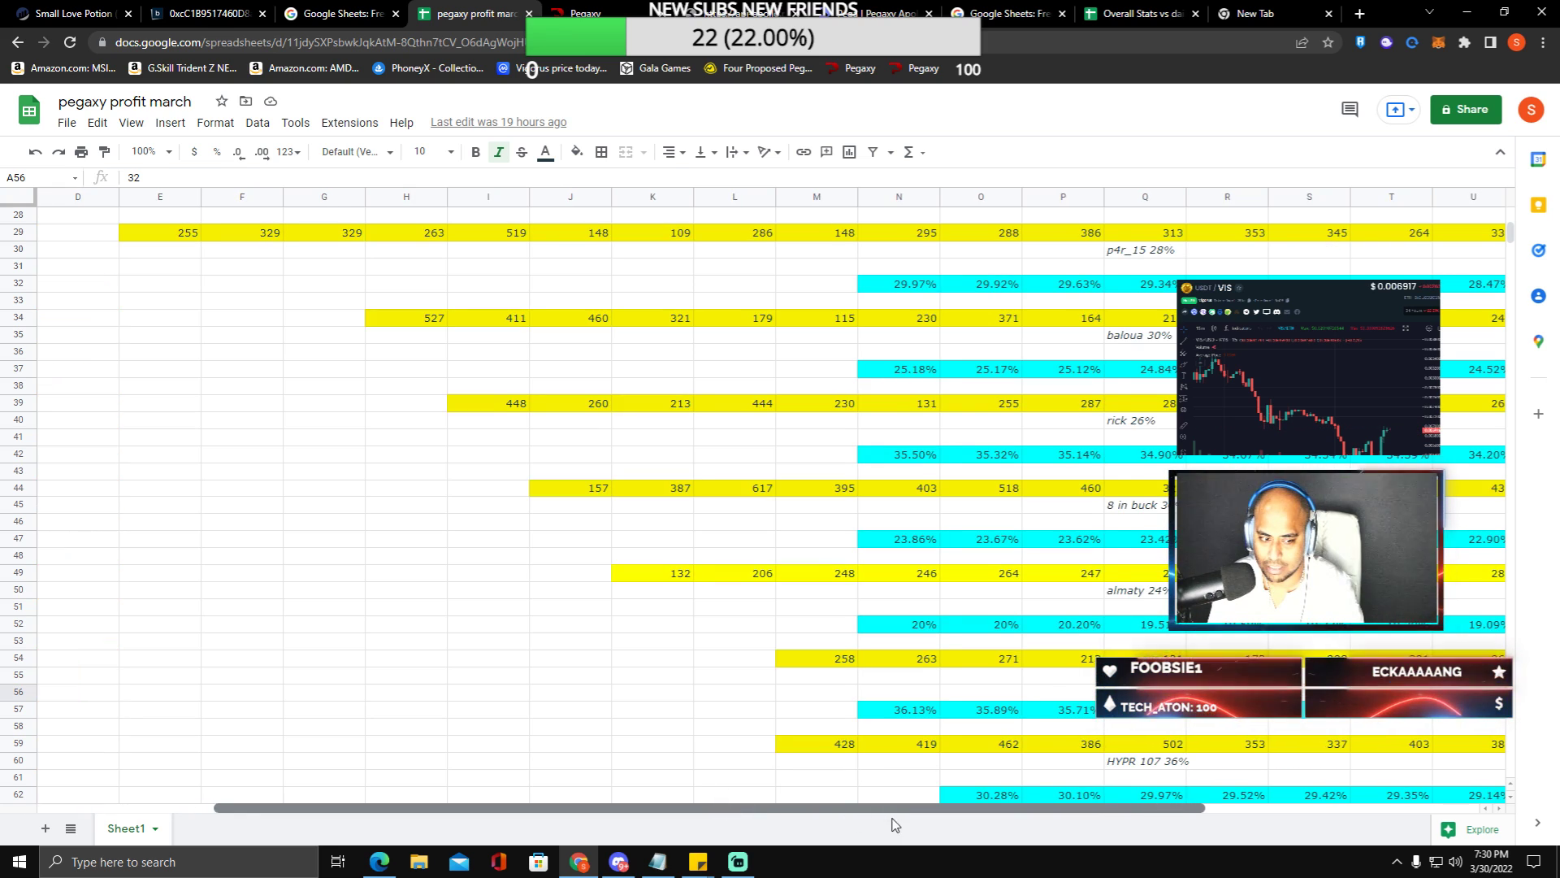
{"action": "scroll", "scroll_direction": "right", "scroll_amount": 3}
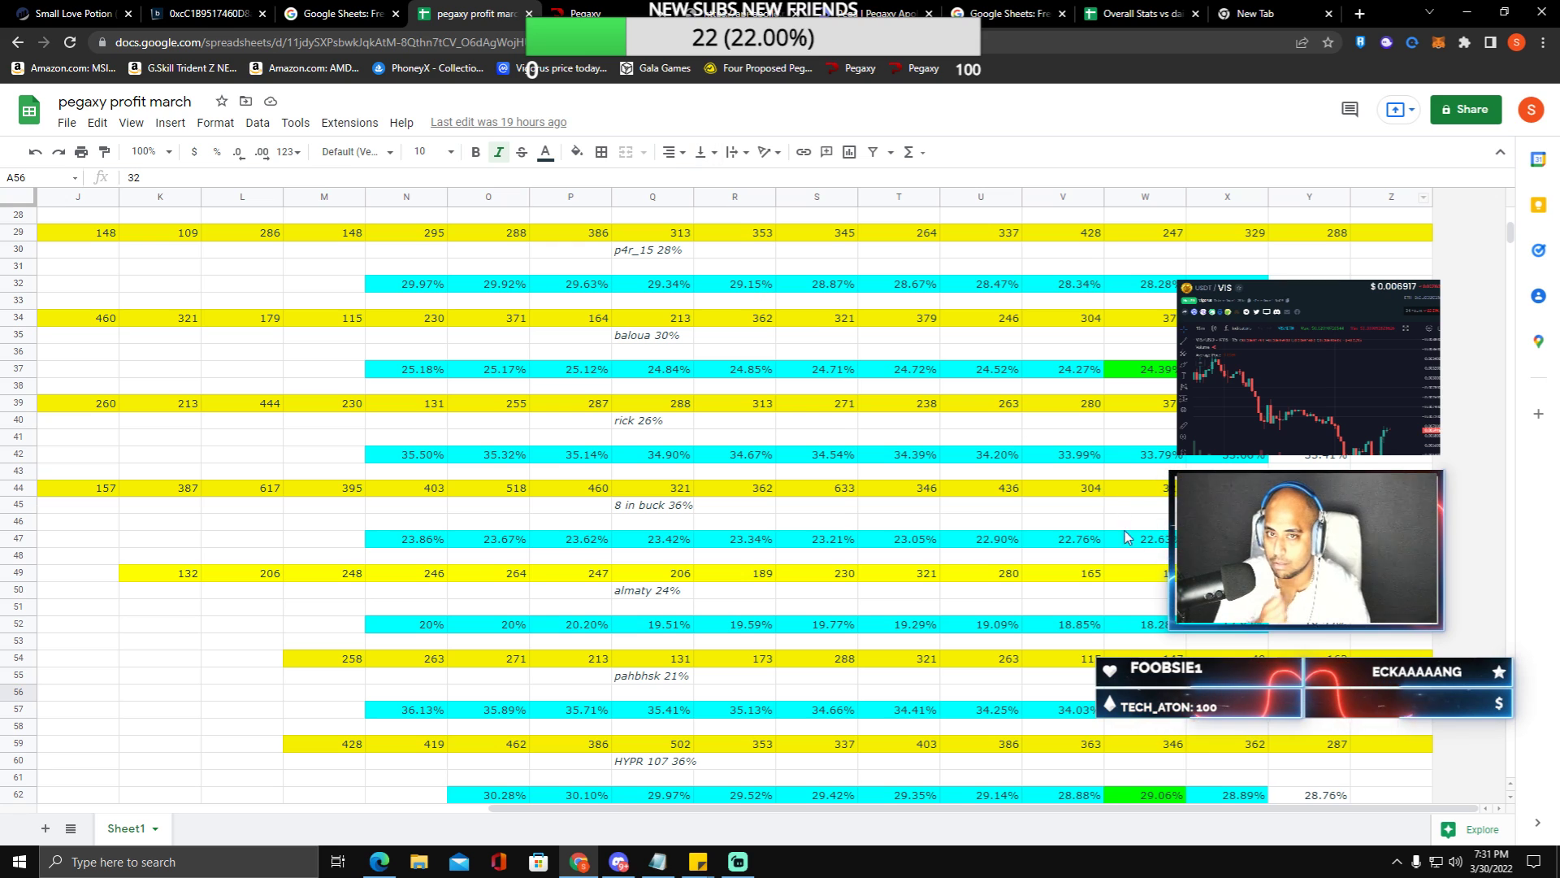
{"action": "scroll", "scroll_direction": "up", "scroll_amount": 3}
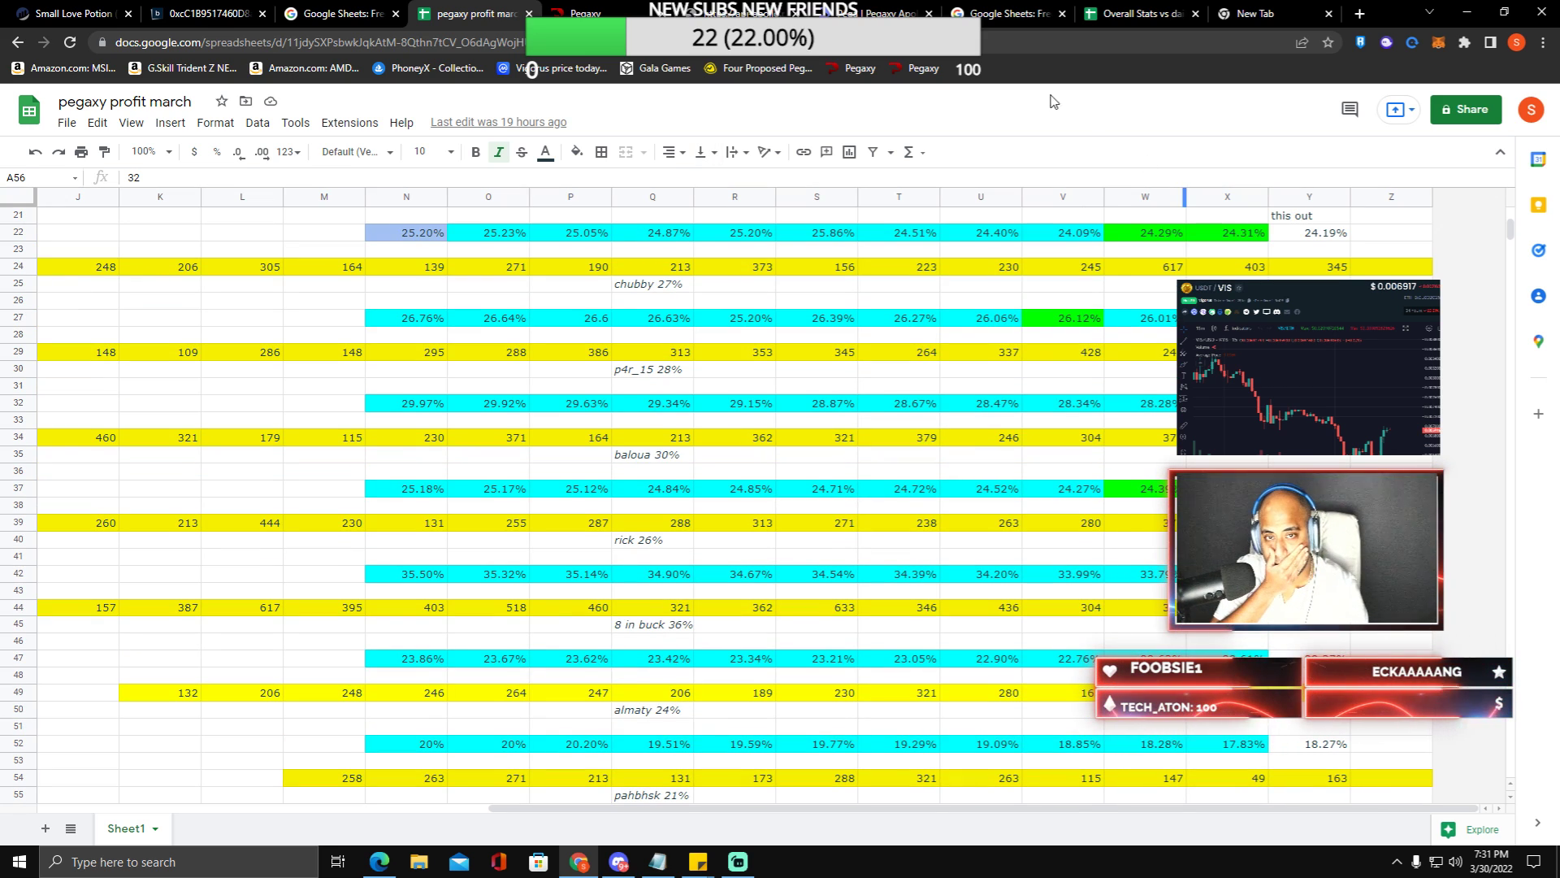
{"action": "left_click", "coordinate": [1094, 13]}
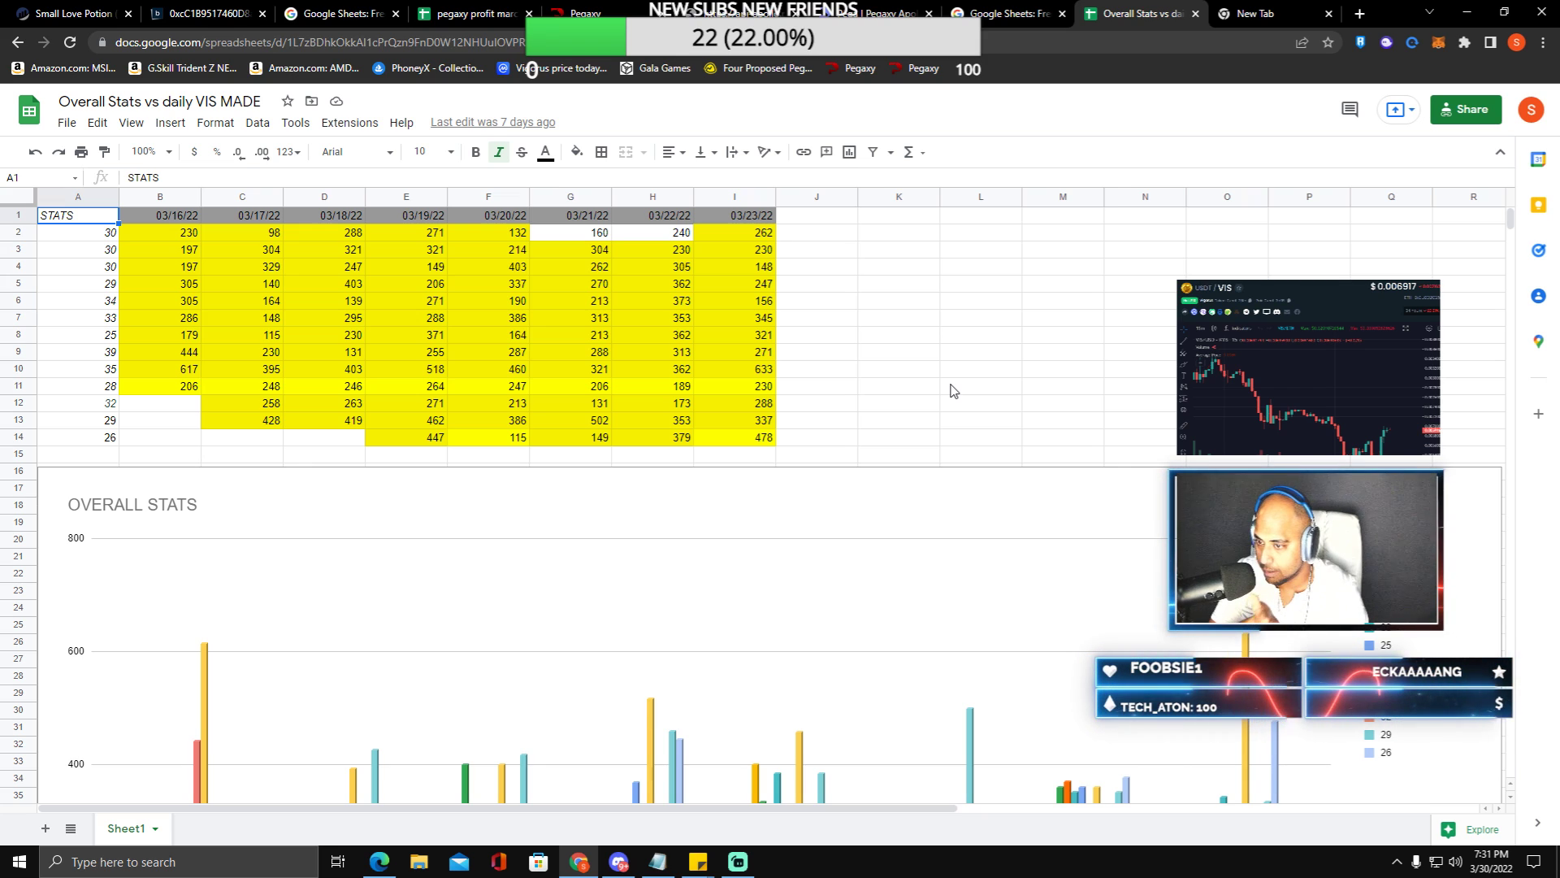
- Scroll down to the OVERALL STATS daily chart and back up
{"action": "scroll", "scroll_direction": "down", "scroll_amount": 3}
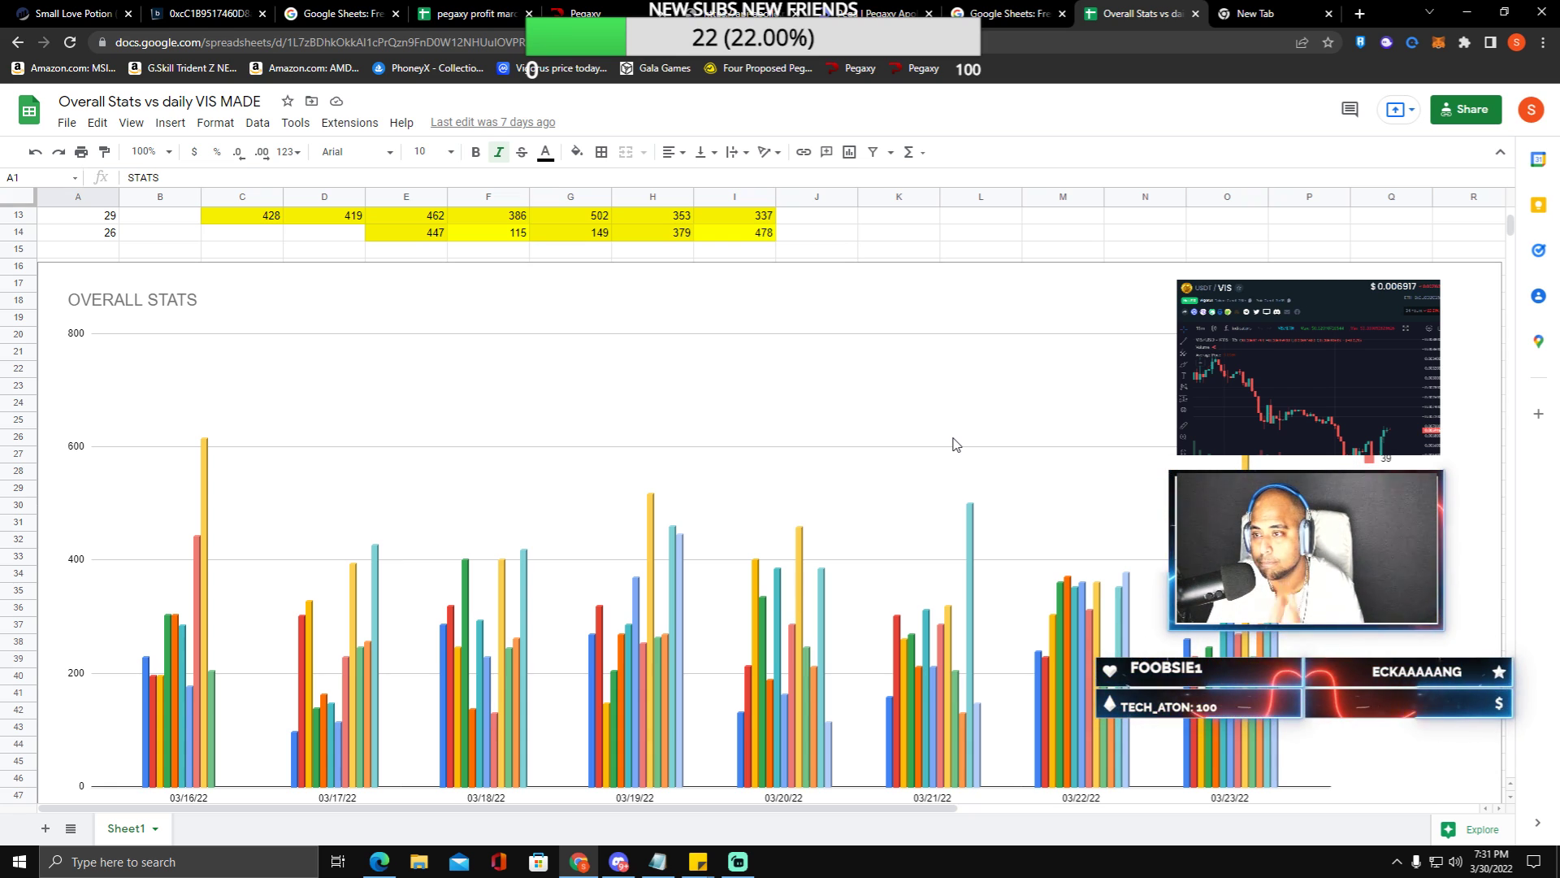
{"action": "scroll", "scroll_direction": "up", "scroll_amount": 3}
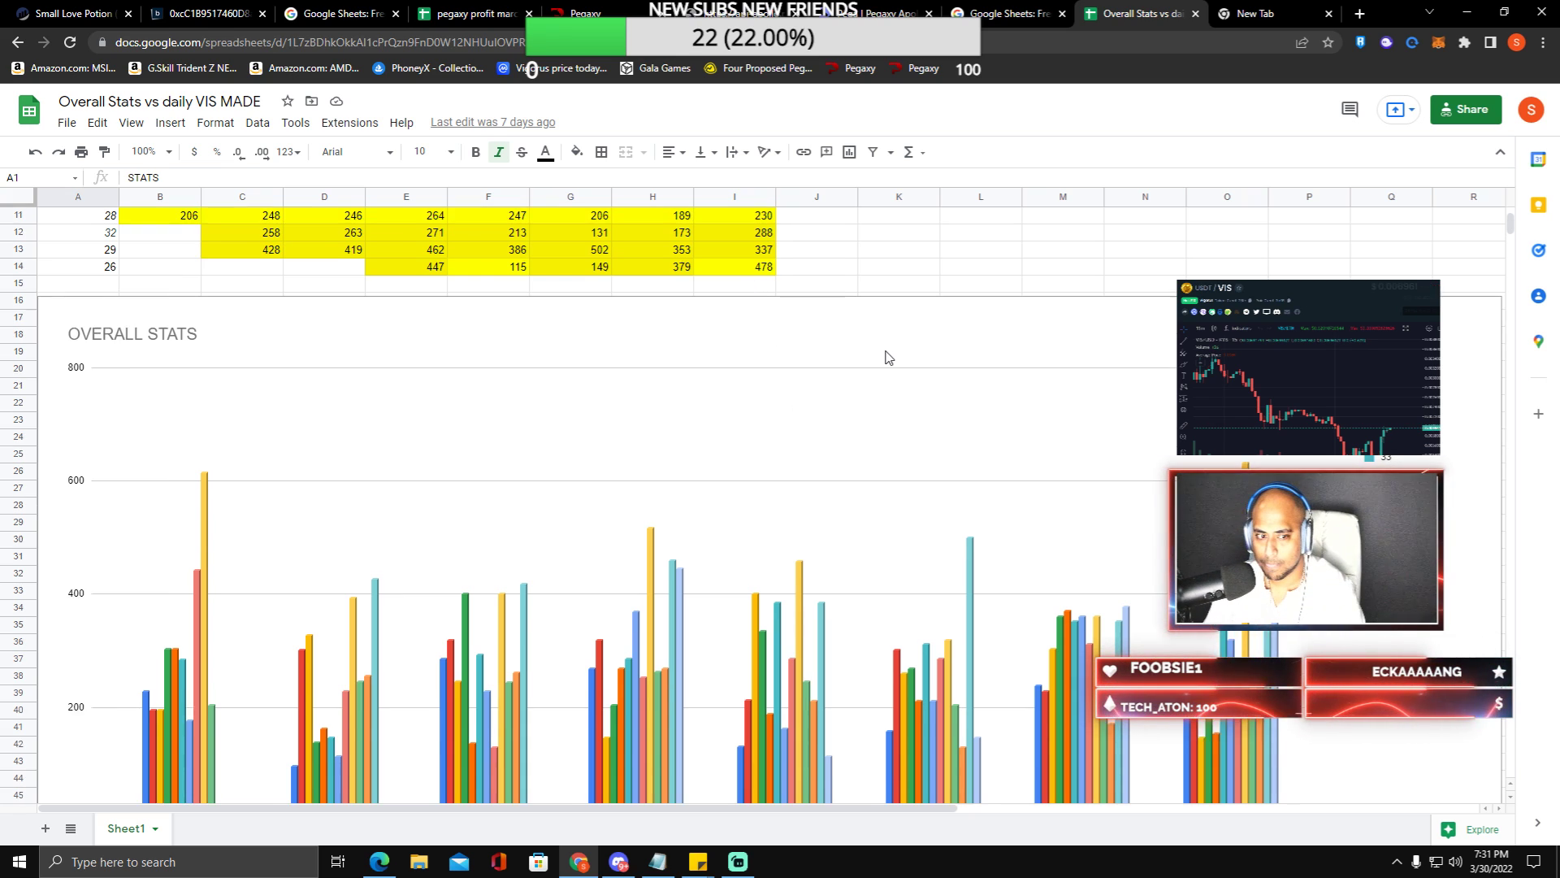
{"action": "scroll", "scroll_direction": "up", "scroll_amount": 3}
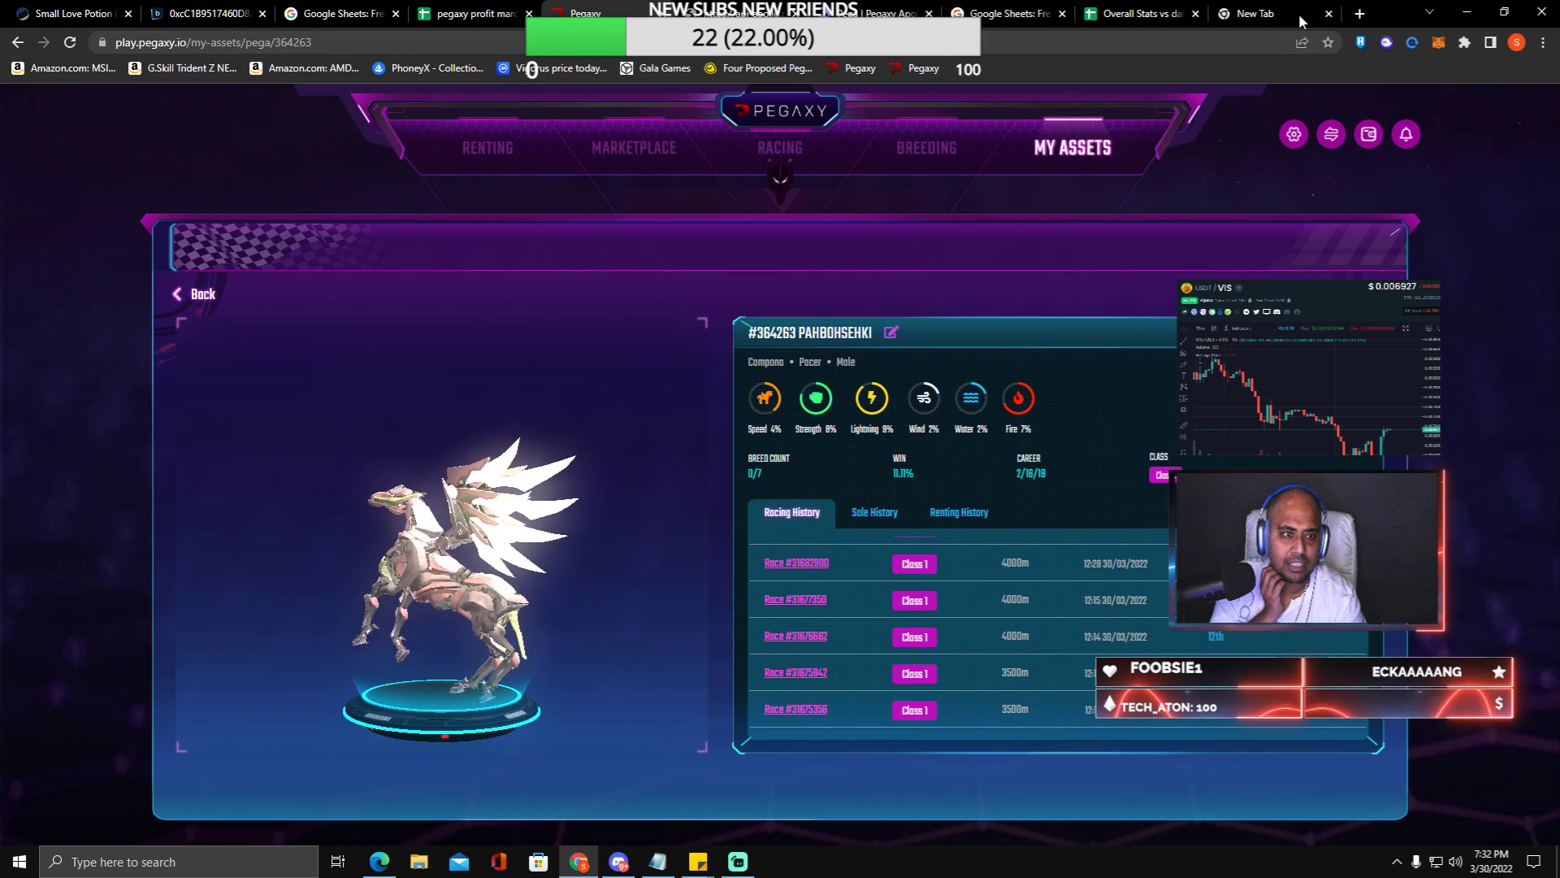
{"action": "left_click", "coordinate": [1258, 13]}
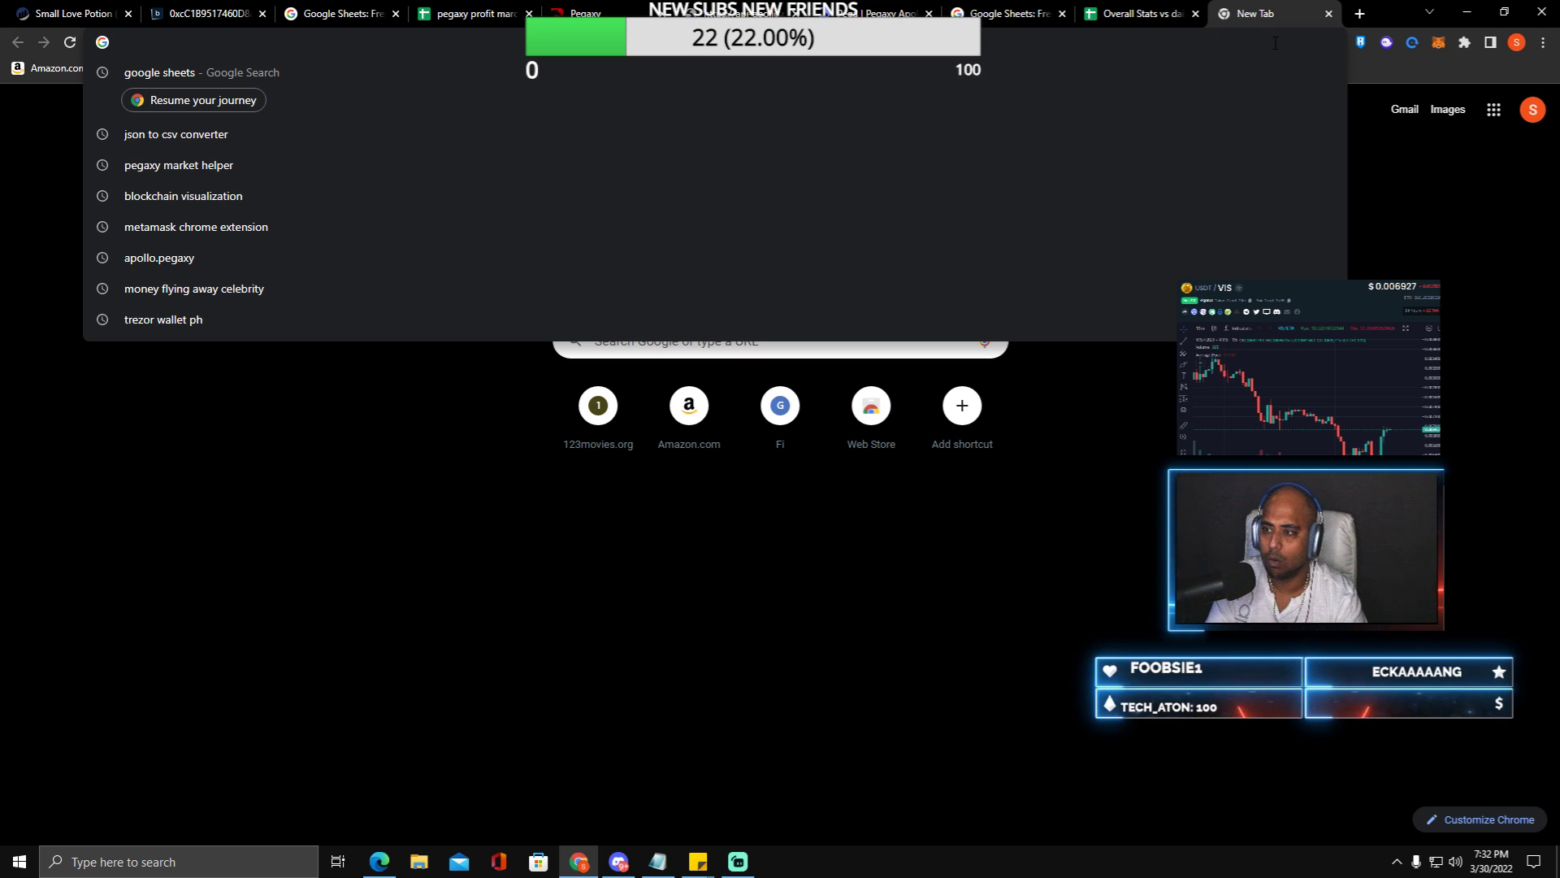
{"action": "mouse_move", "coordinate": [329, 802]}
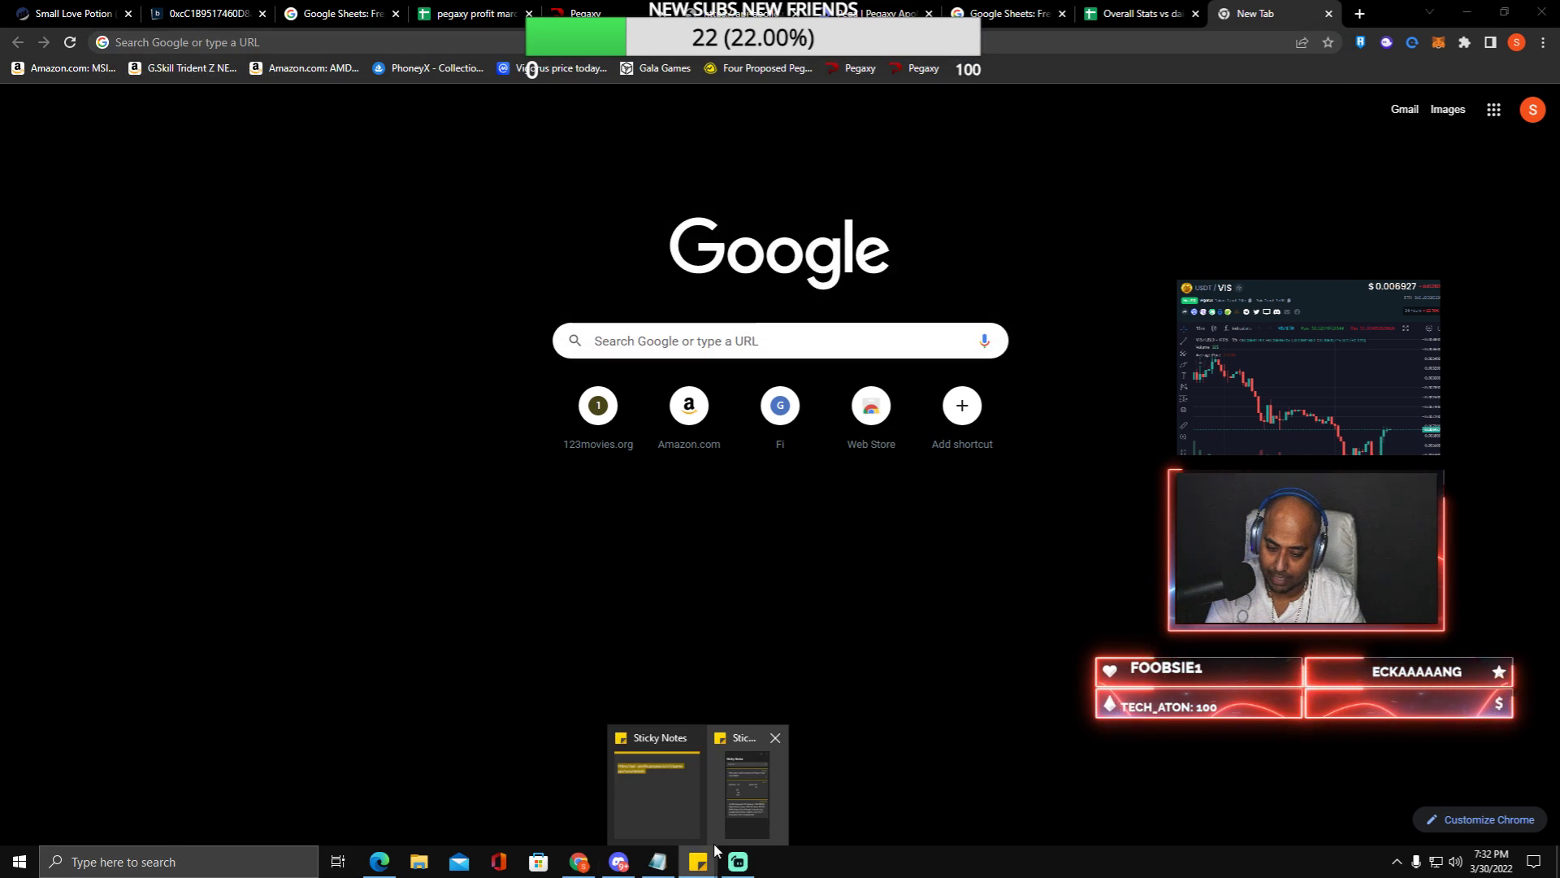
{"action": "left_click", "coordinate": [657, 785]}
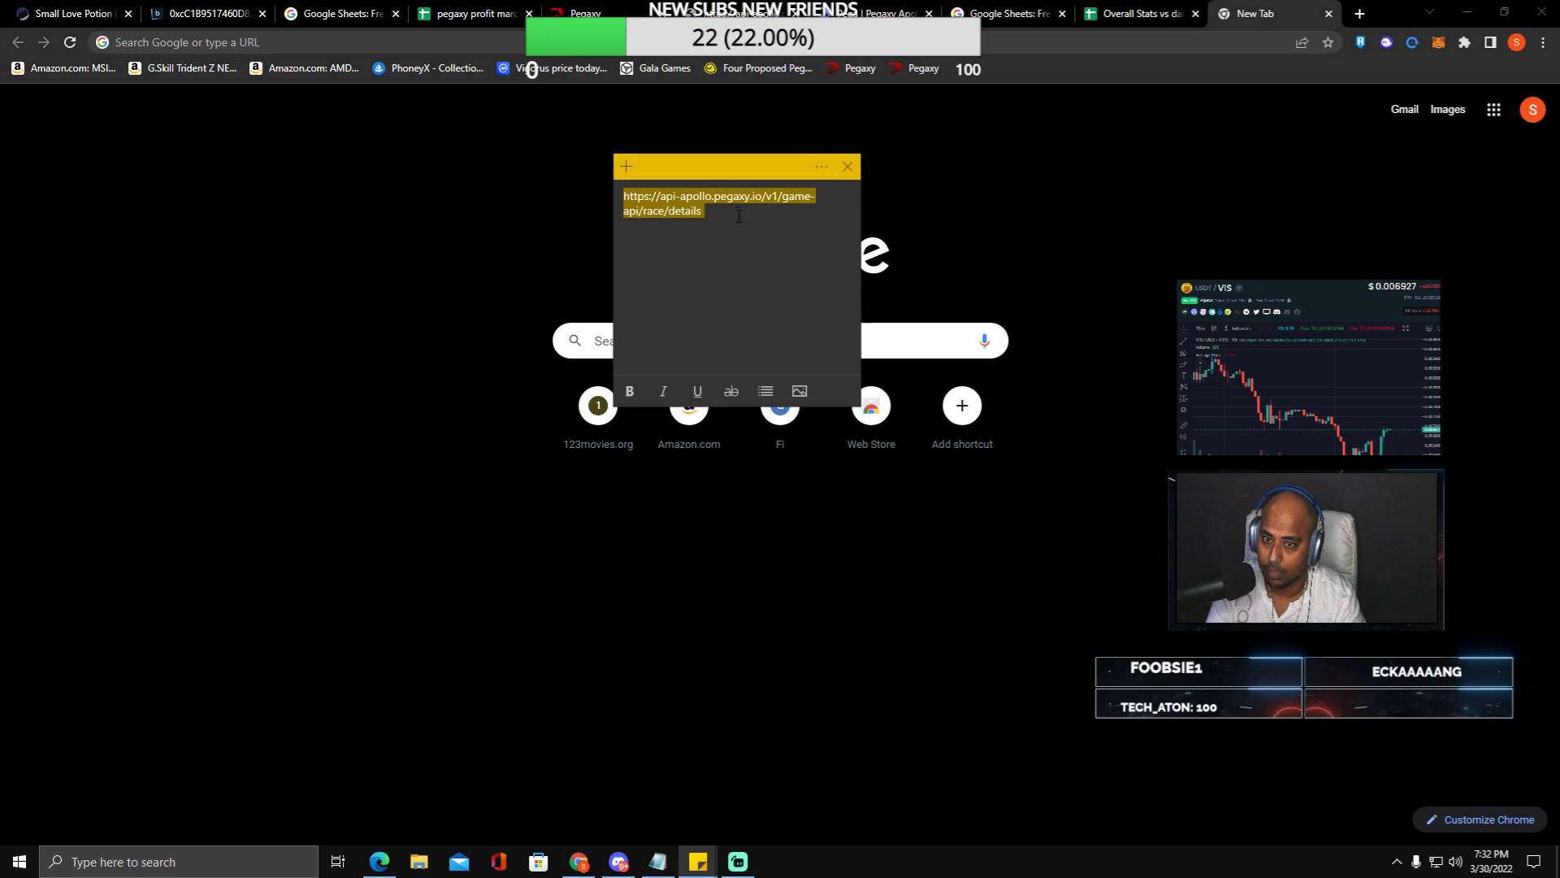
{"action": "left_click", "coordinate": [298, 42]}
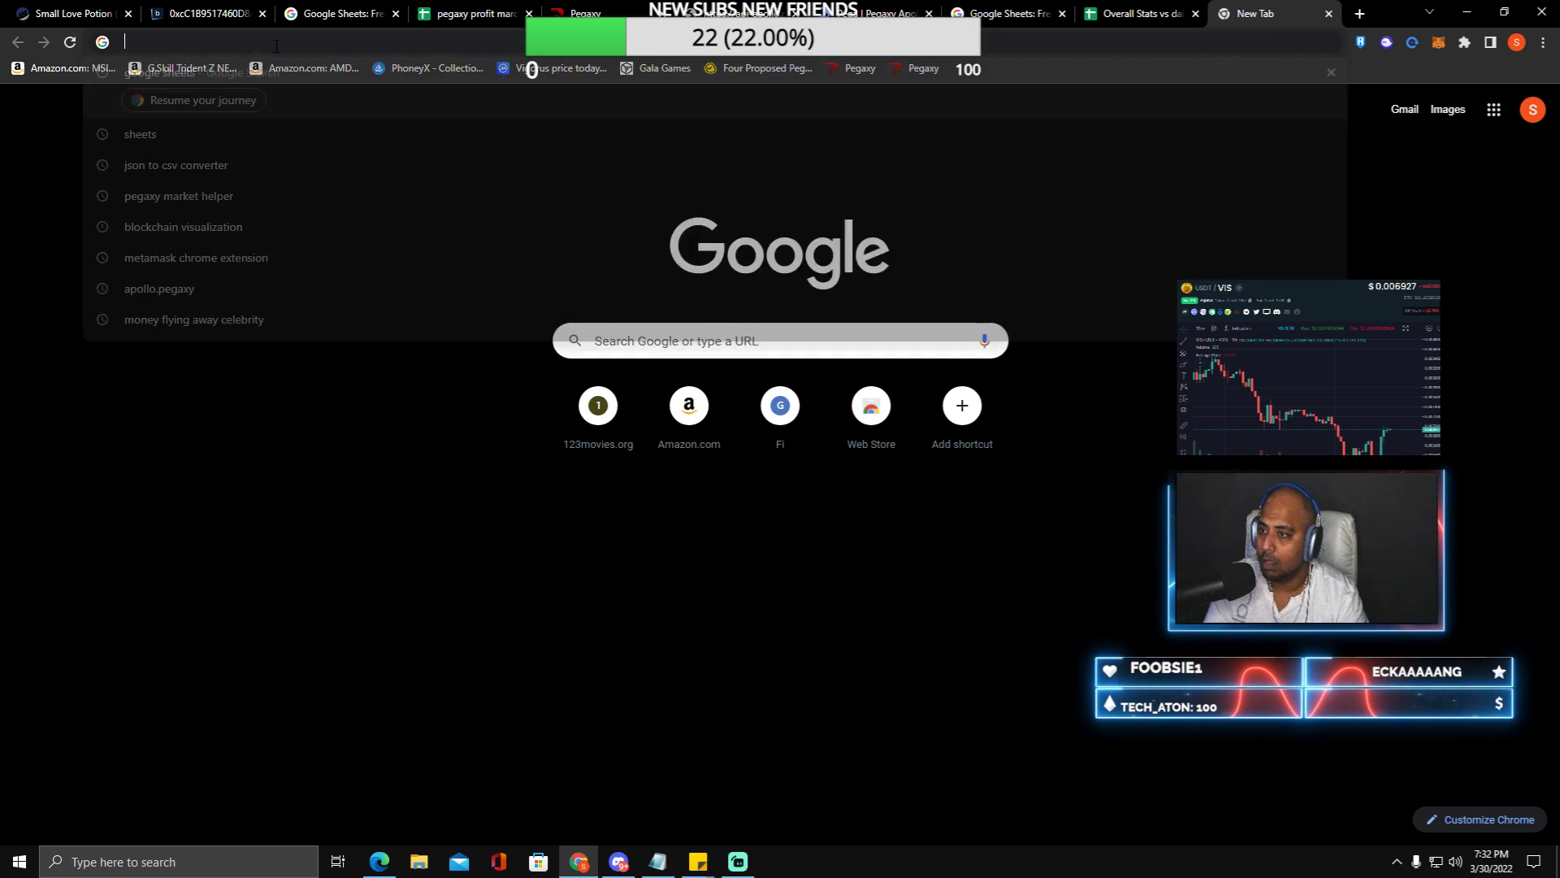
{"action": "type", "text": "https://api-apollo.pegaxy.io/v1/game-api/race/details"}
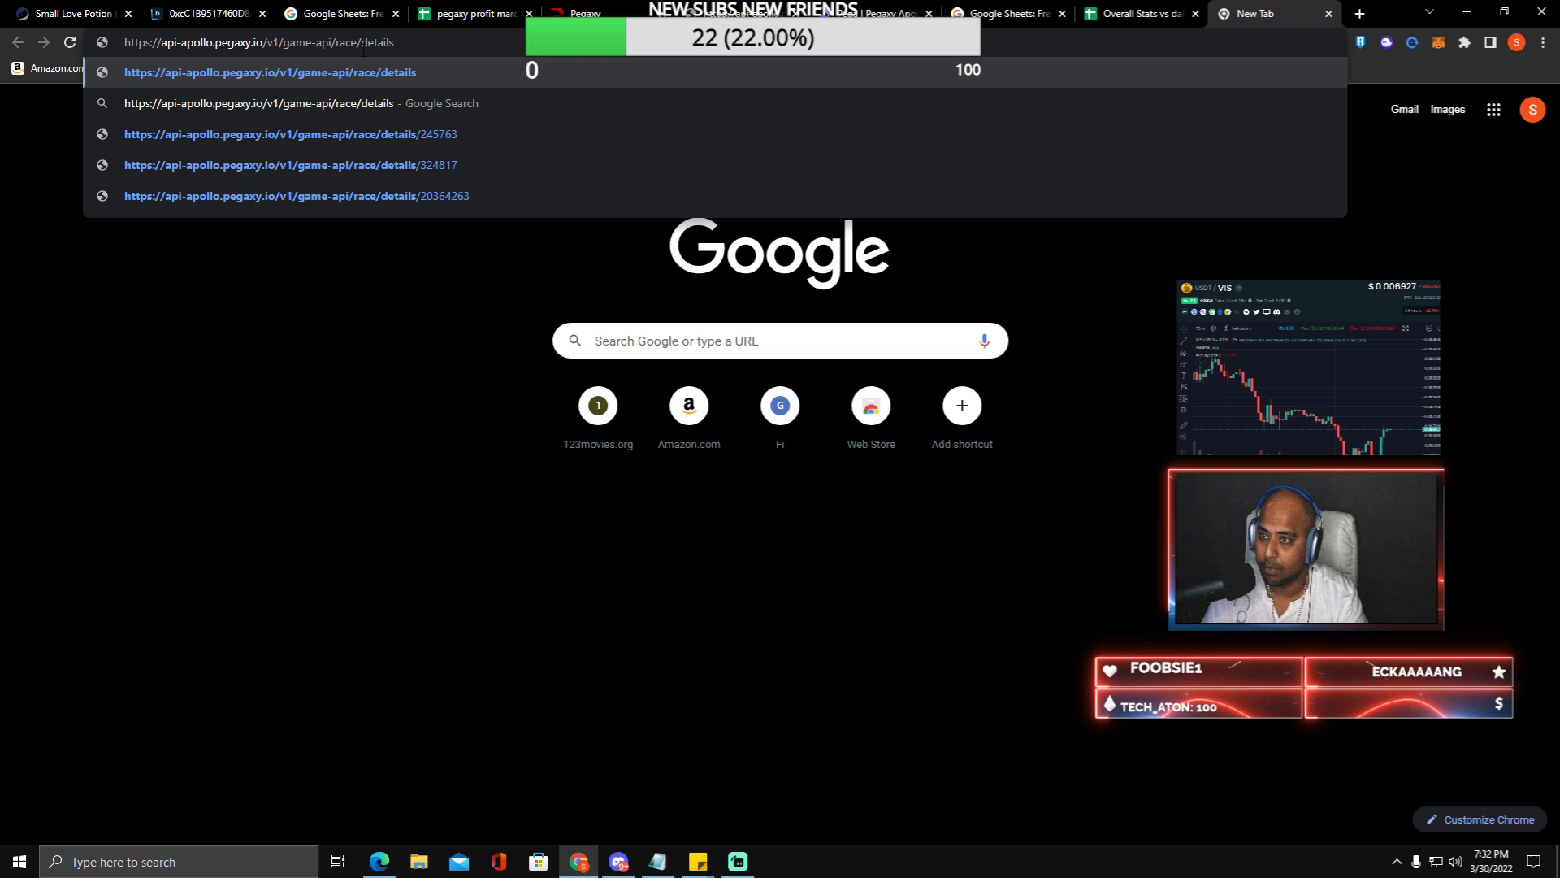
{"action": "type", "text": "/"}
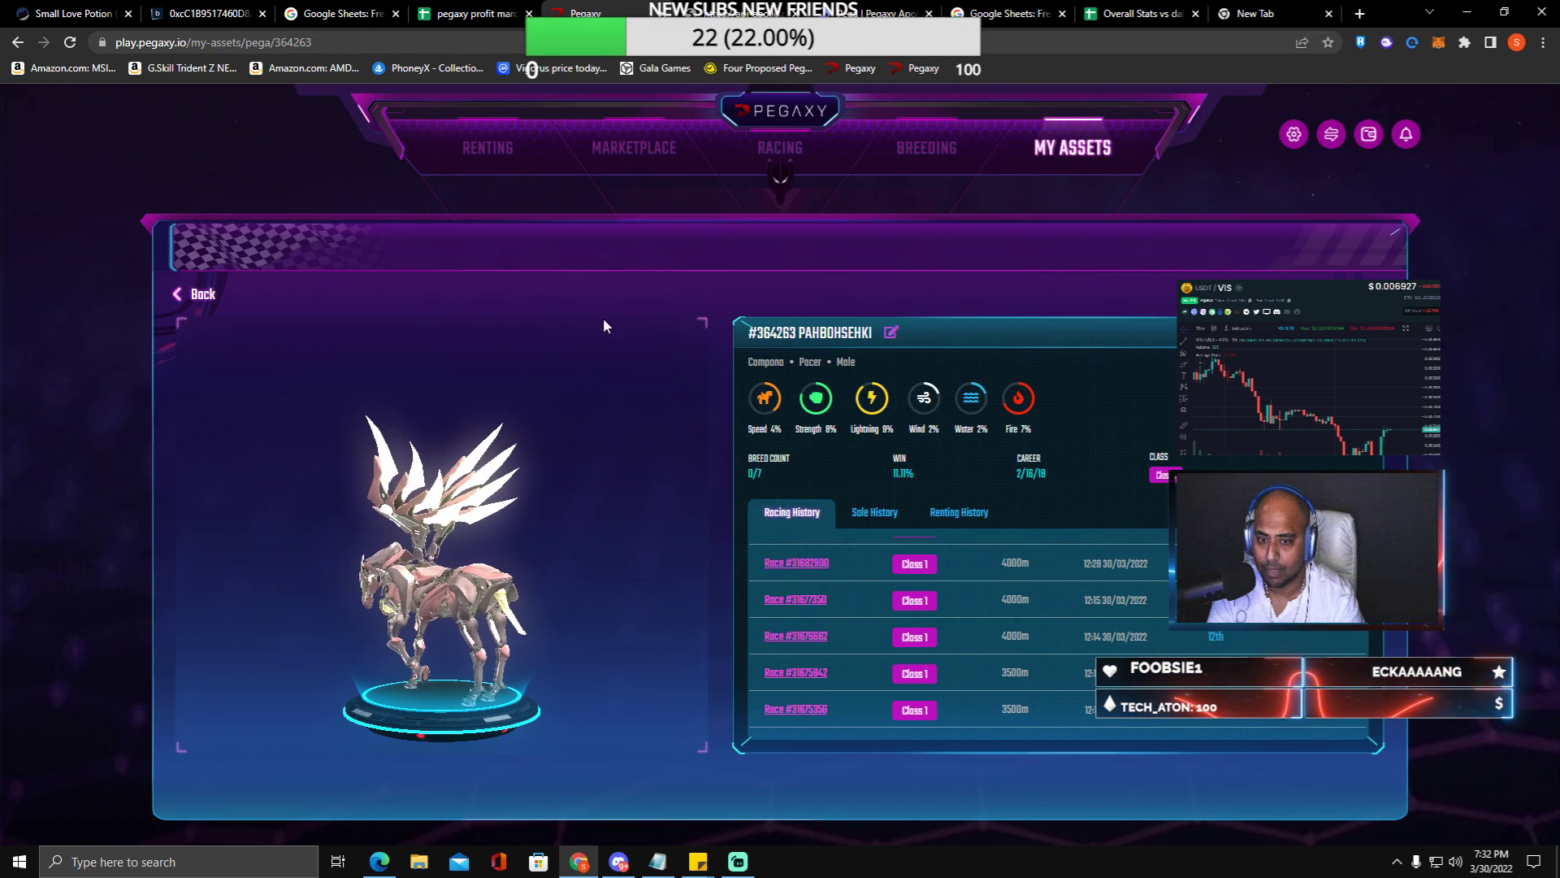
{"action": "mouse_move", "coordinate": [786, 332]}
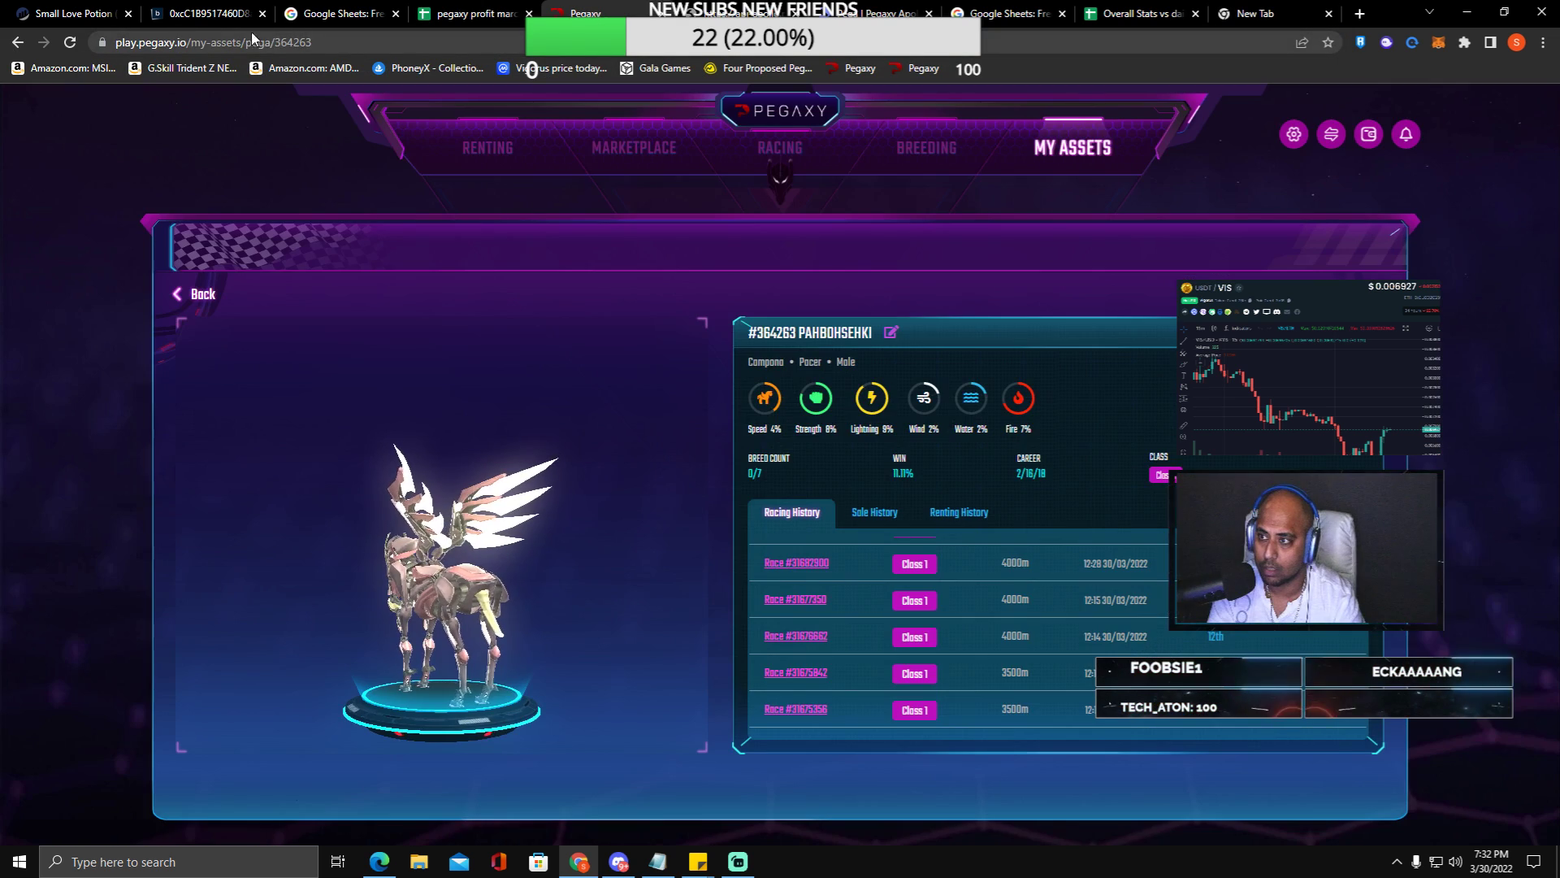
- Go via the pegaxy profit march tab to the race details API tab
{"action": "left_click", "coordinate": [468, 13]}
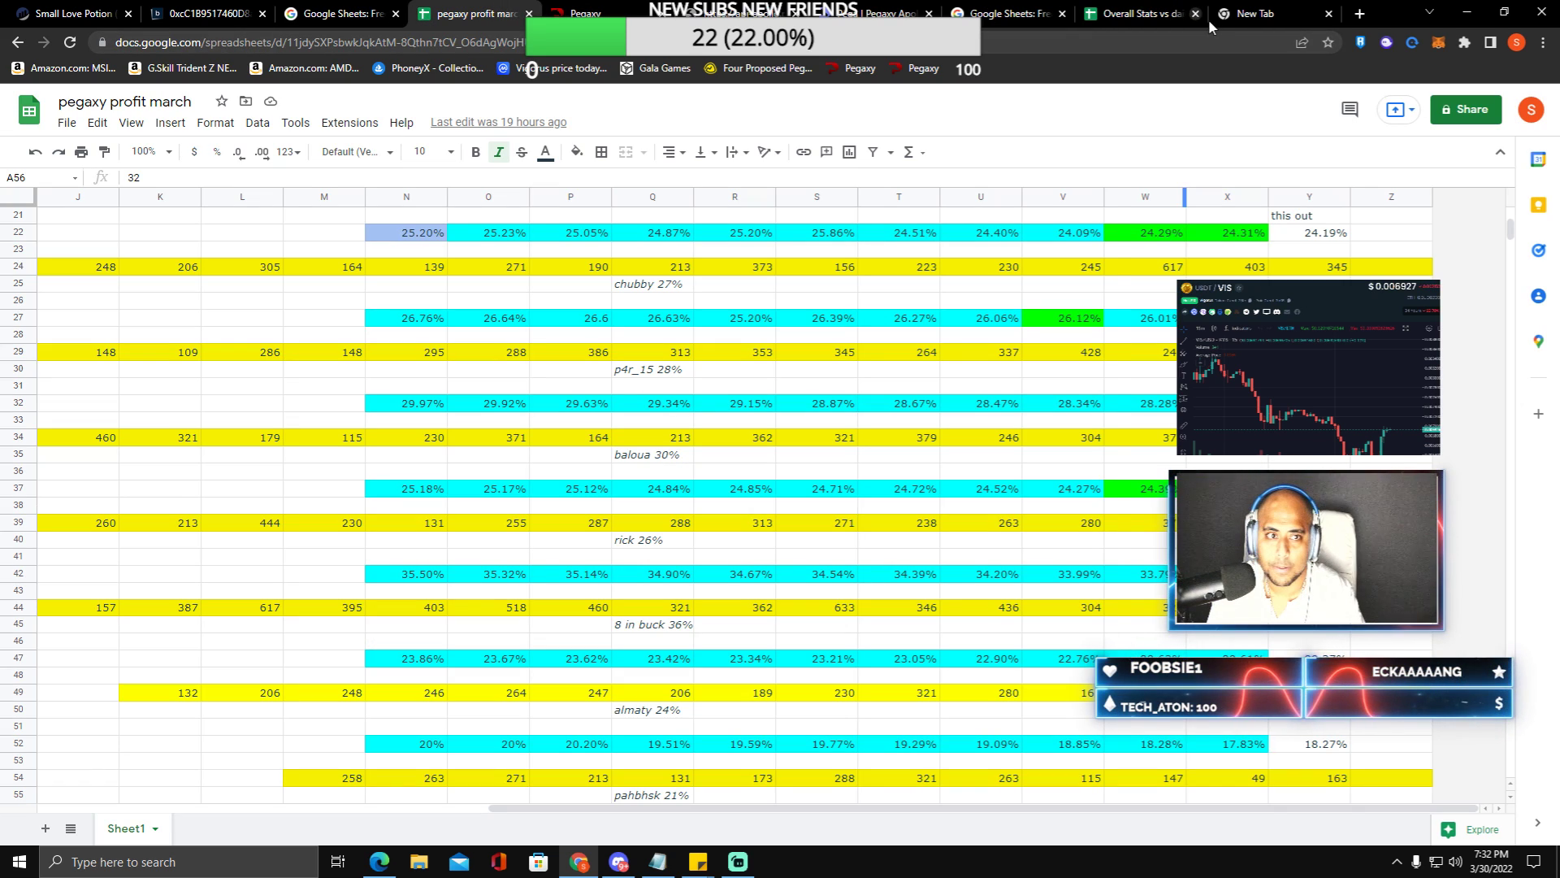
{"action": "left_click", "coordinate": [1263, 13]}
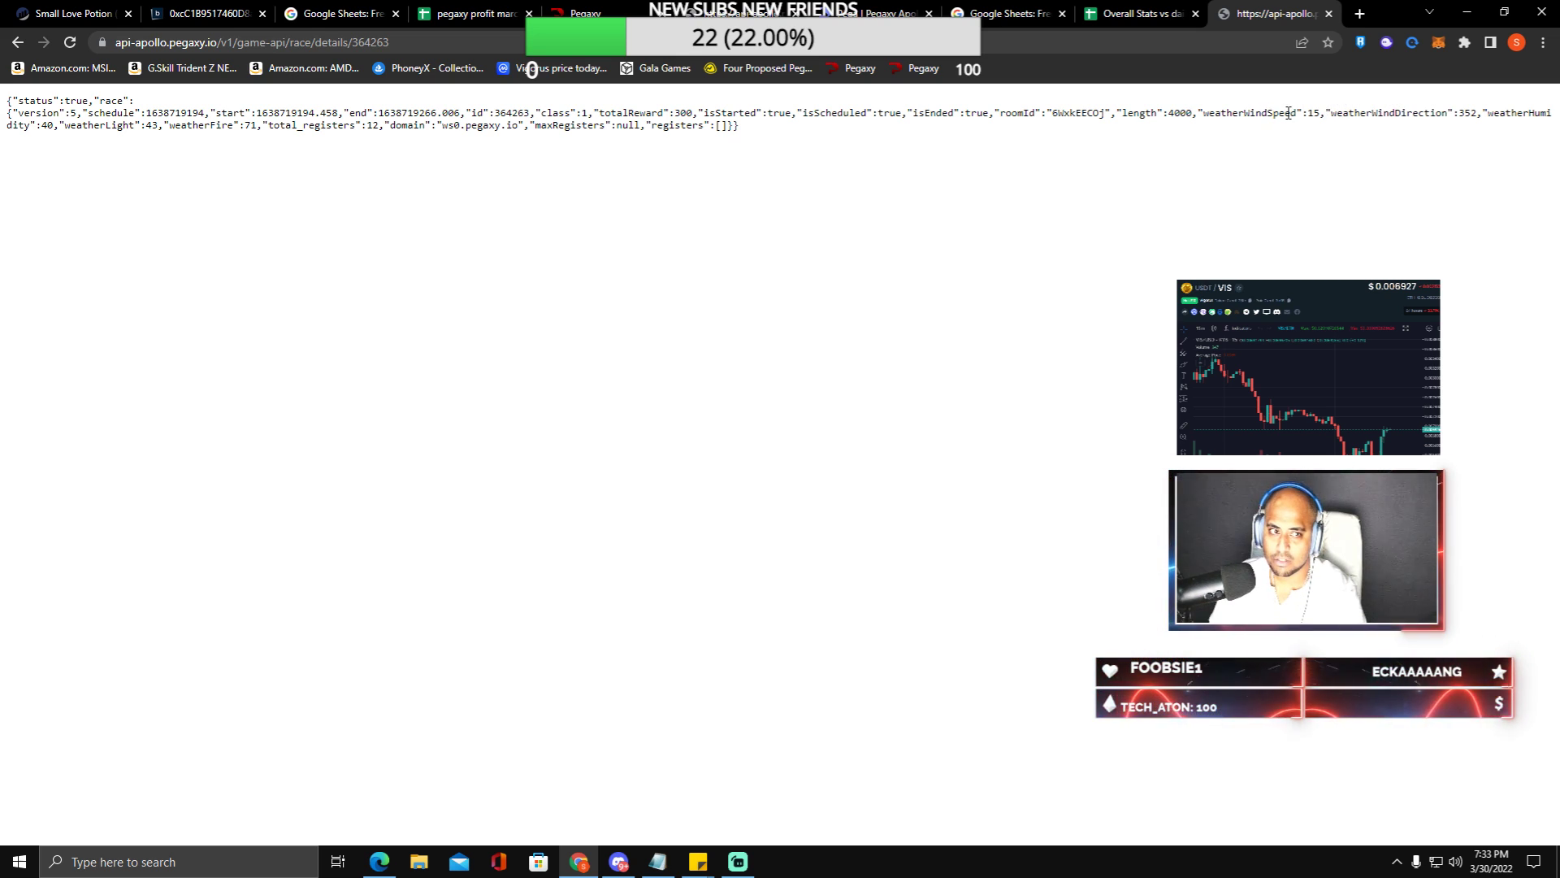
{"action": "mouse_move", "coordinate": [1388, 134]}
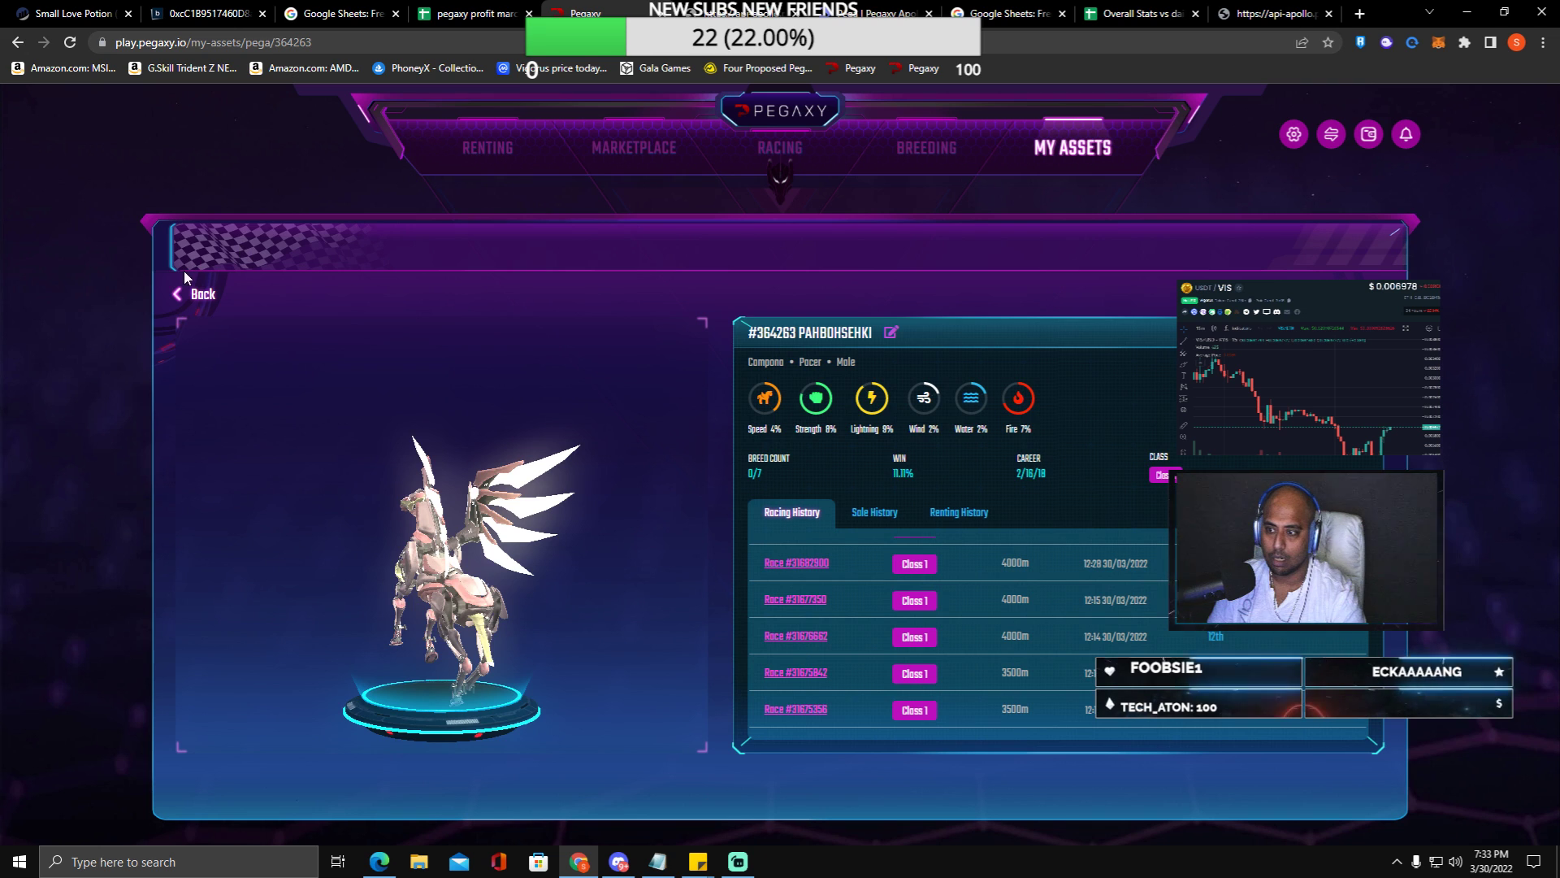
- Return to the owned pegas list, then reload race details JSON in the API tab
{"action": "left_click", "coordinate": [195, 293]}
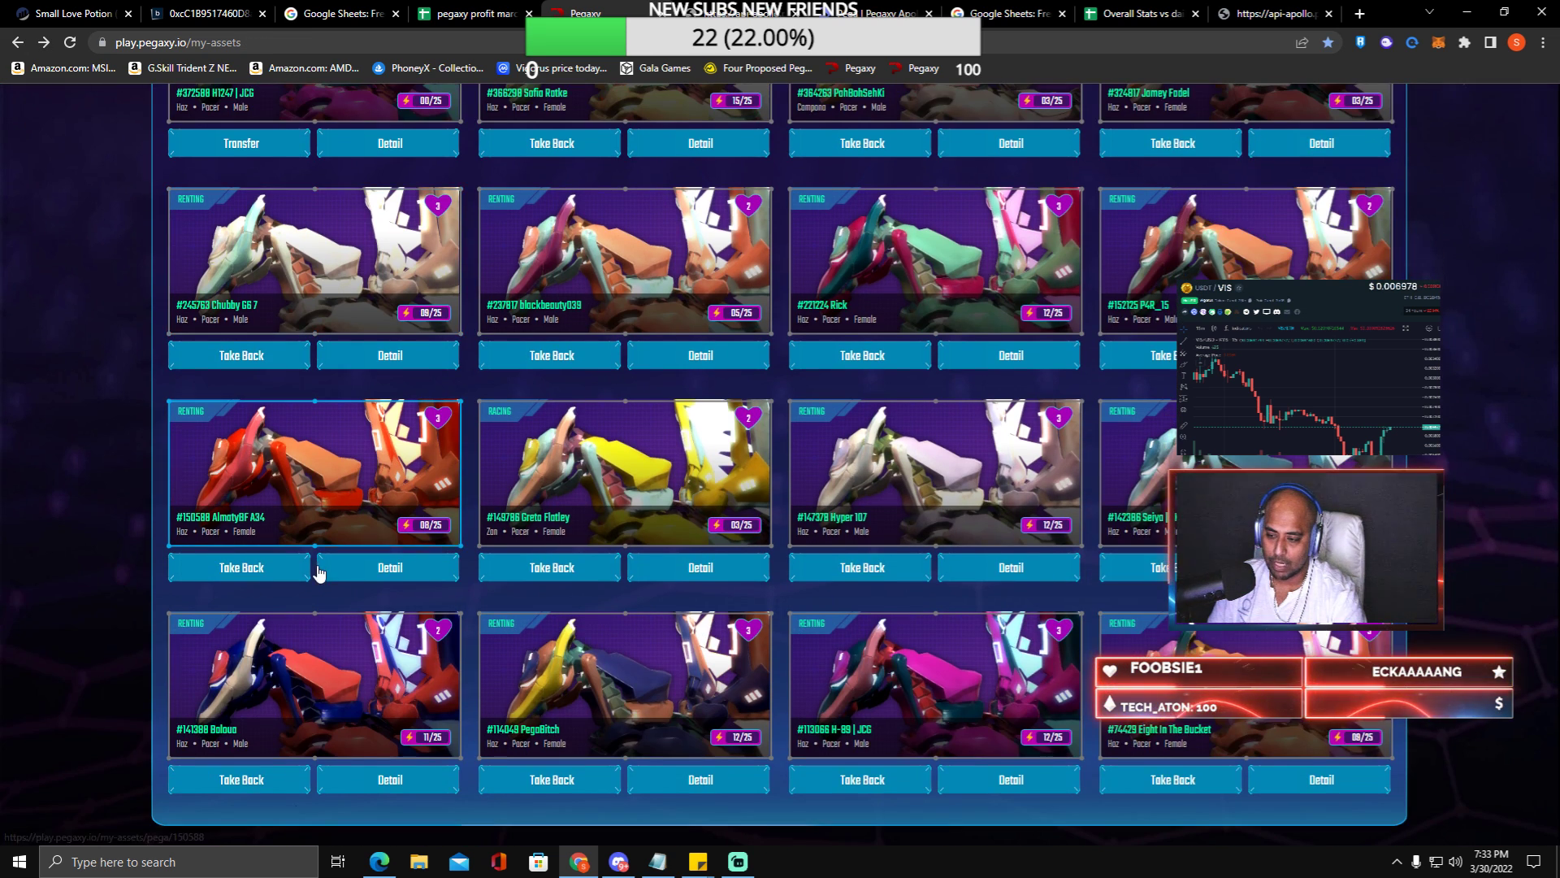
{"action": "left_click", "coordinate": [389, 568]}
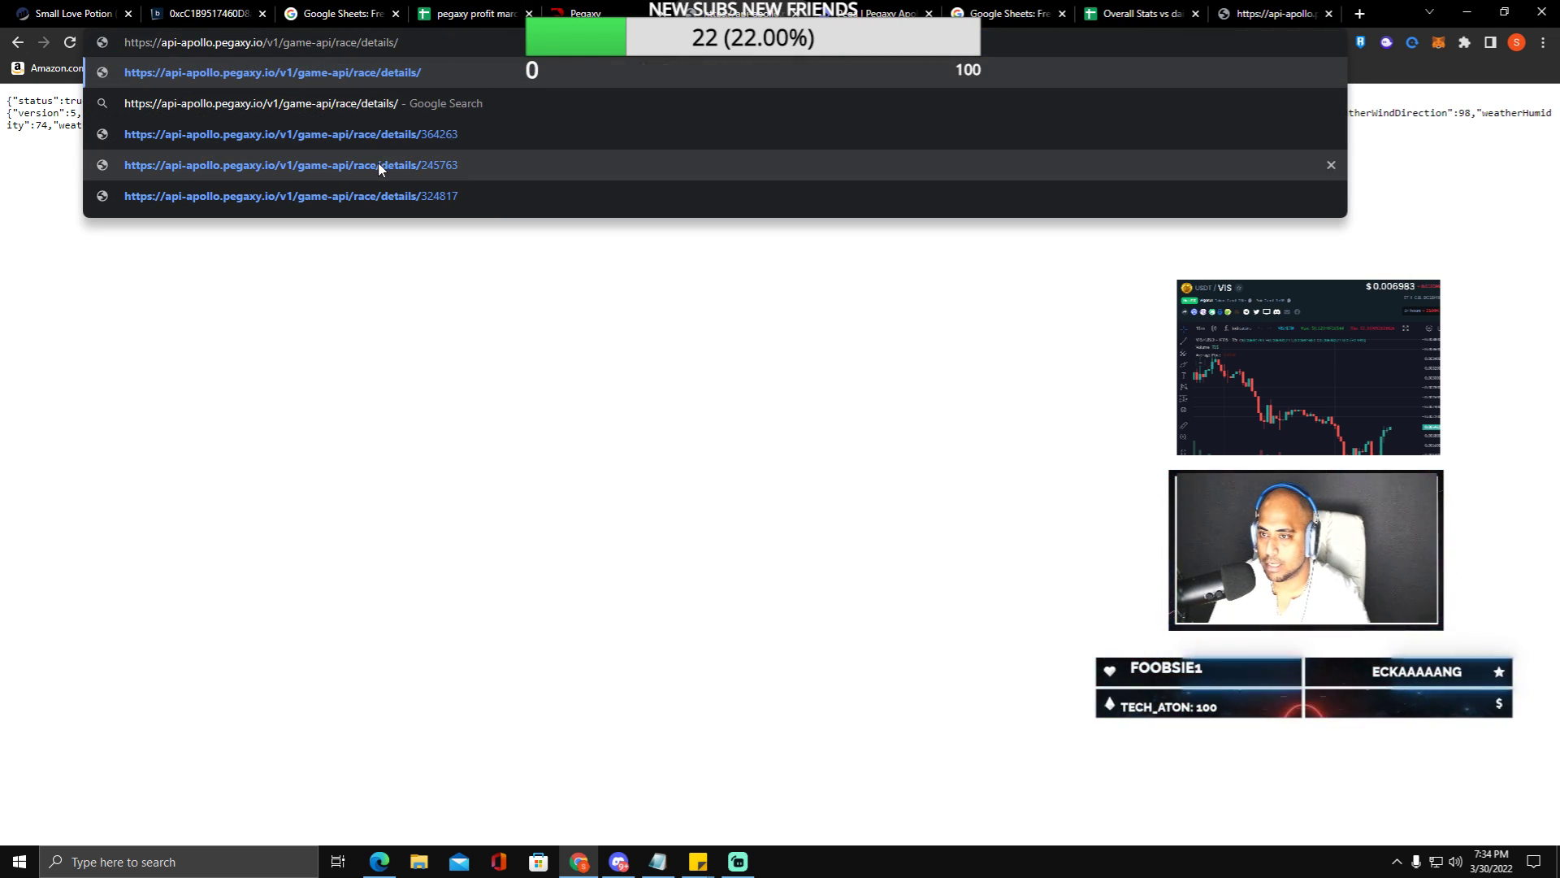
{"action": "left_click", "coordinate": [289, 133]}
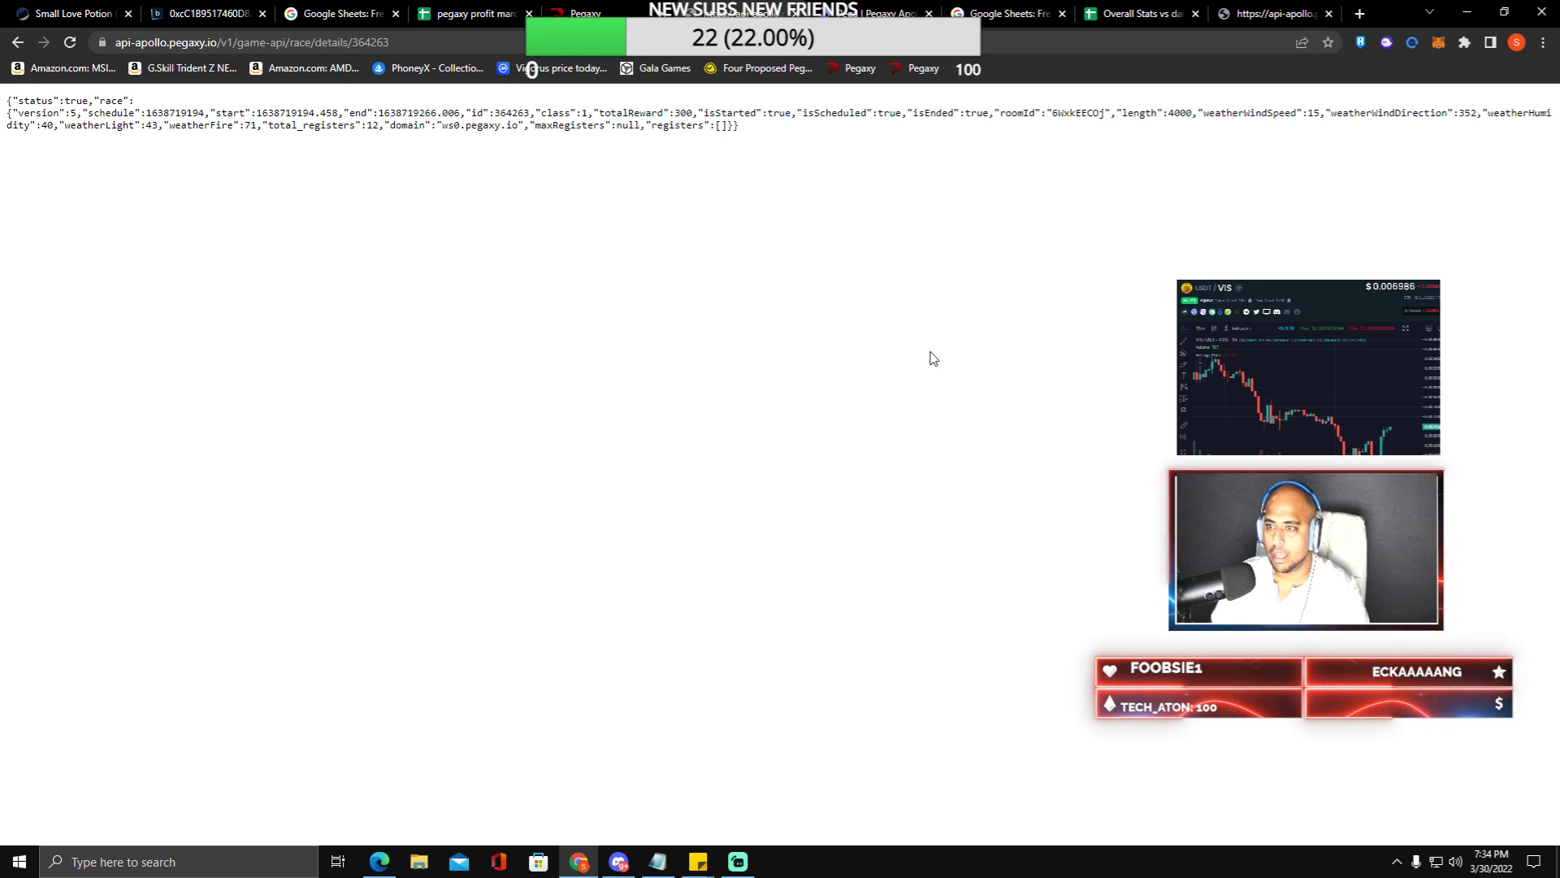
{"action": "mouse_move", "coordinate": [334, 140]}
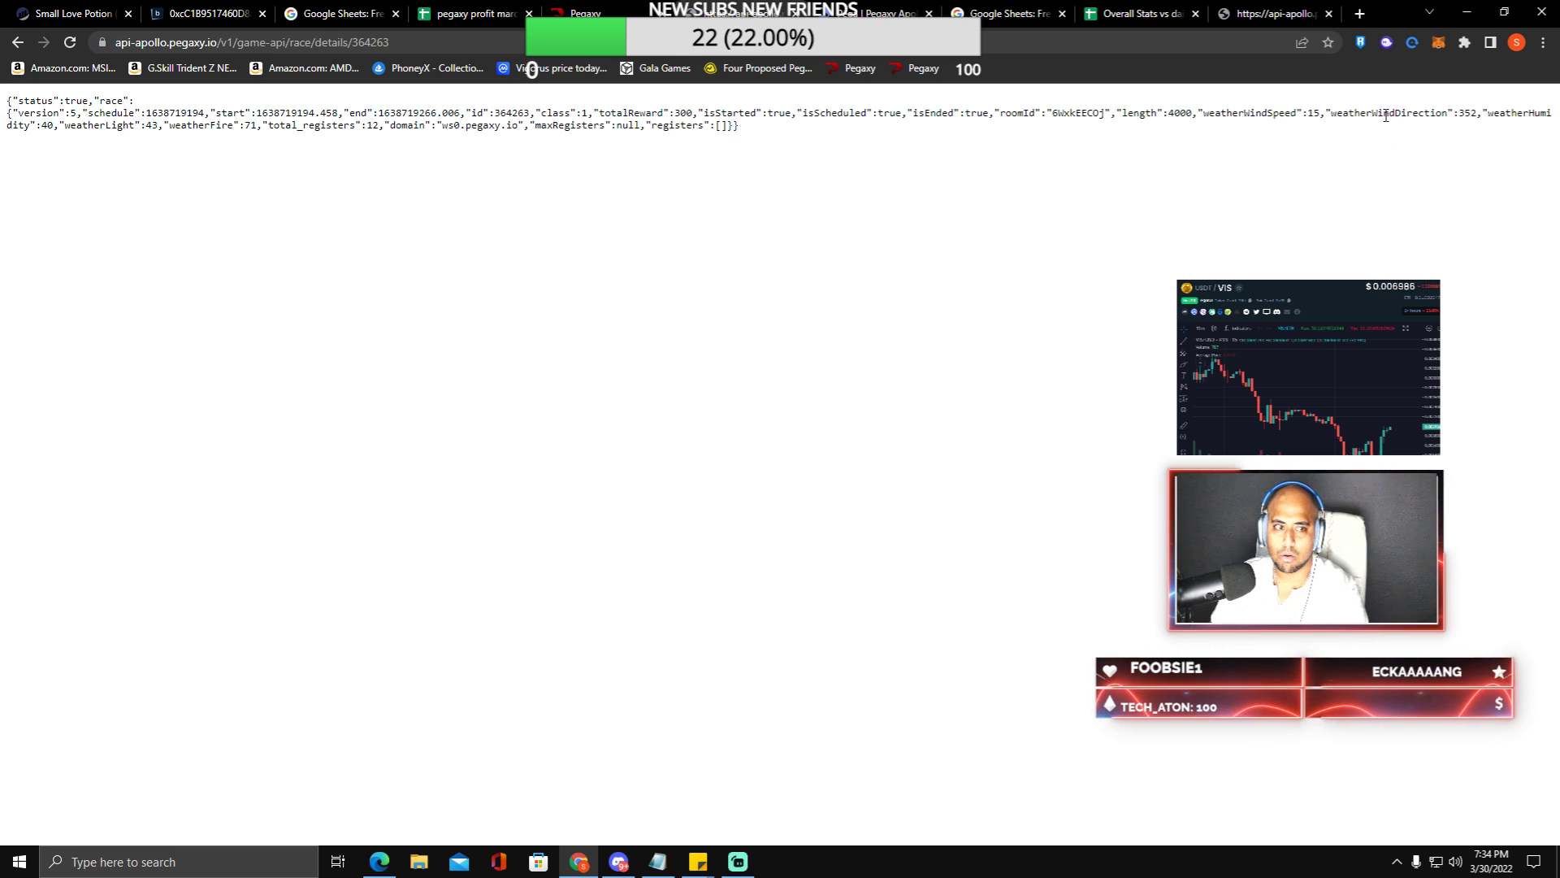
{"action": "mouse_move", "coordinate": [1526, 124]}
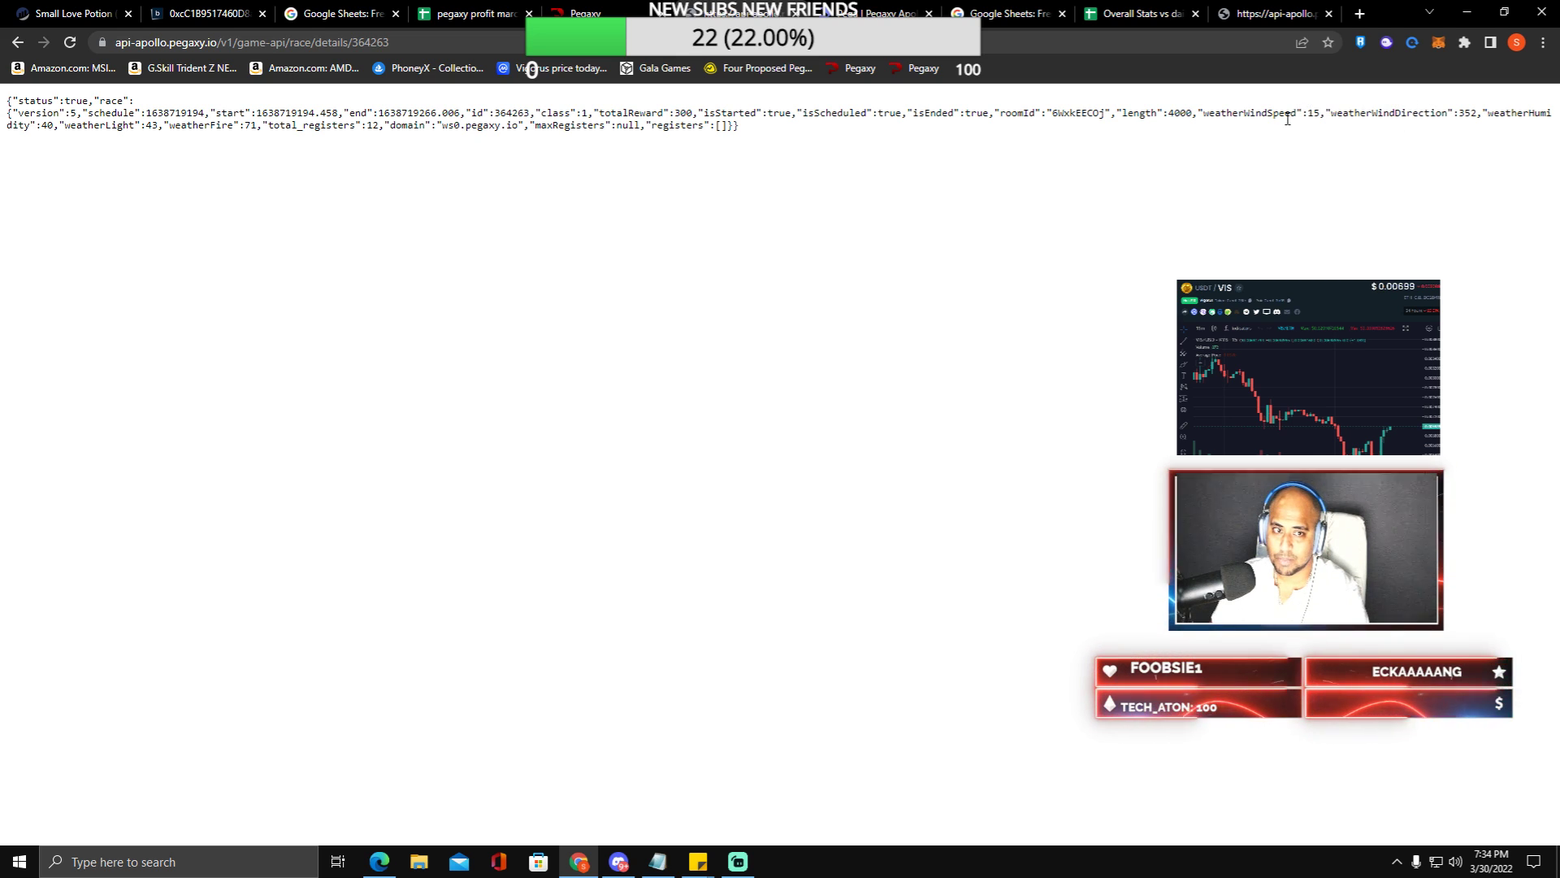
{"action": "mouse_move", "coordinate": [1383, 203]}
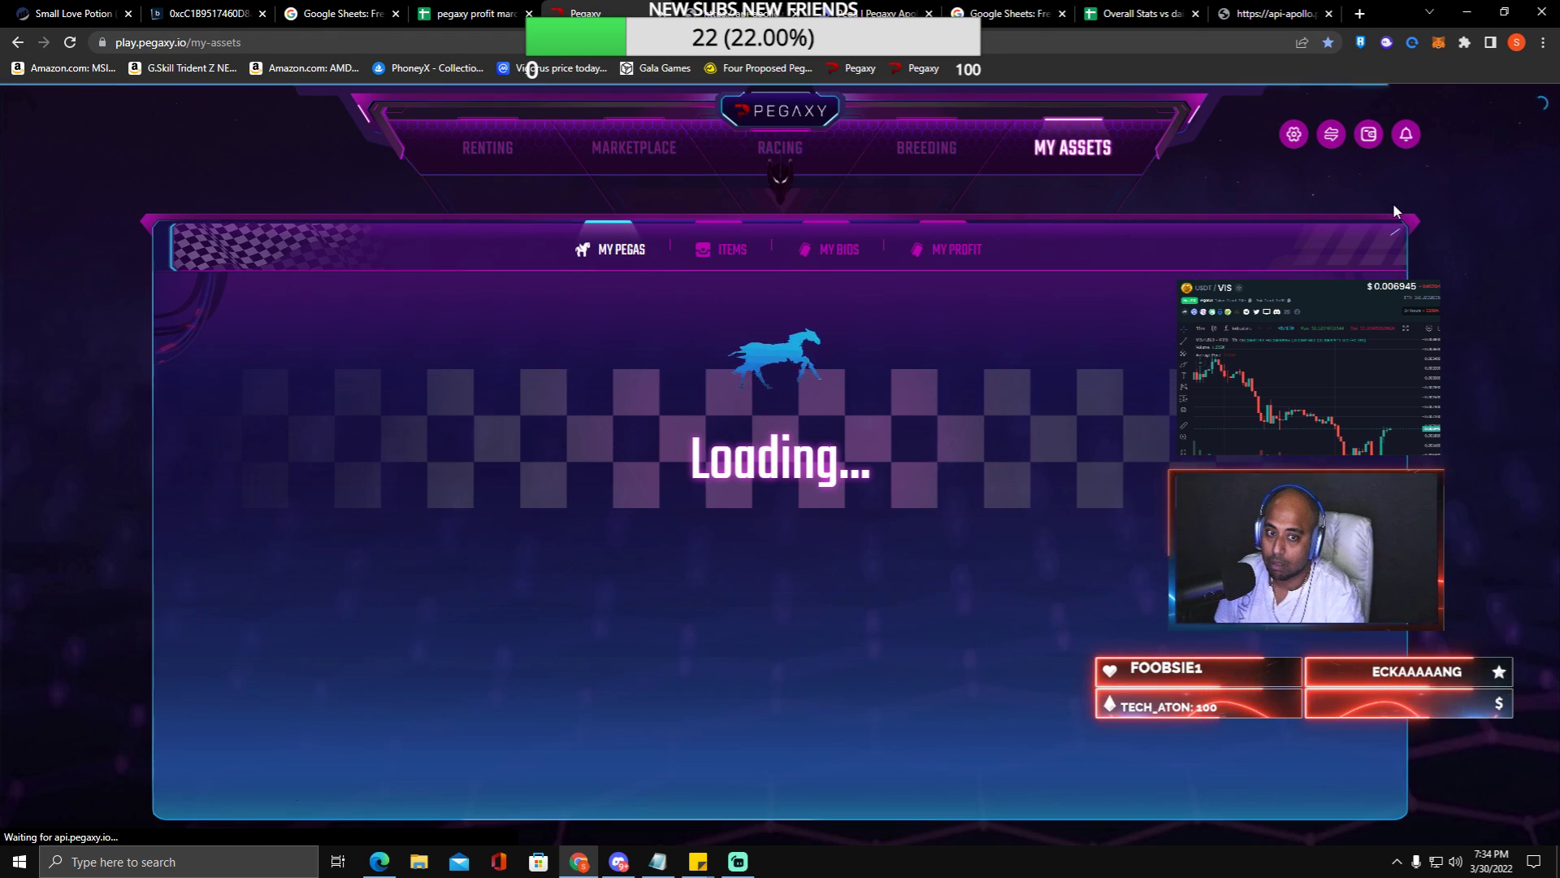
- View the Melokuka | TWG marketplace pega listing, then open pega #324817 Jamey Fadel
{"action": "left_click", "coordinate": [632, 147]}
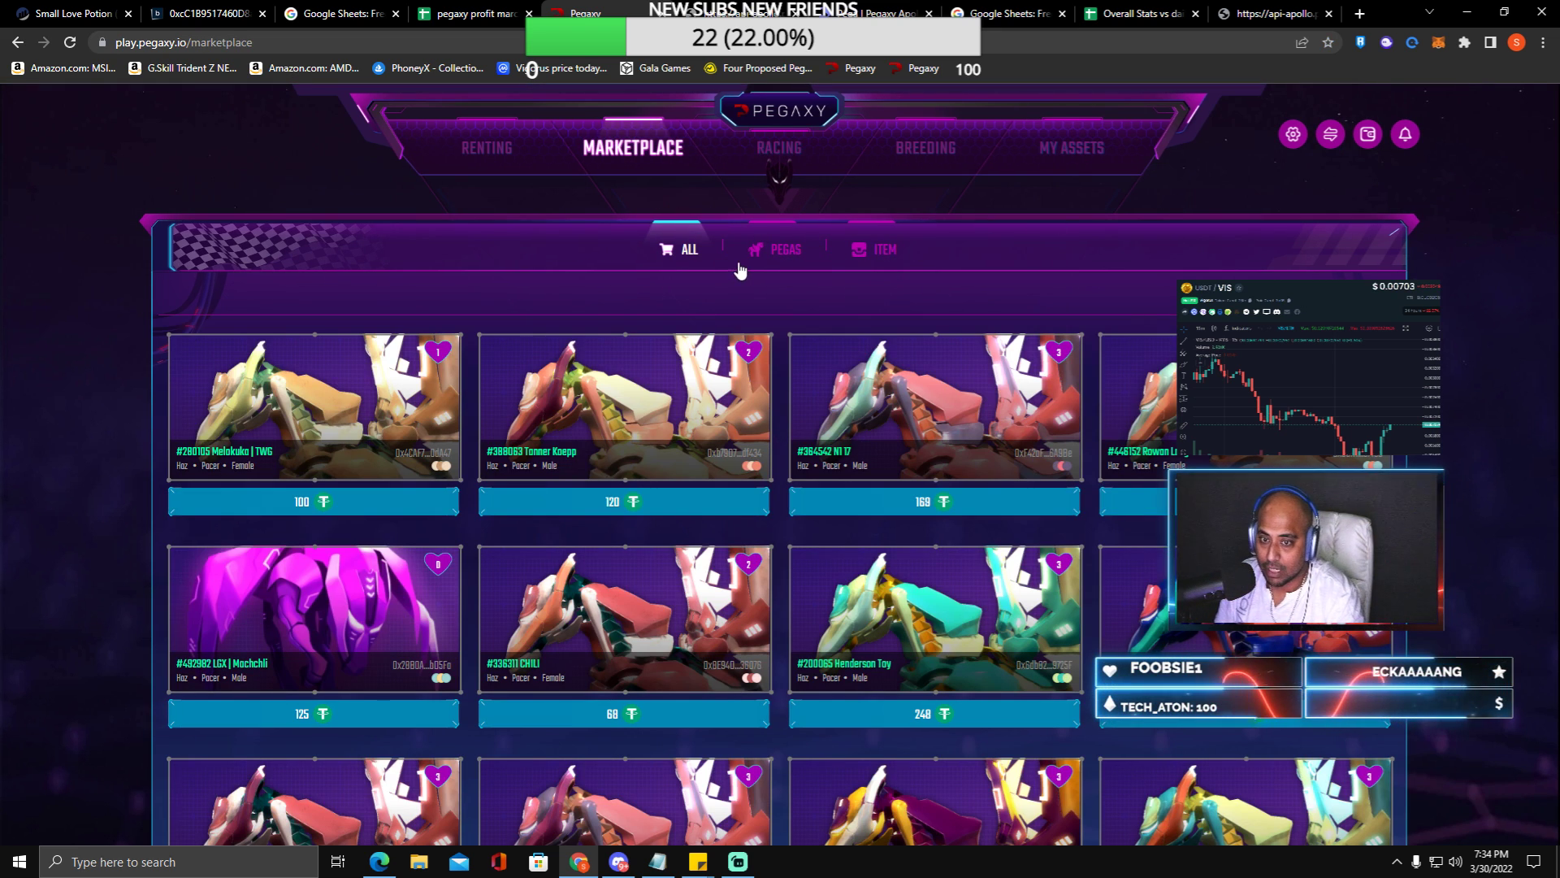
{"action": "left_click", "coordinate": [784, 249]}
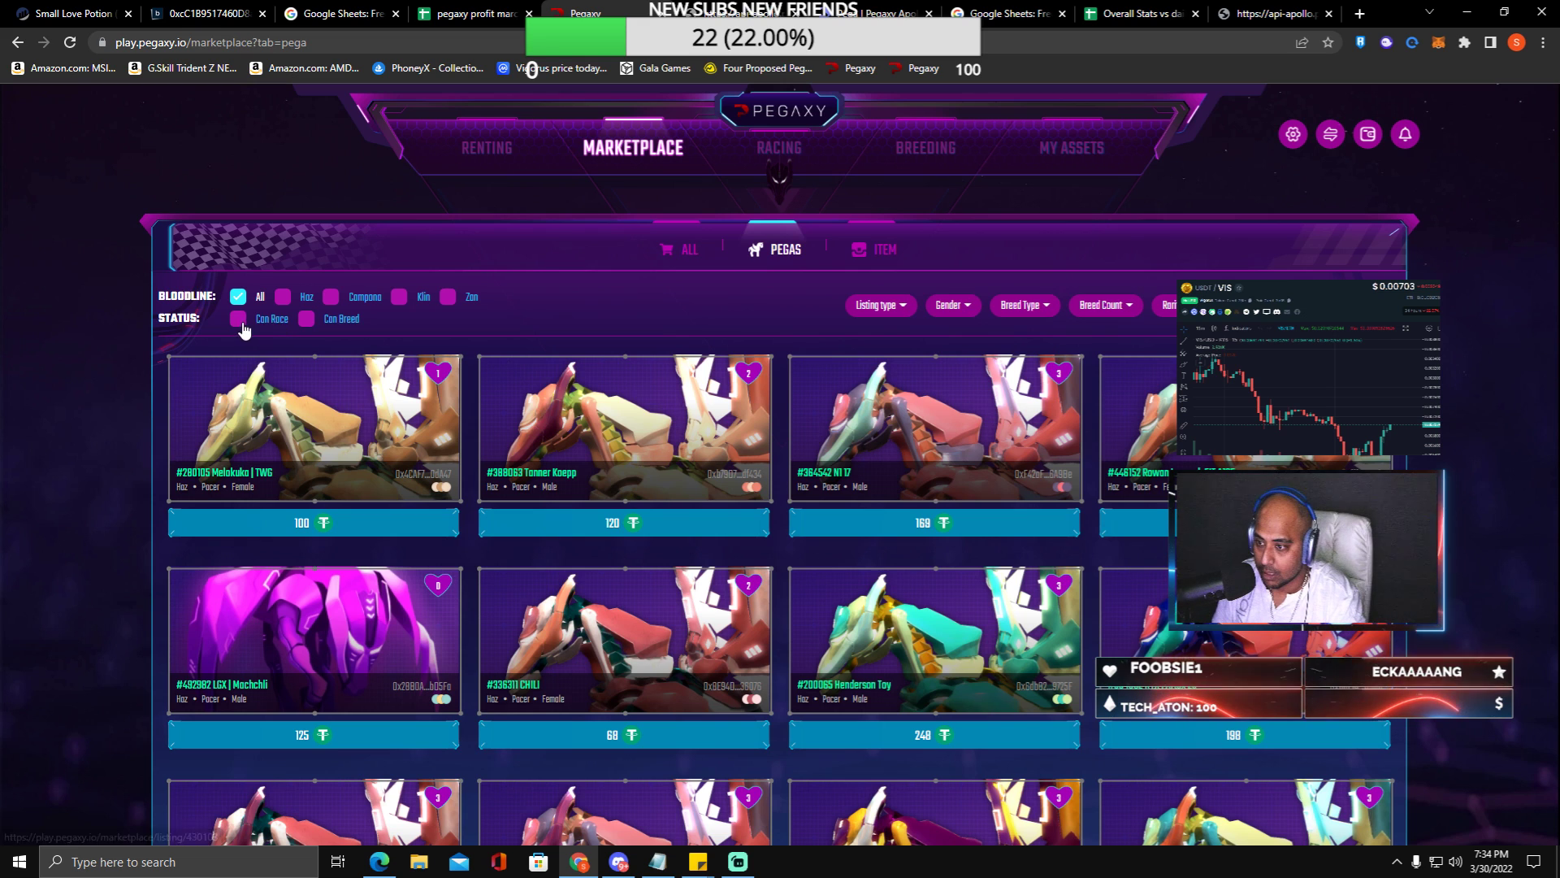
{"action": "left_click", "coordinate": [238, 319]}
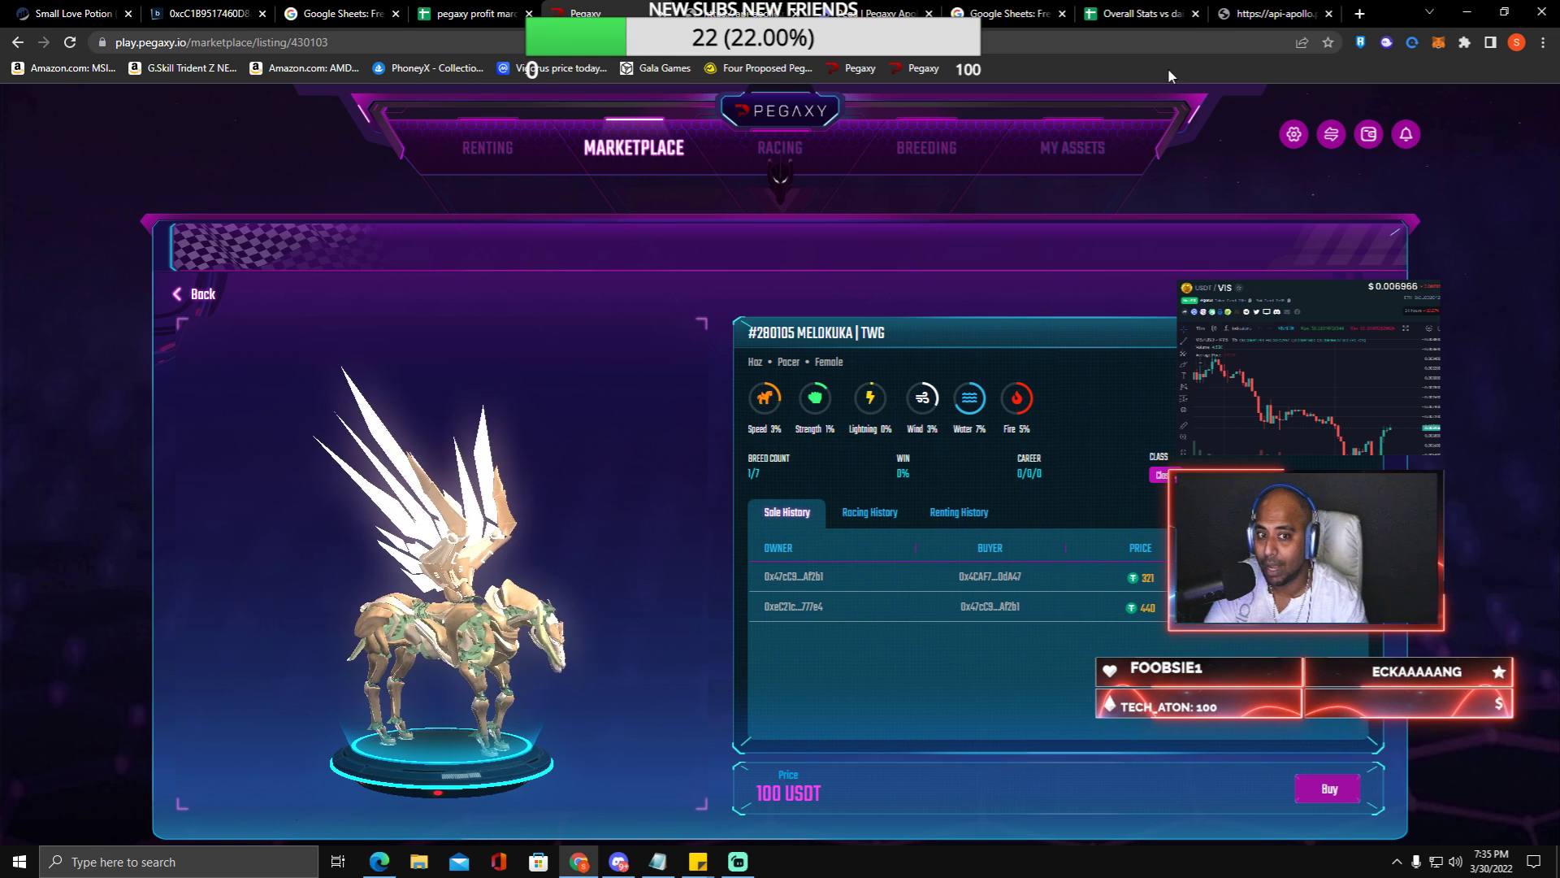
{"action": "left_click", "coordinate": [1071, 147]}
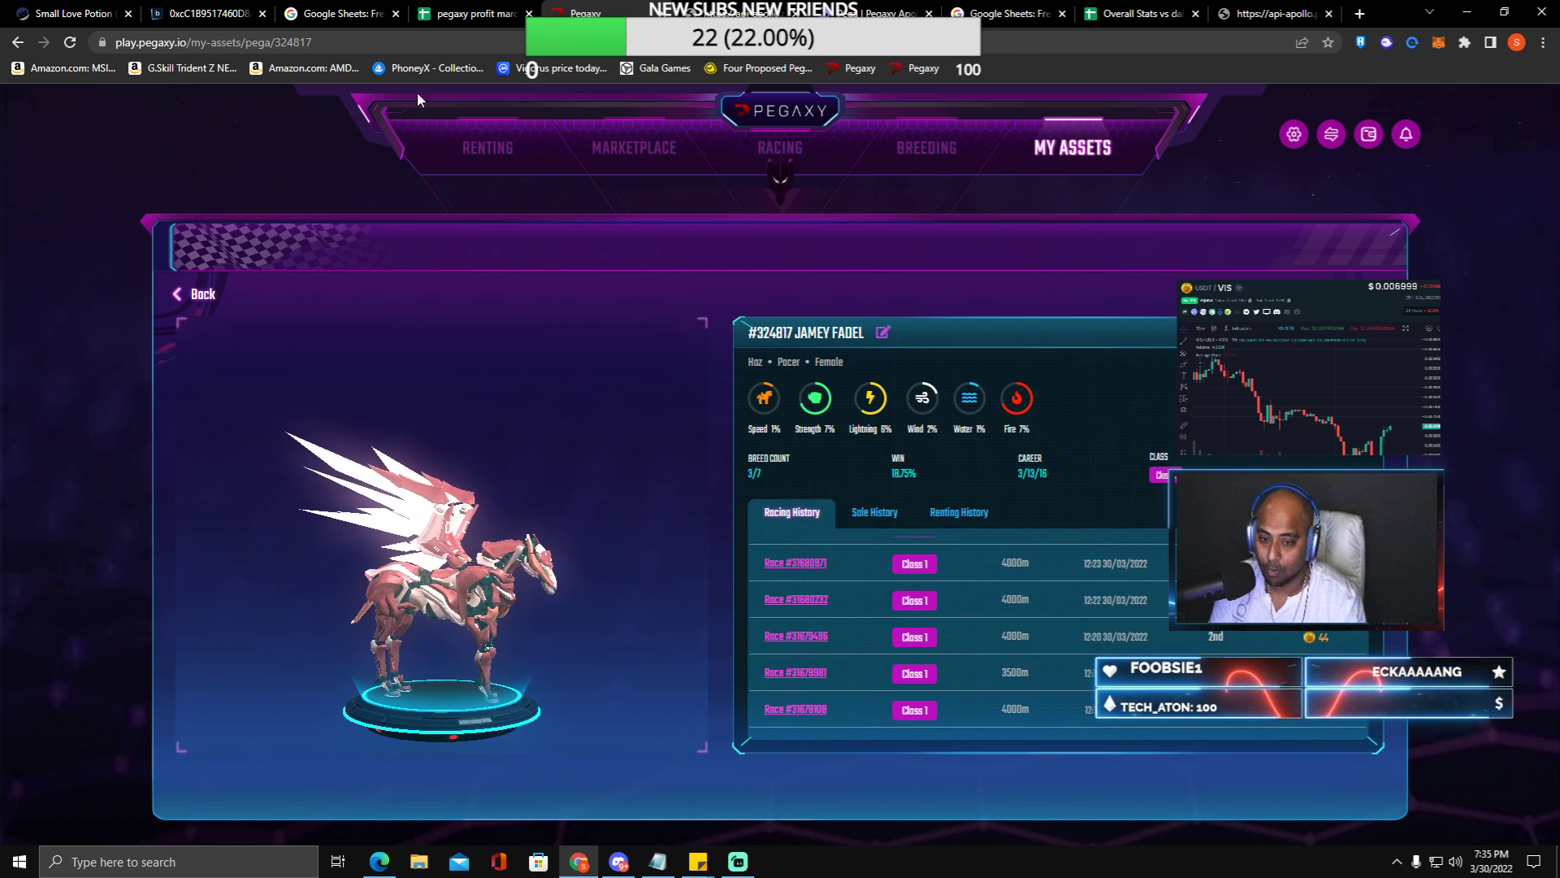
- Revisit PahbohSehki's detail page, go back, then switch to the race 364263 JSON tab
{"action": "left_click", "coordinate": [195, 292]}
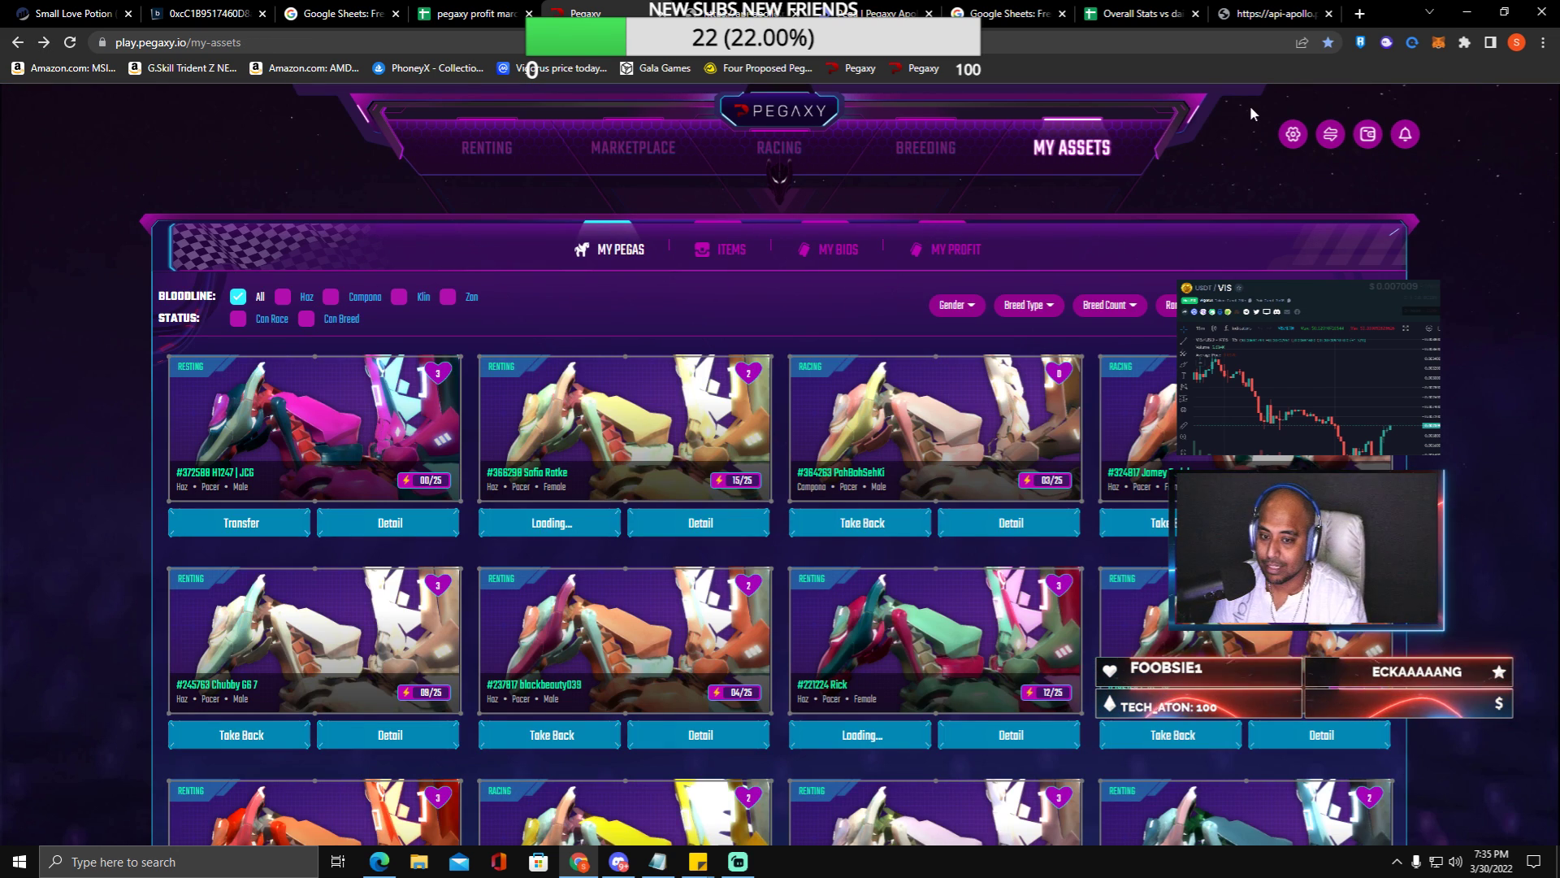
{"action": "left_click", "coordinate": [1010, 523]}
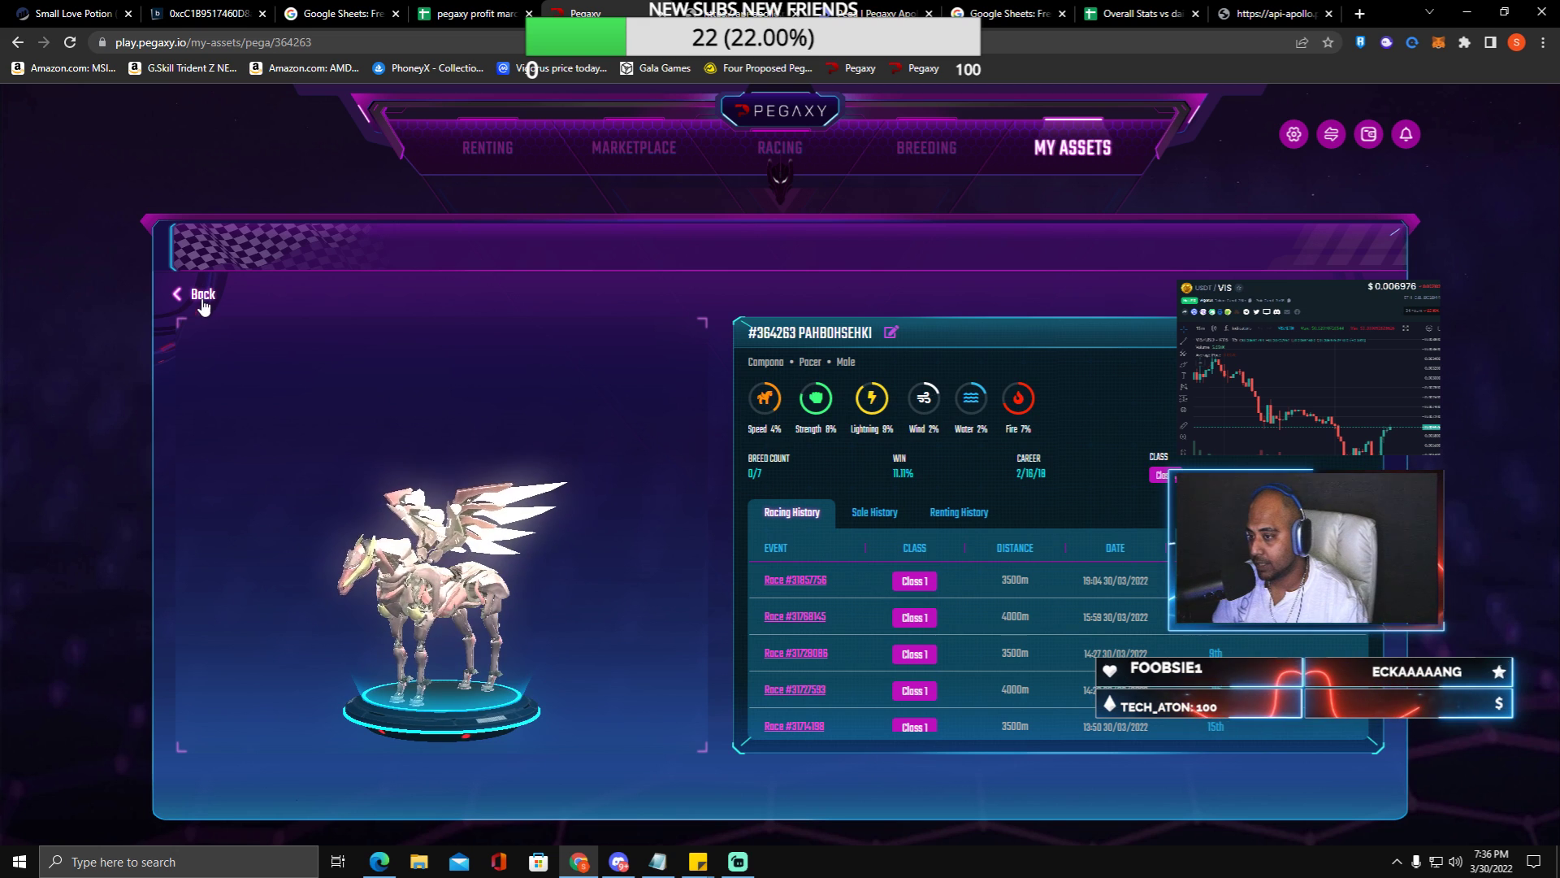
{"action": "left_click", "coordinate": [203, 294]}
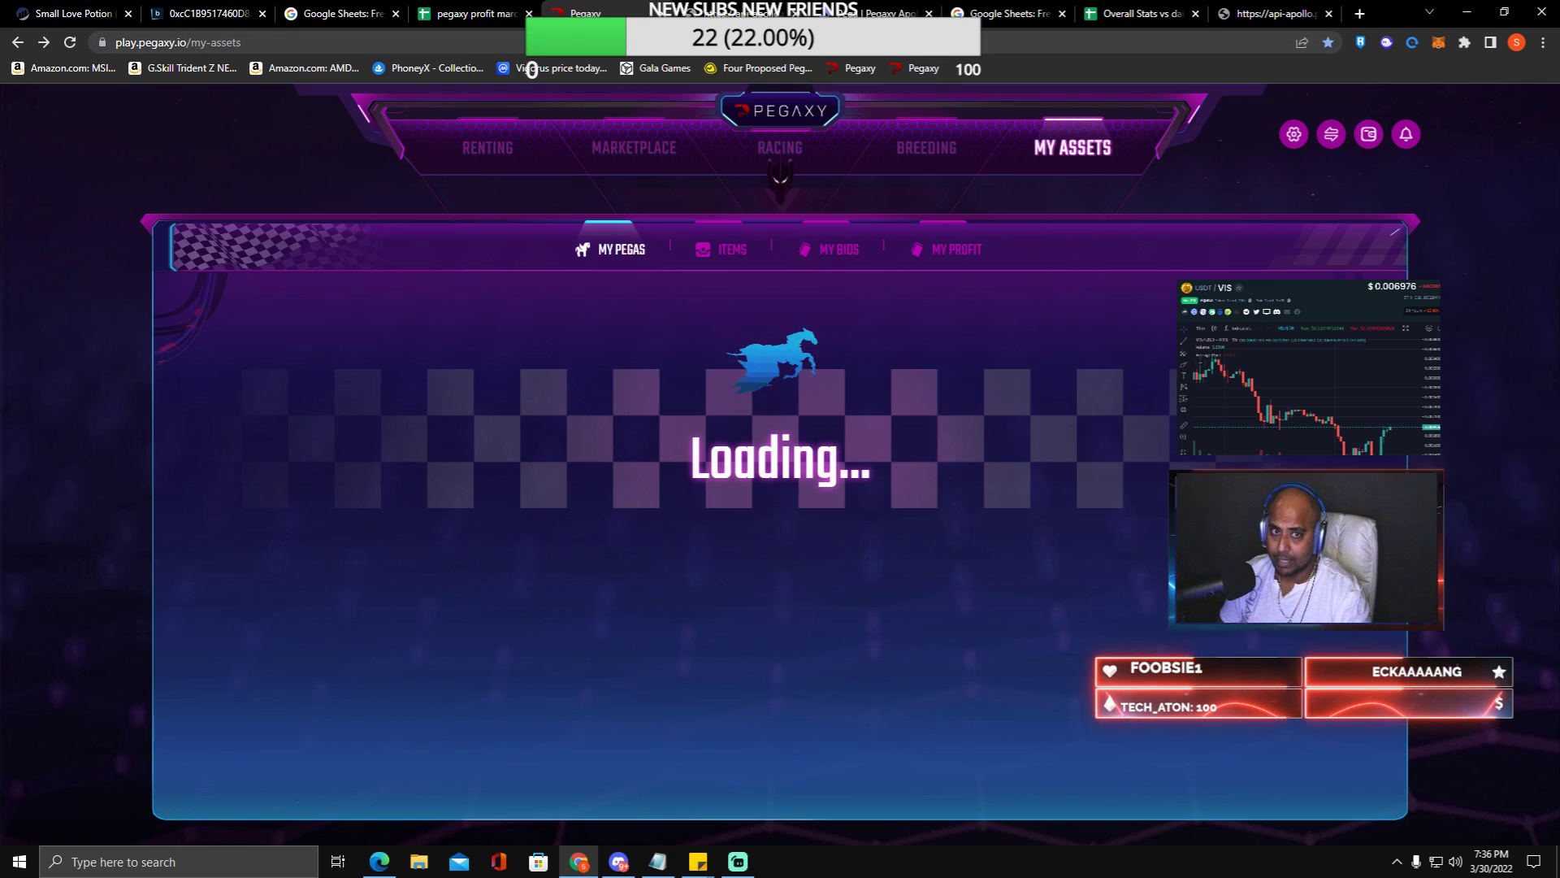
{"action": "left_click", "coordinate": [1273, 13]}
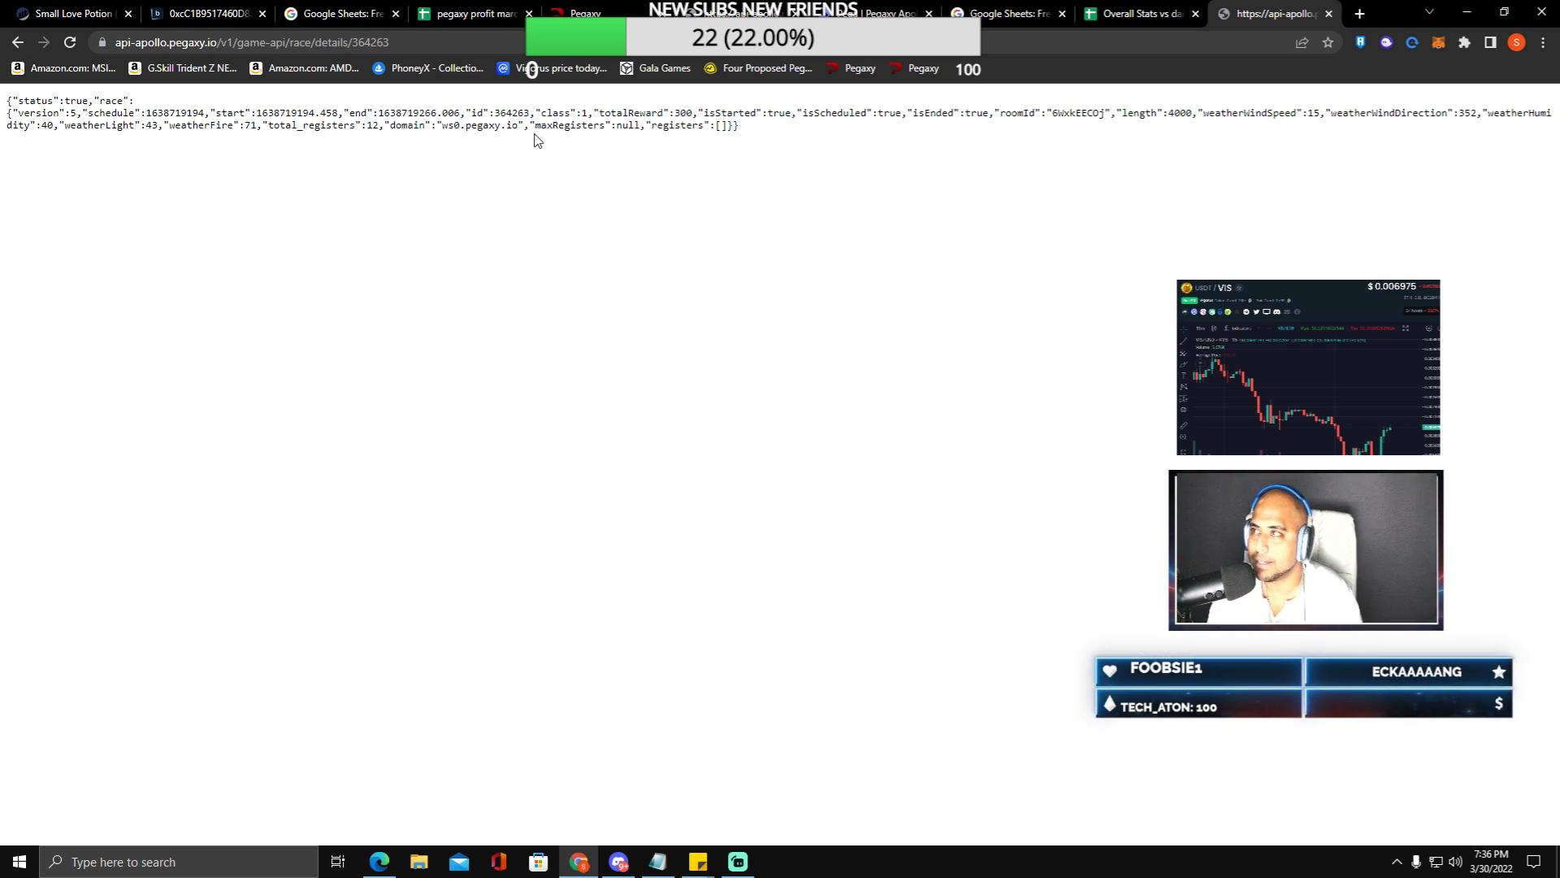
{"action": "mouse_move", "coordinate": [426, 35]}
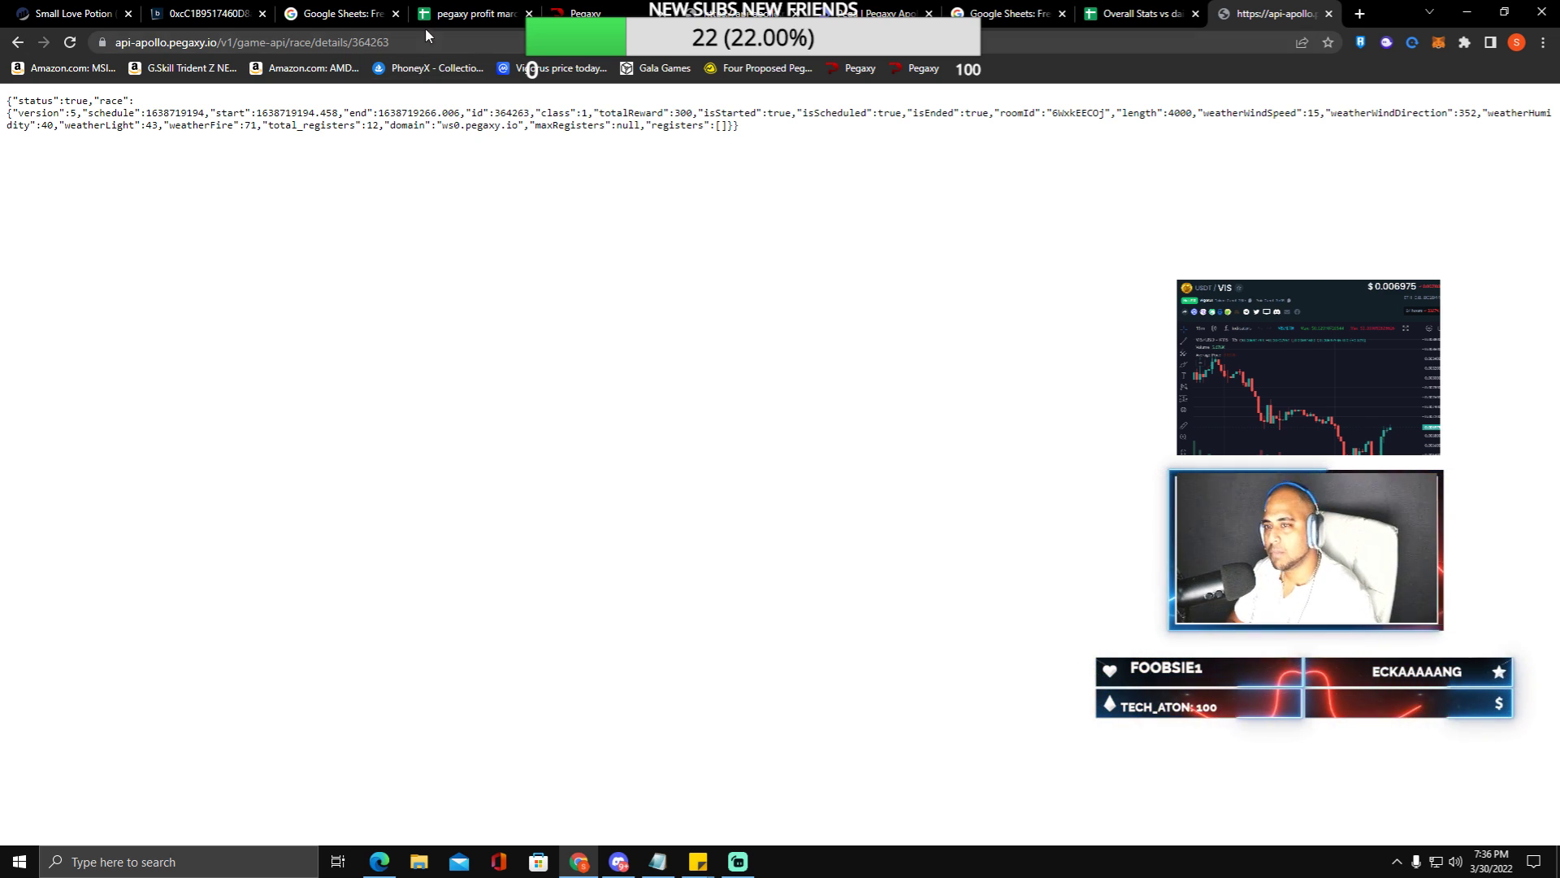
- Open the Sheets home list and scroll through pegaxy profit march and Overall Stats files
{"action": "left_click", "coordinate": [468, 13]}
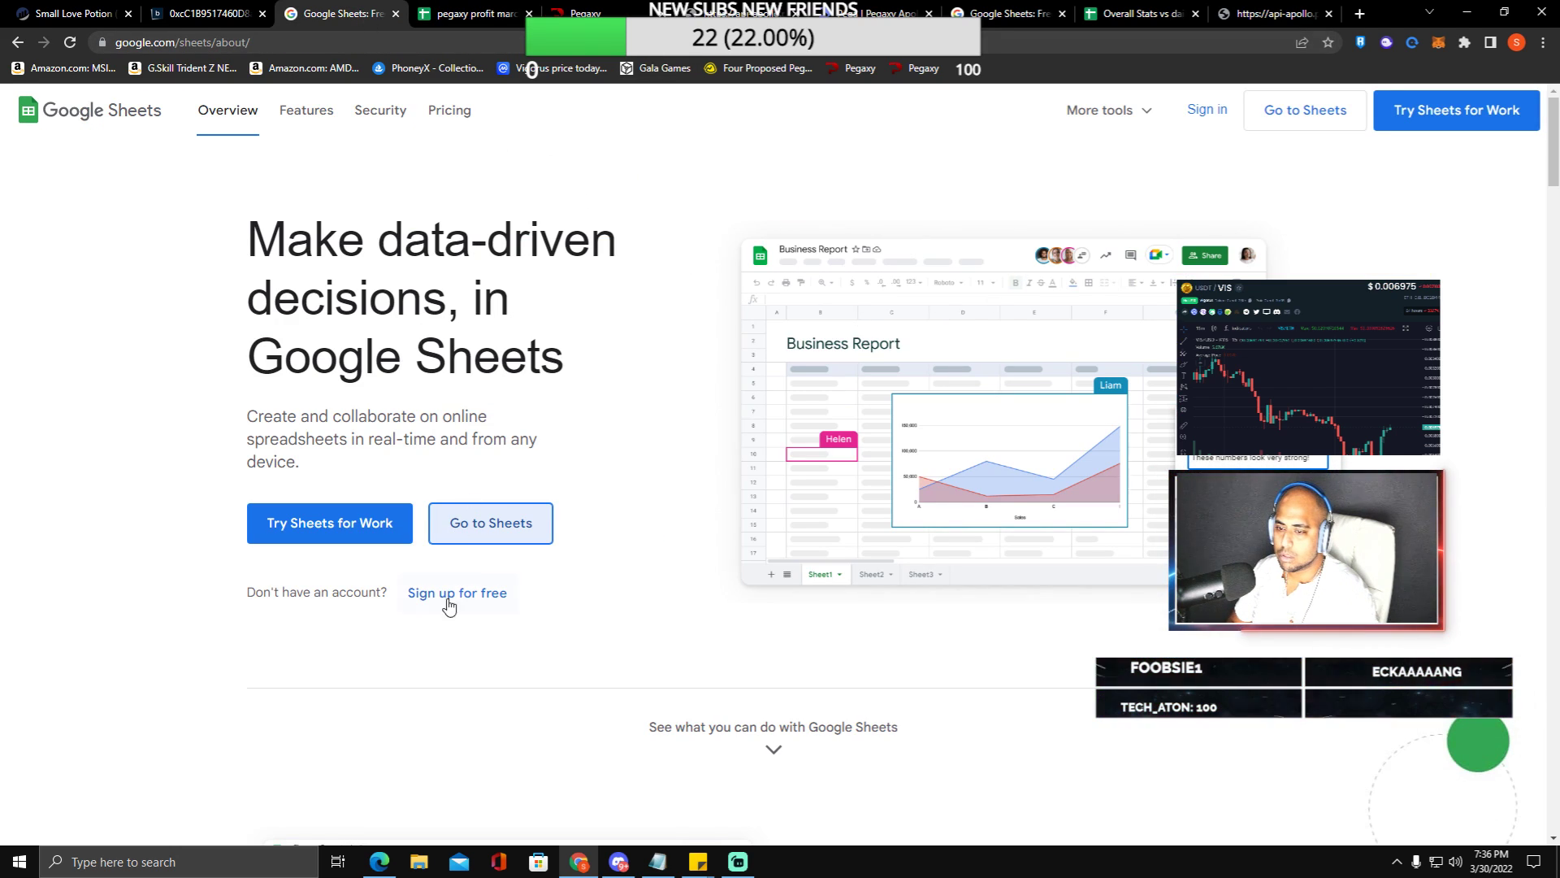
{"action": "left_click", "coordinate": [489, 522]}
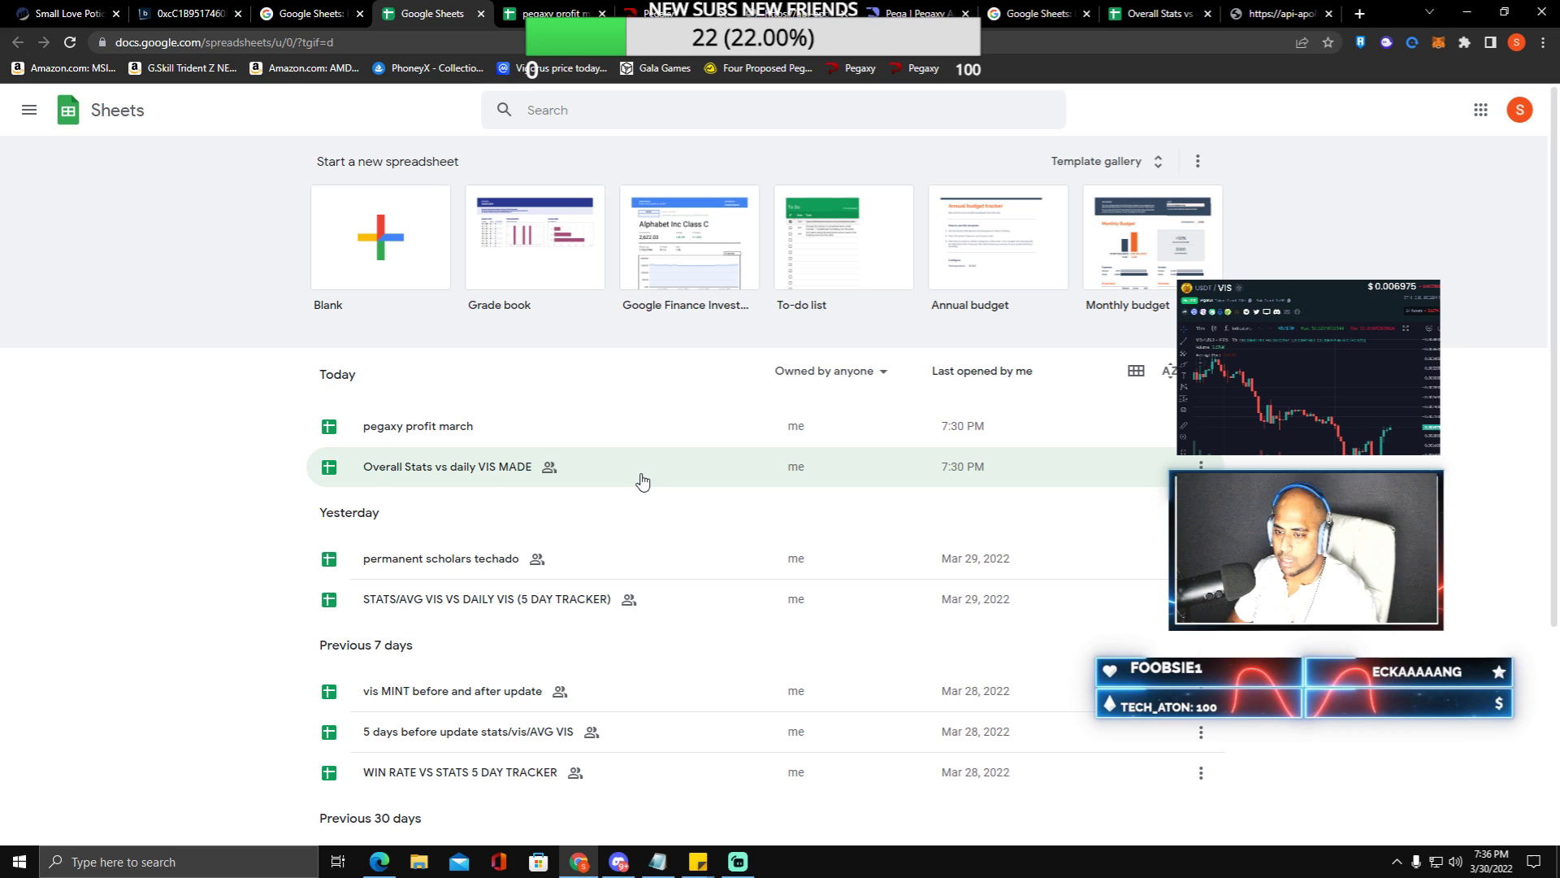
{"action": "scroll", "scroll_direction": "down", "scroll_amount": 3}
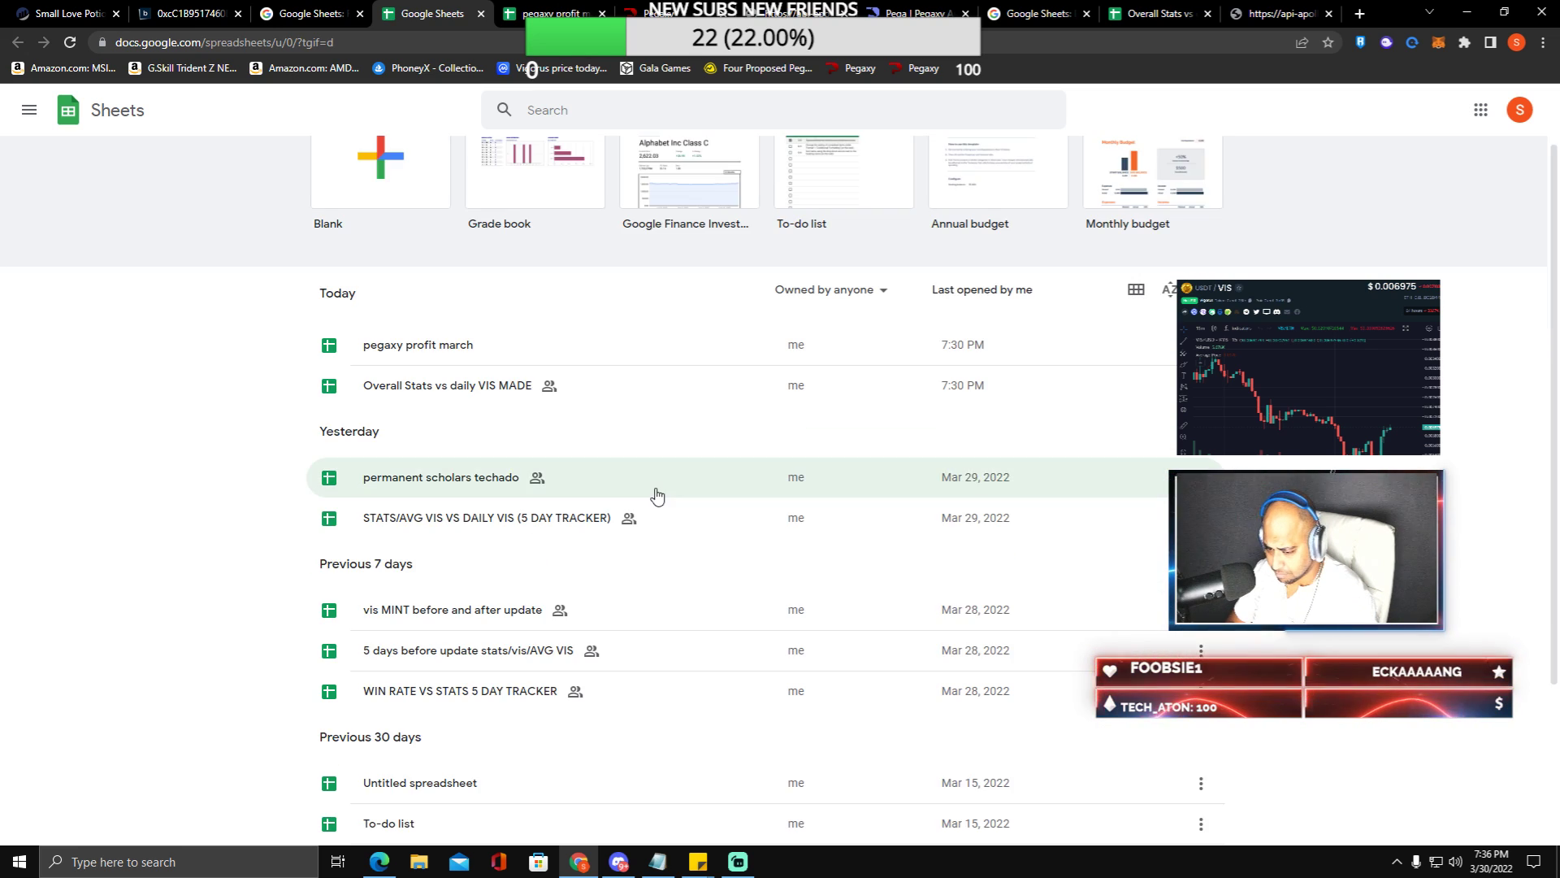
{"action": "scroll", "scroll_direction": "down", "scroll_amount": 3}
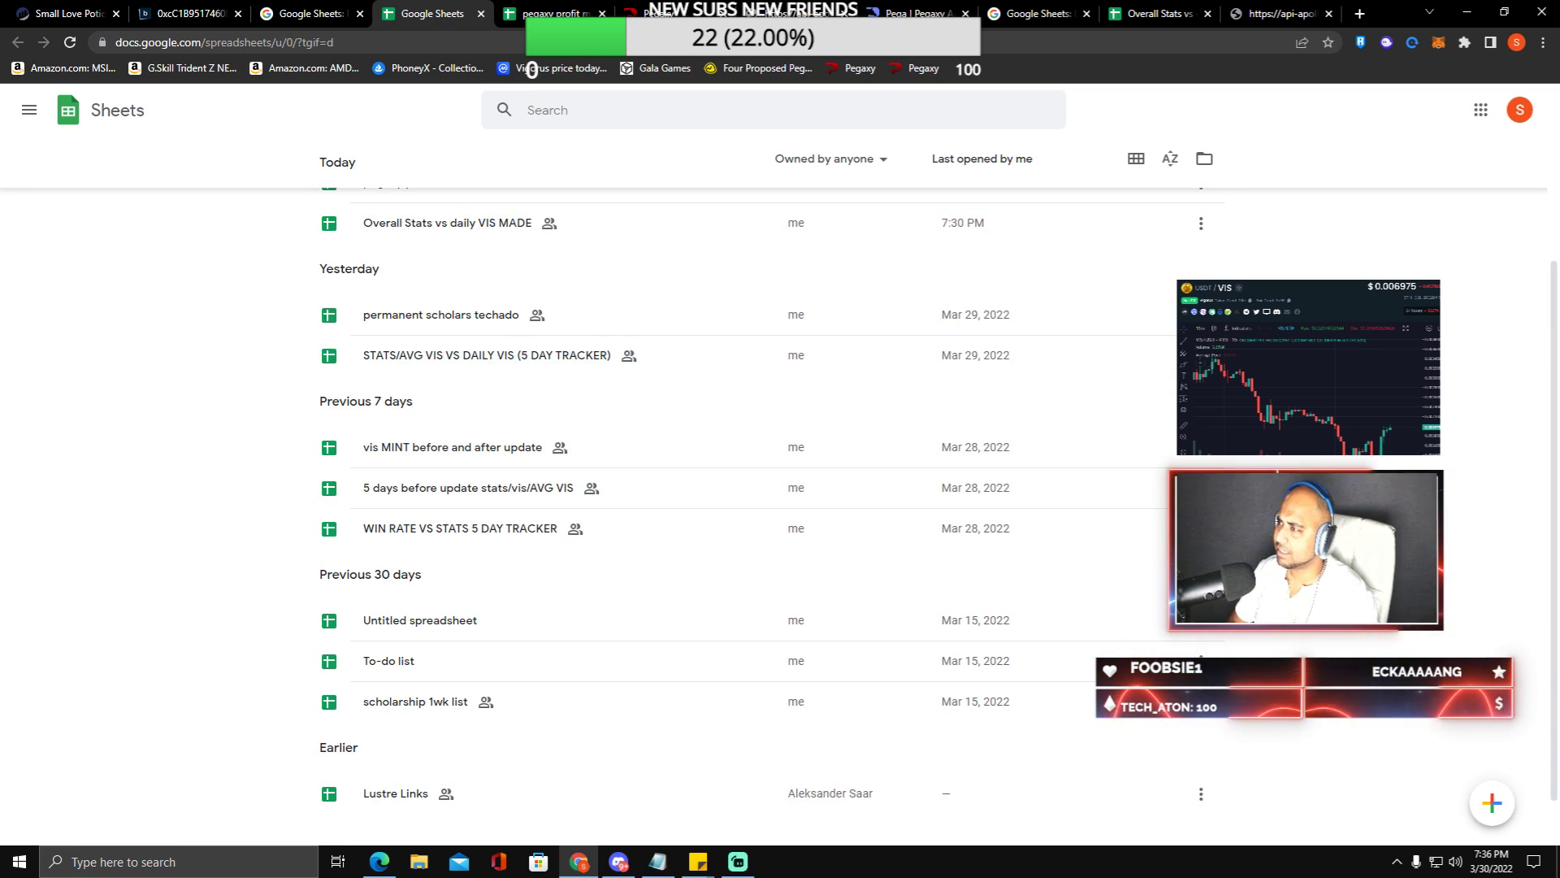
{"action": "scroll", "scroll_direction": "up", "scroll_amount": 3}
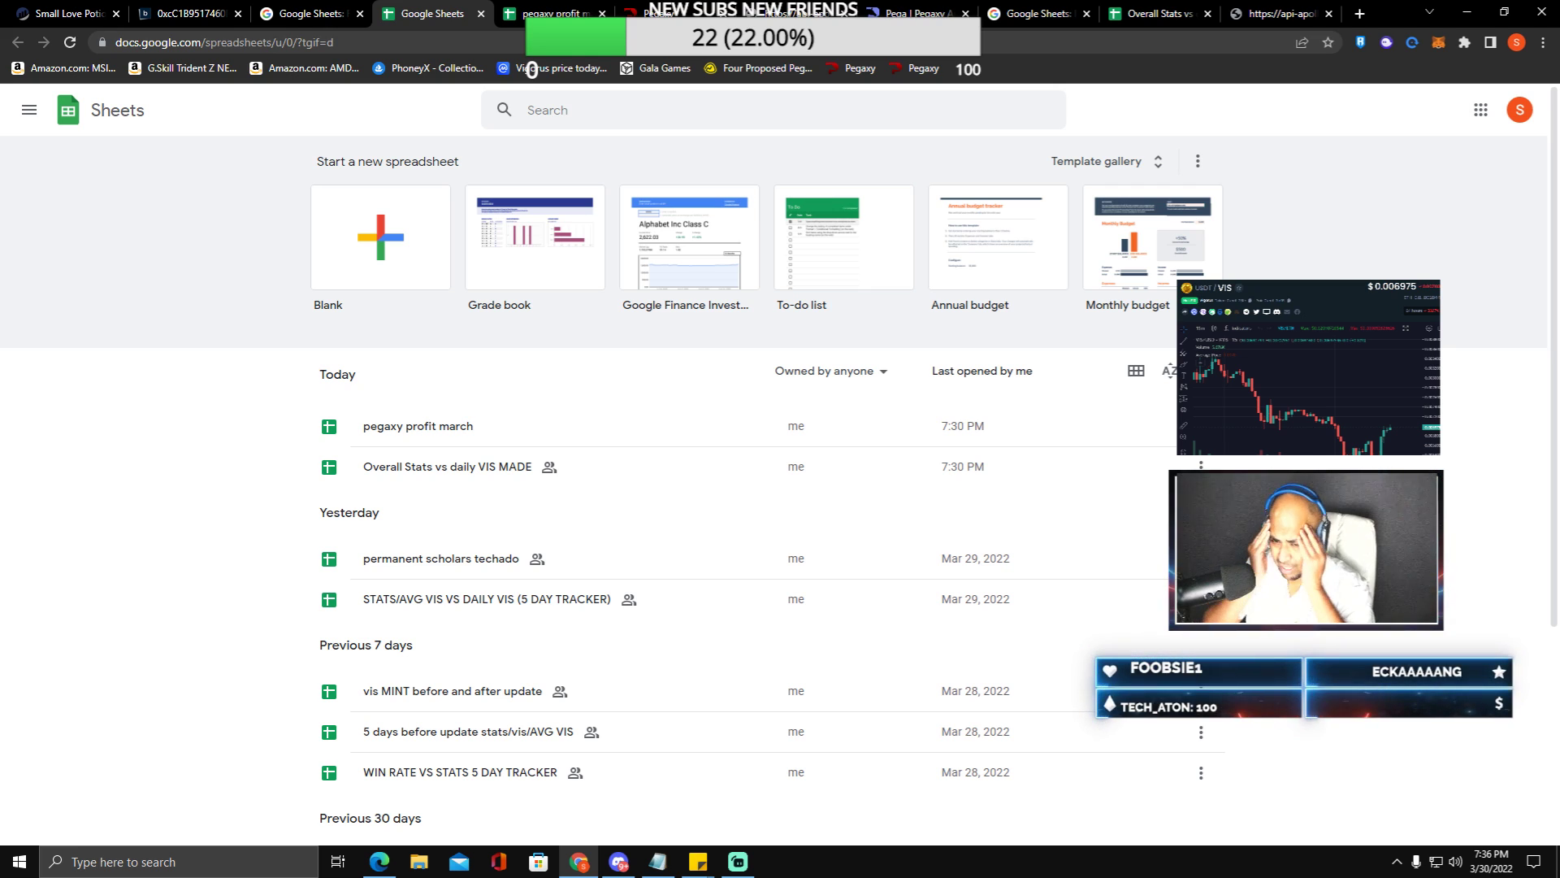